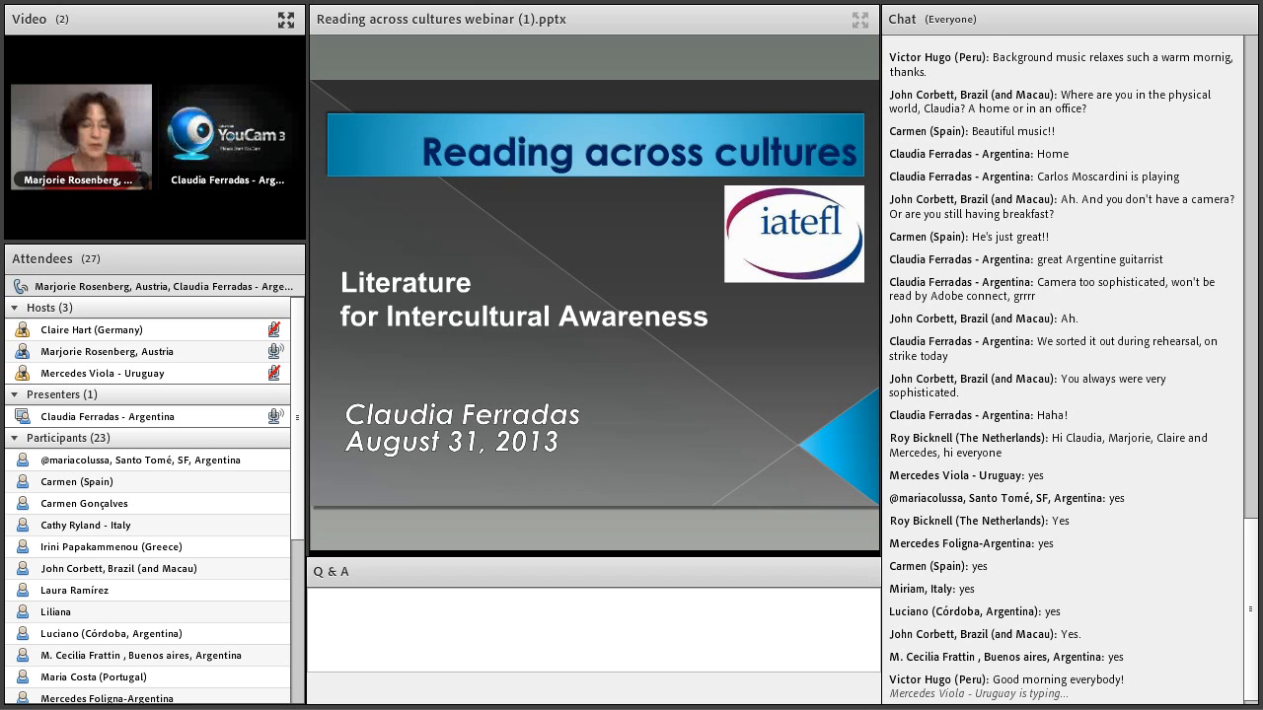
pyautogui.scroll(-3)
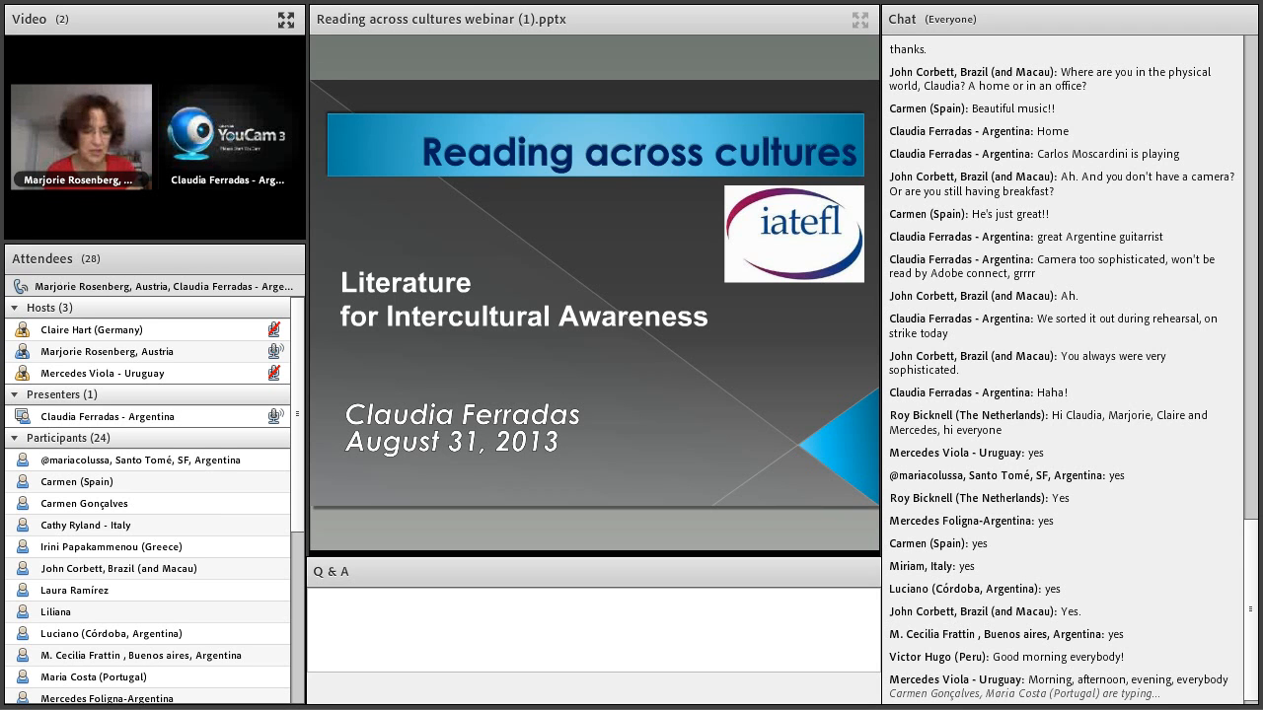
pyautogui.scroll(-3)
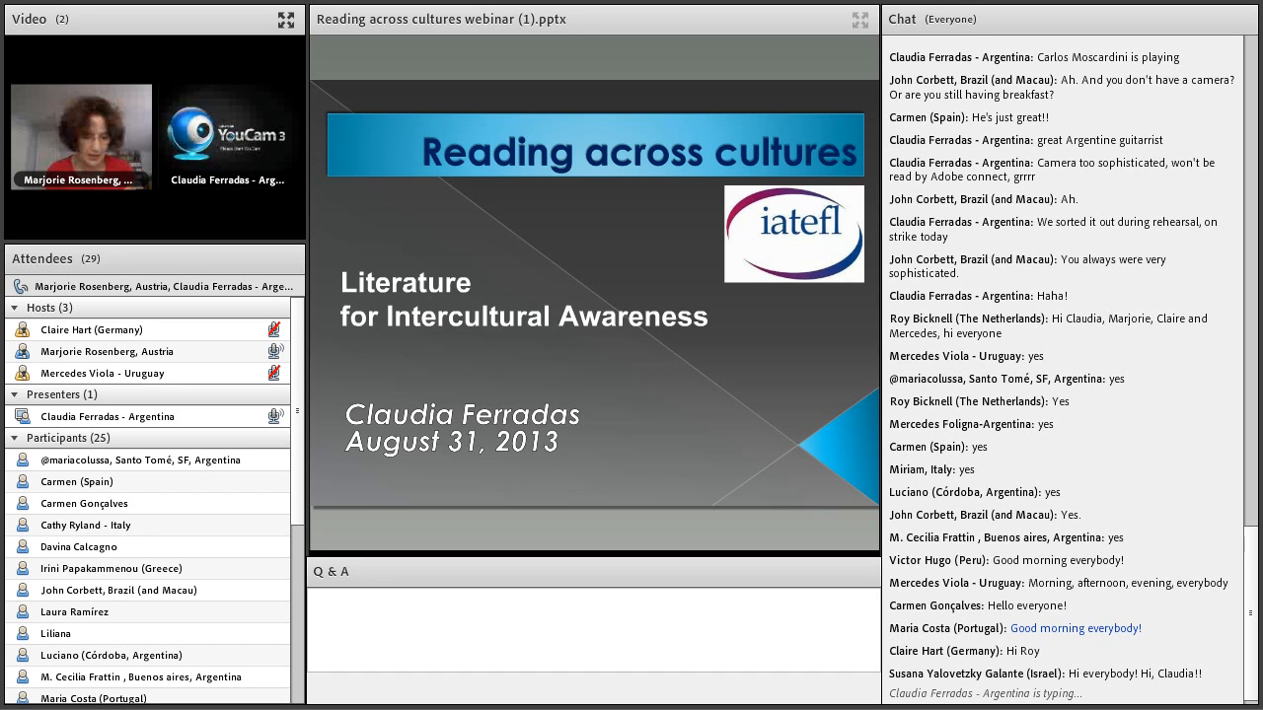
pyautogui.scroll(-3)
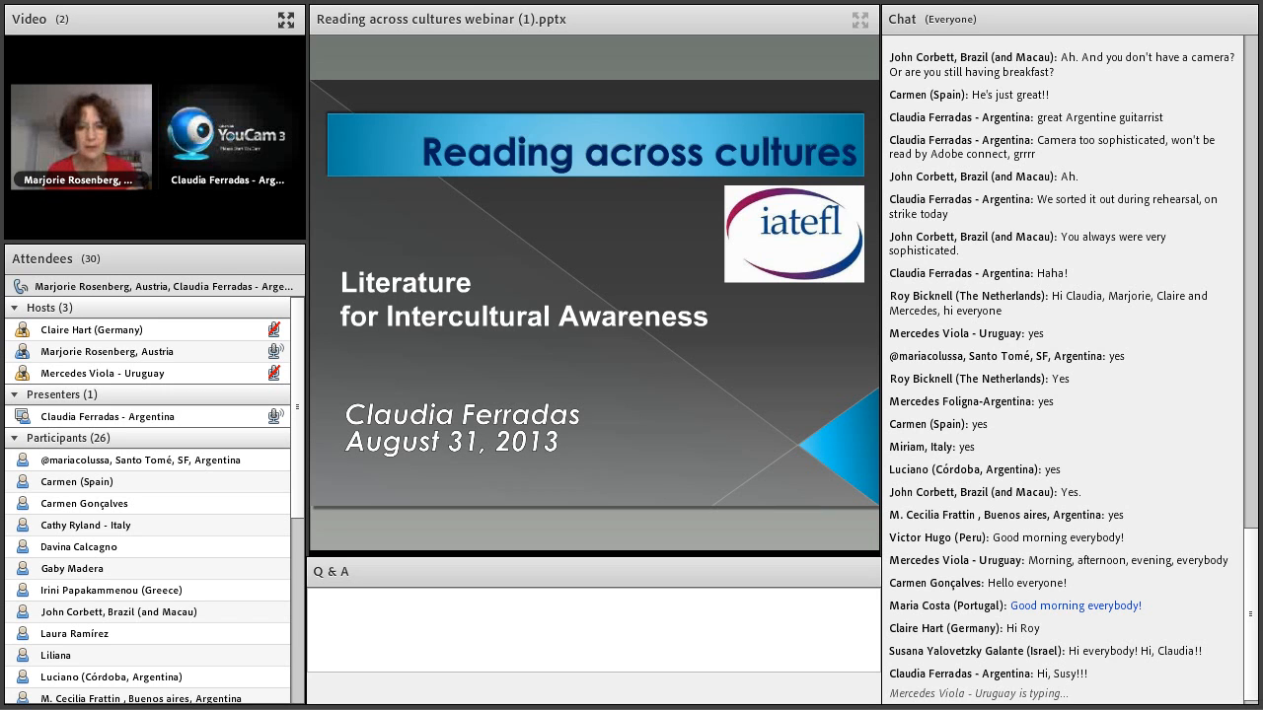
pyautogui.scroll(-3)
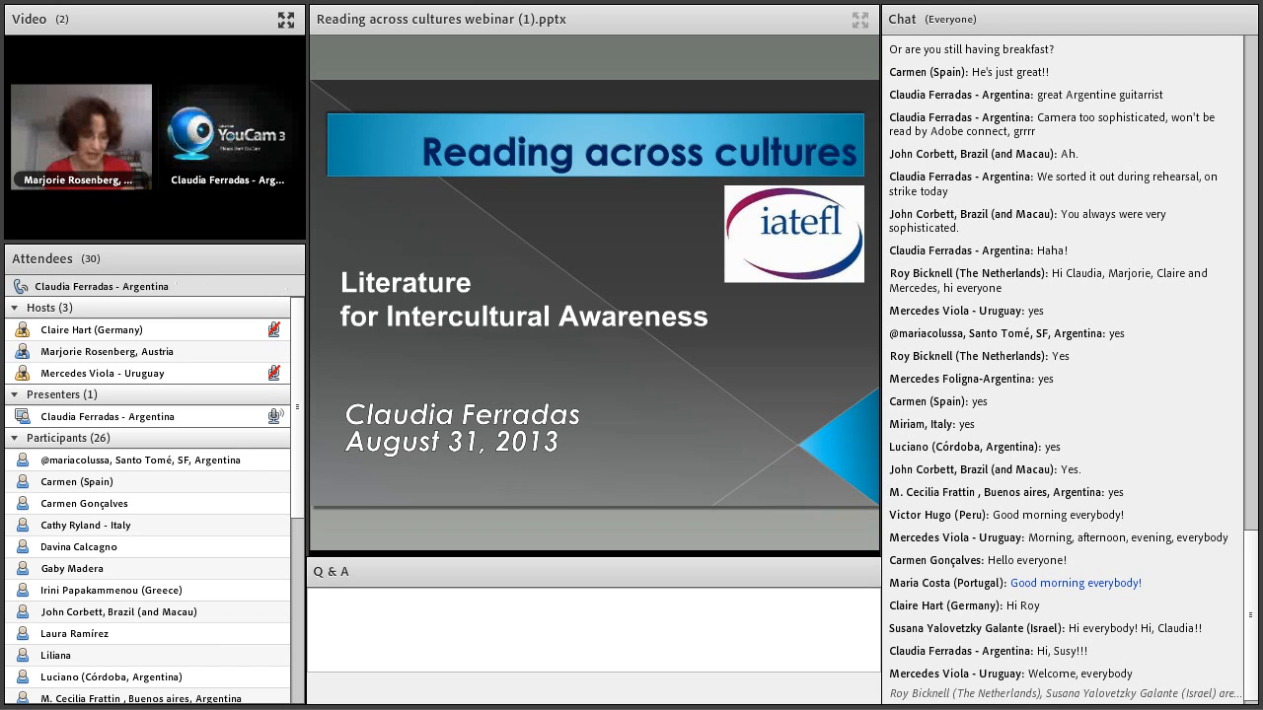
pyautogui.scroll(-3)
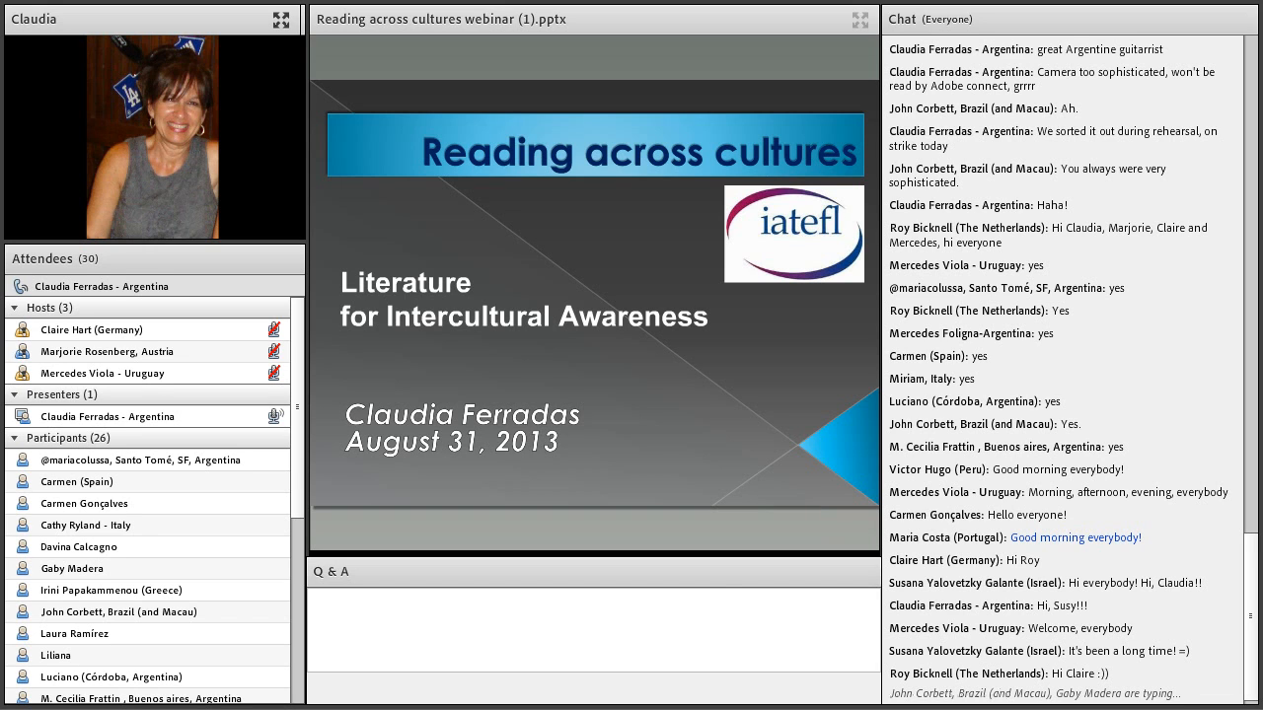
pyautogui.scroll(-3)
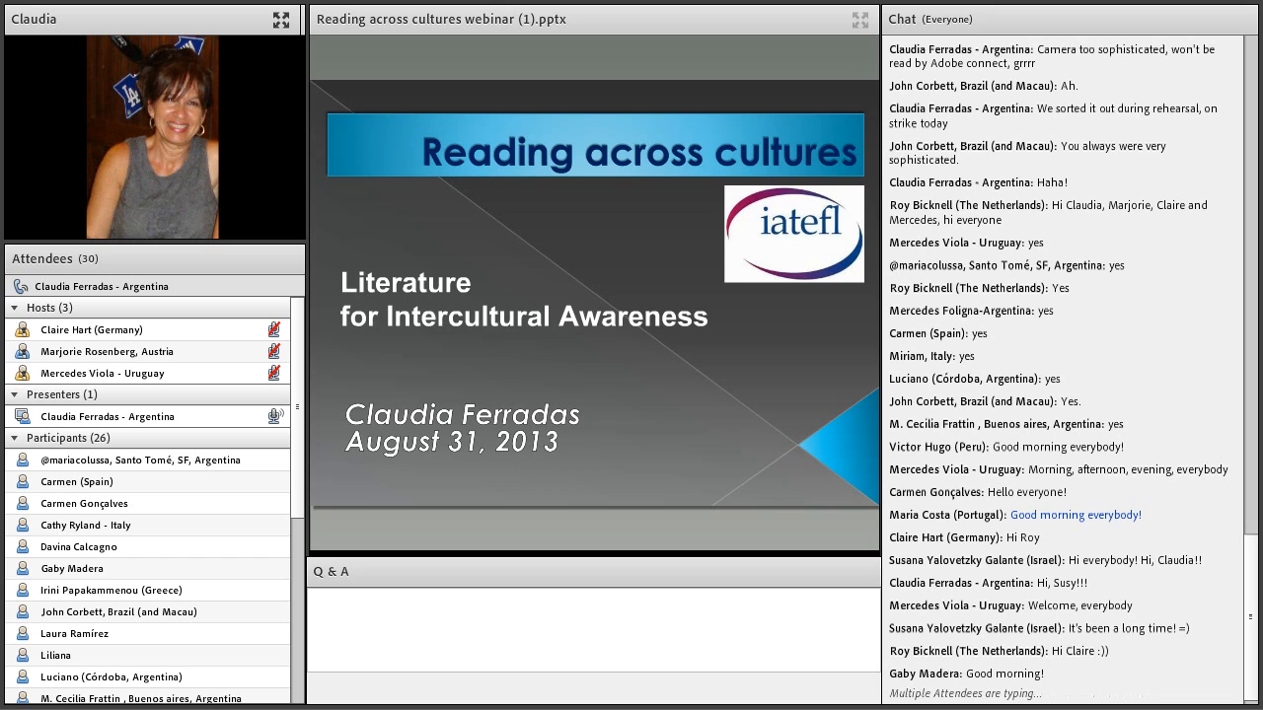
pyautogui.scroll(-3)
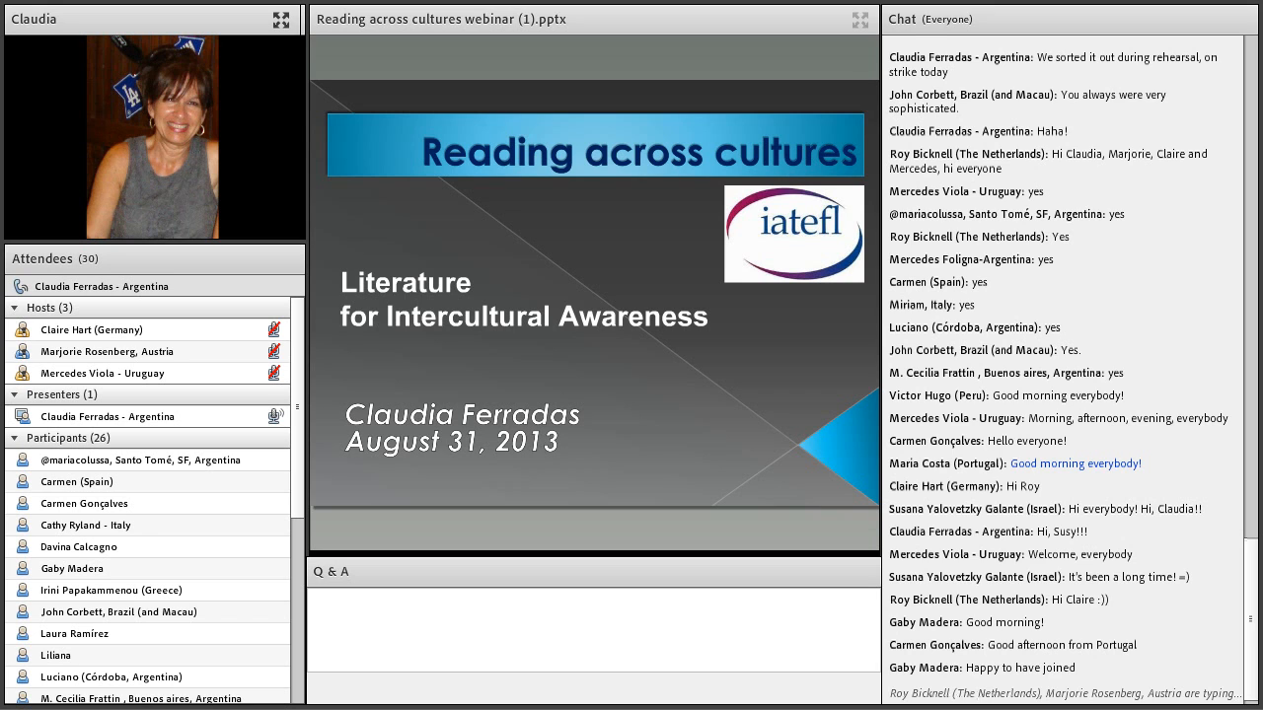
pyautogui.scroll(-3)
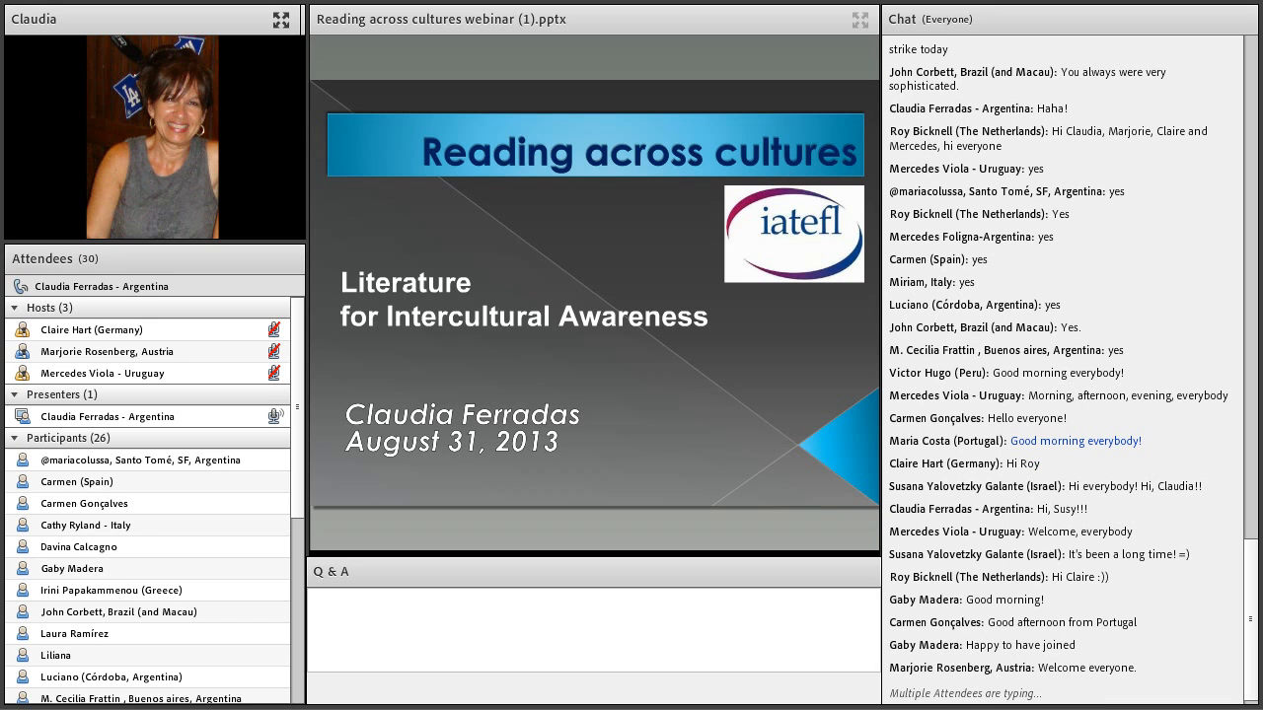
pyautogui.scroll(-3)
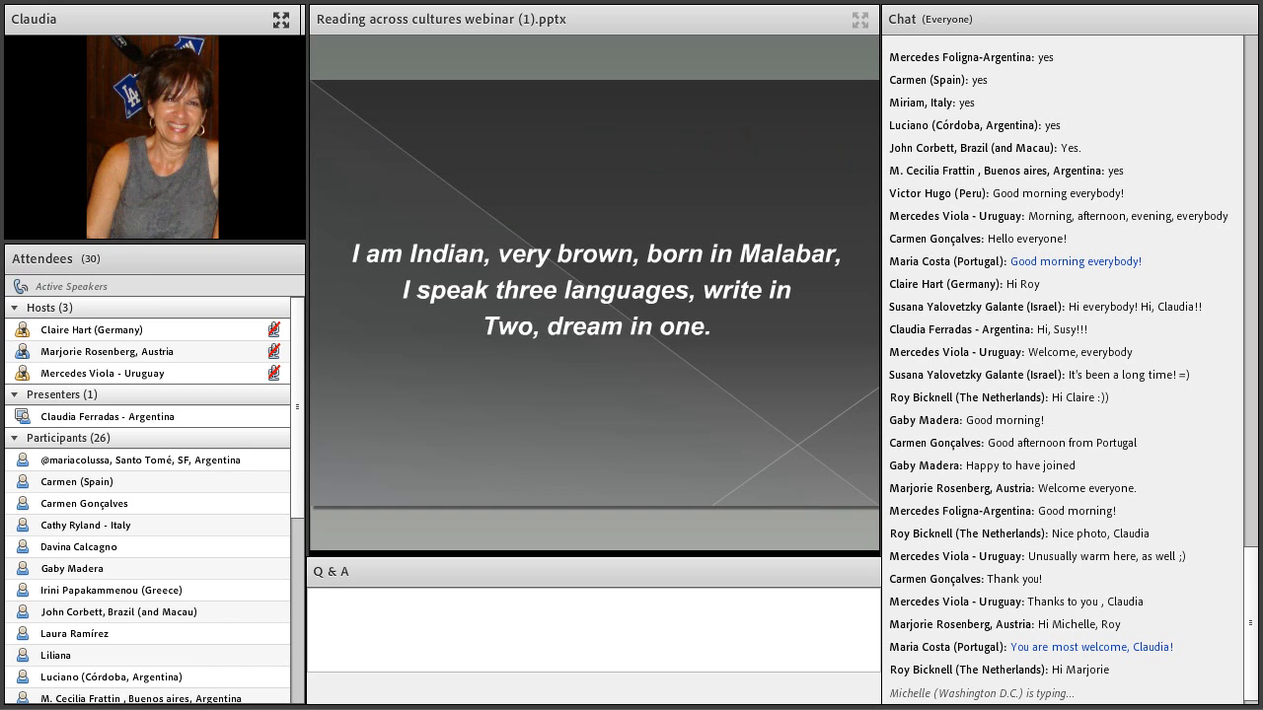
pyautogui.scroll(-3)
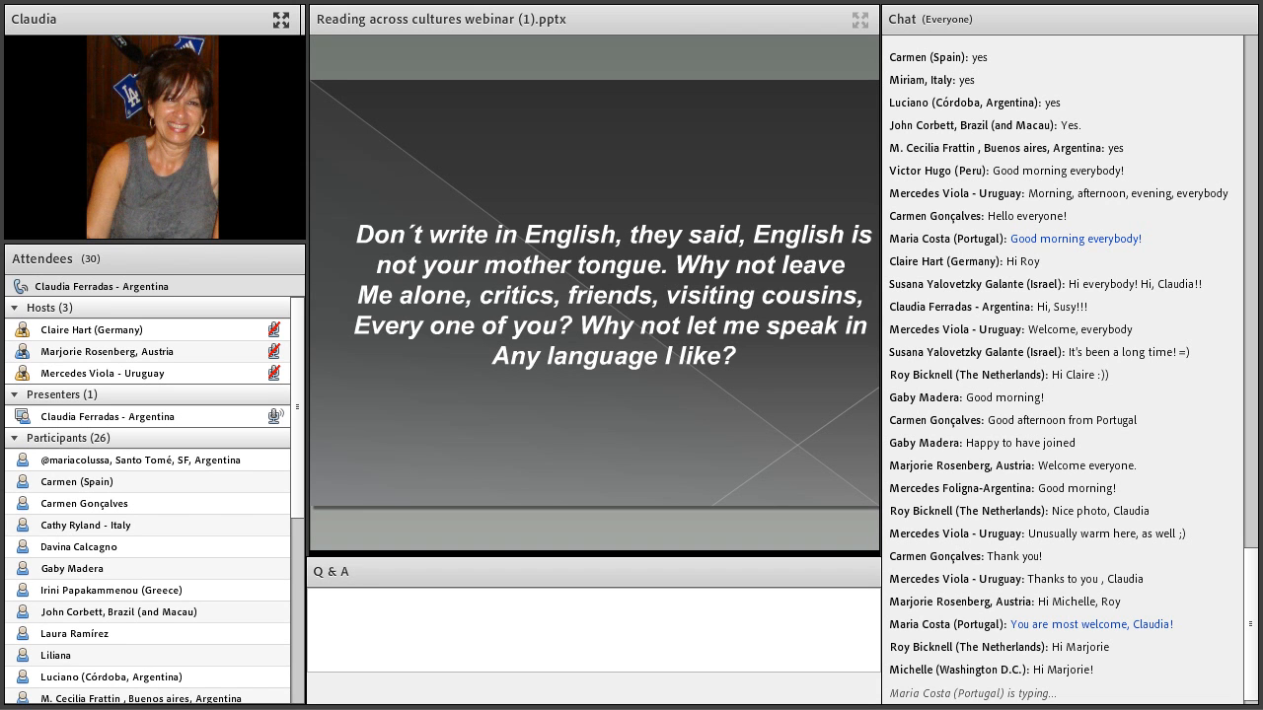
pyautogui.scroll(-3)
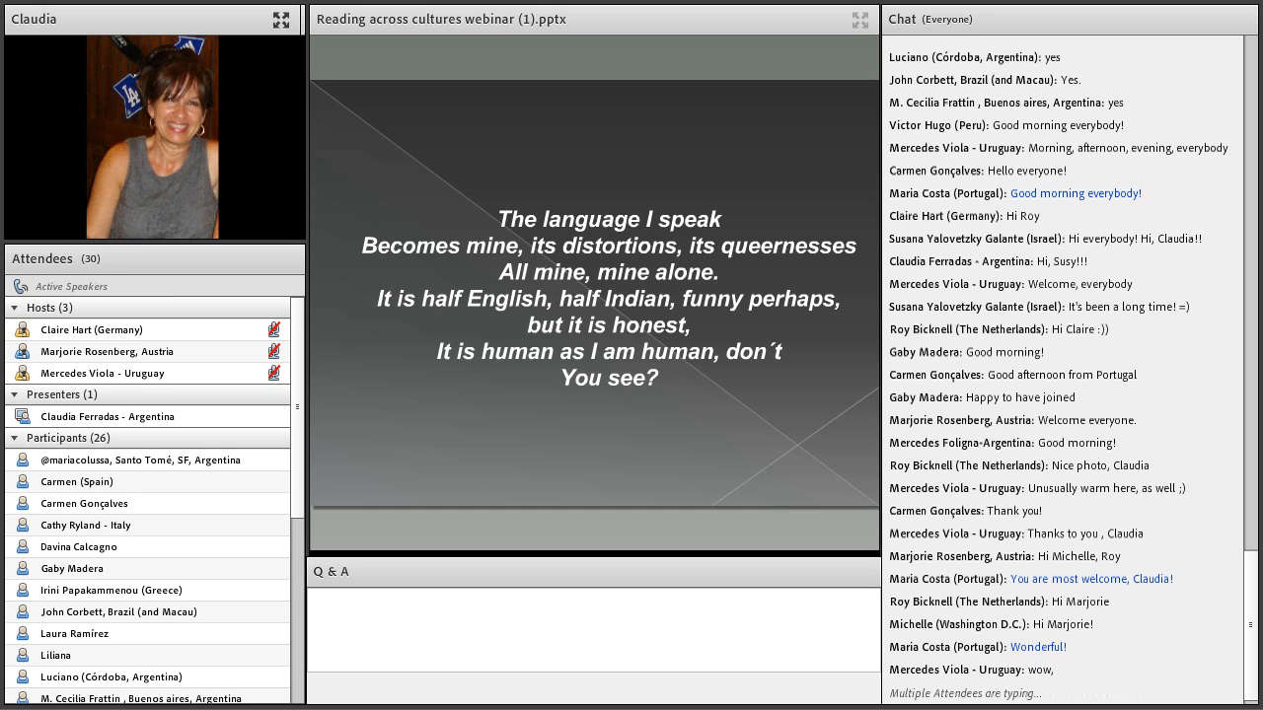
pyautogui.scroll(-3)
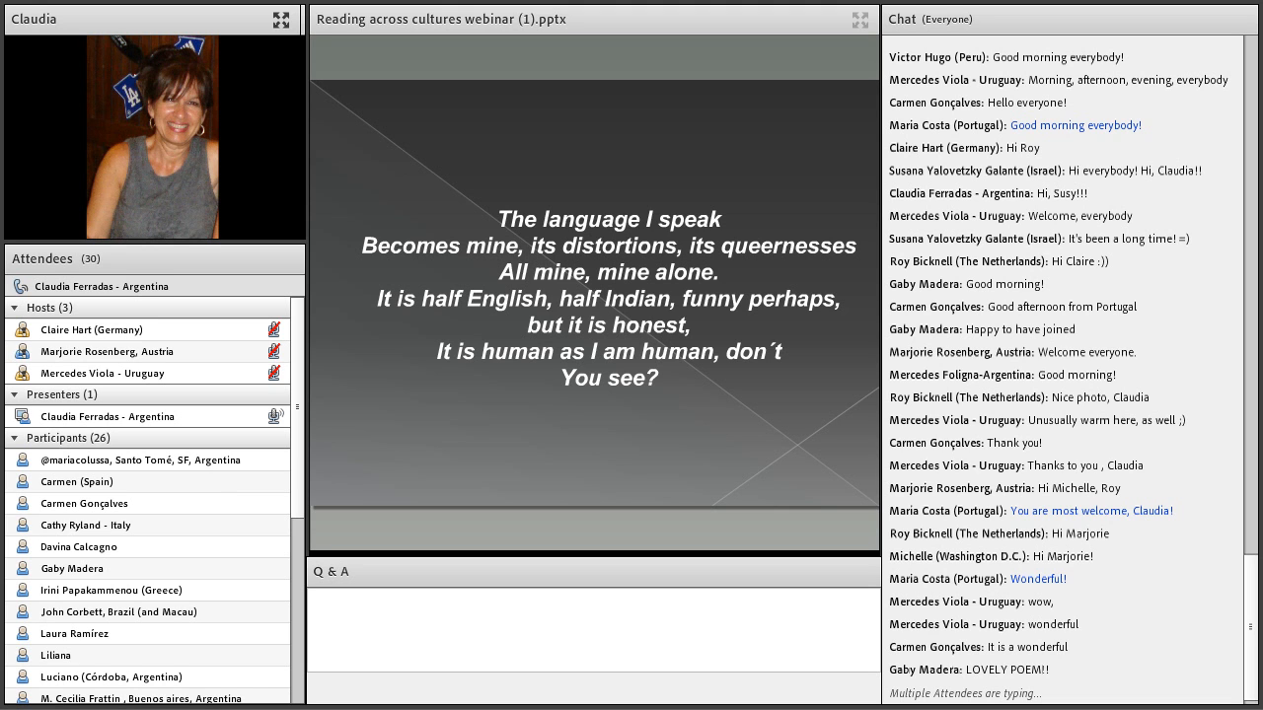
pyautogui.scroll(-3)
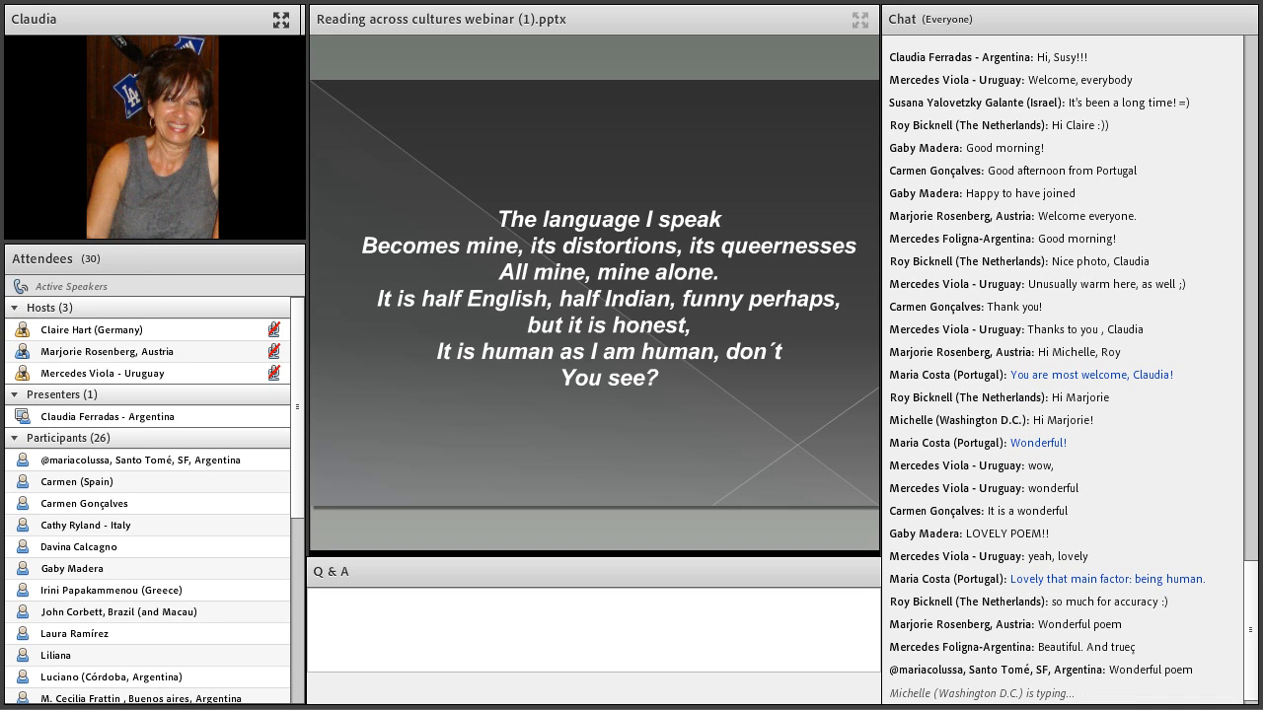
pyautogui.scroll(-3)
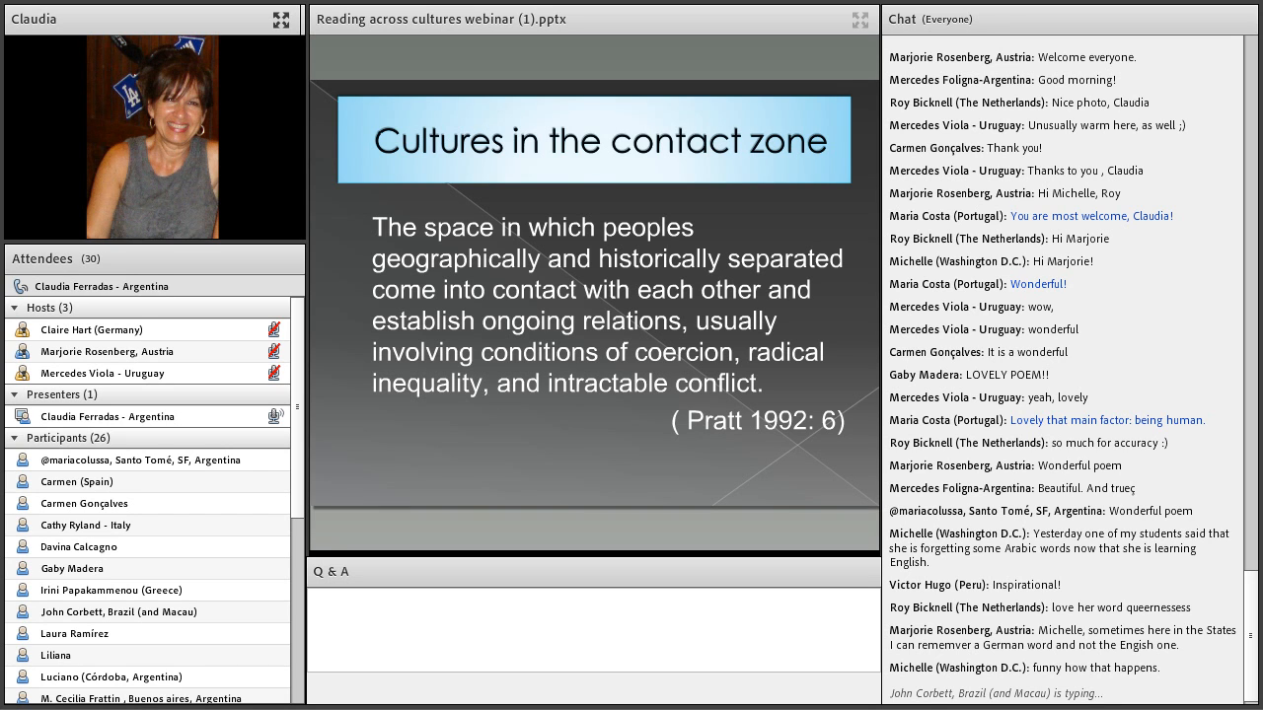
pyautogui.scroll(-3)
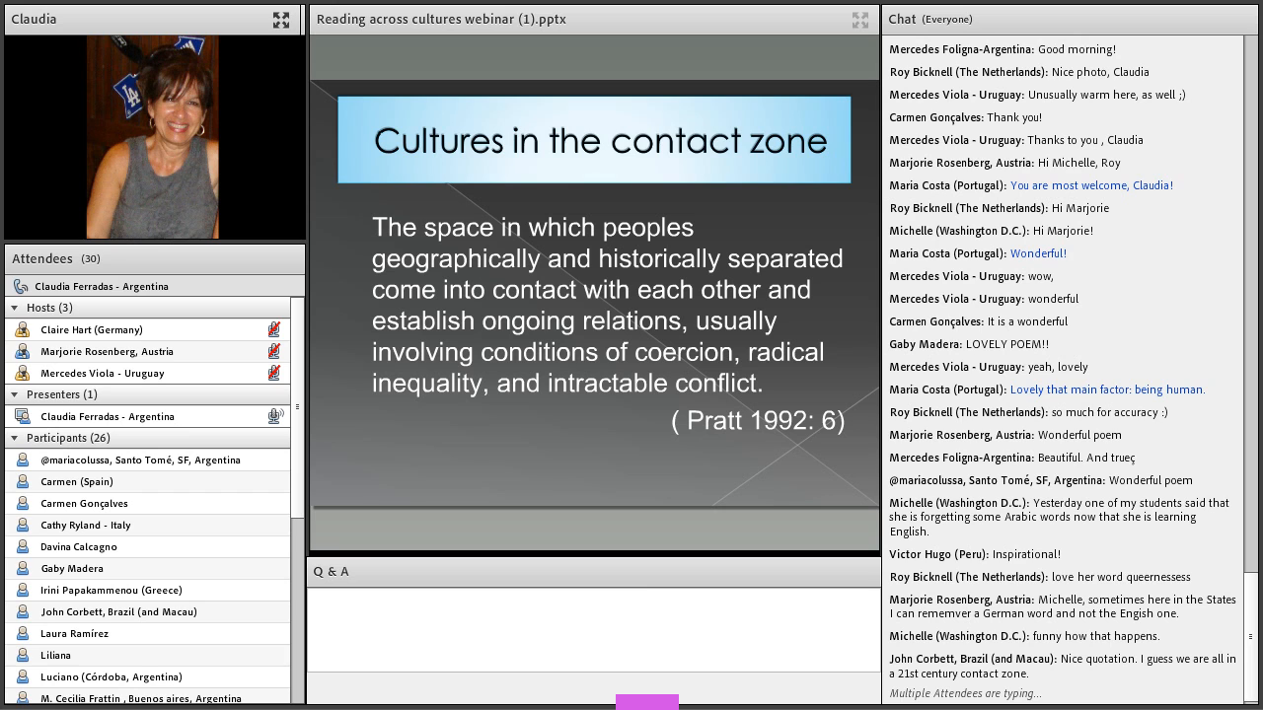
pyautogui.scroll(-3)
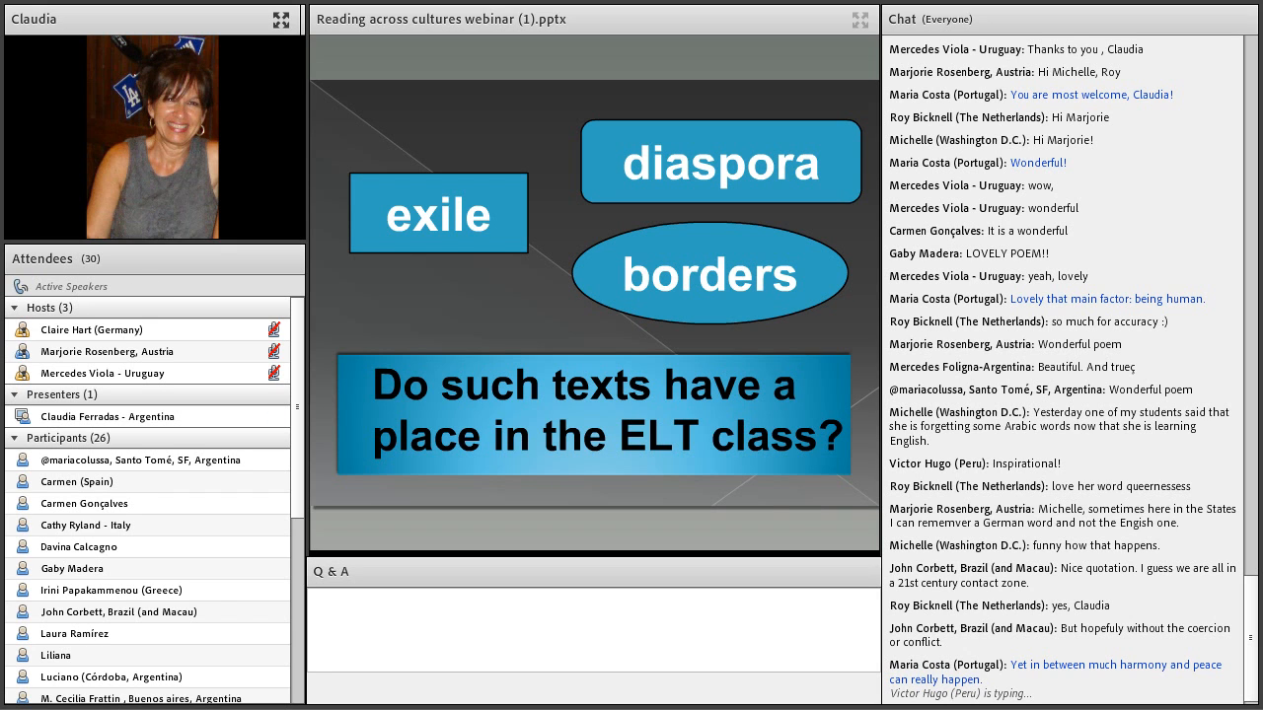
pyautogui.scroll(-3)
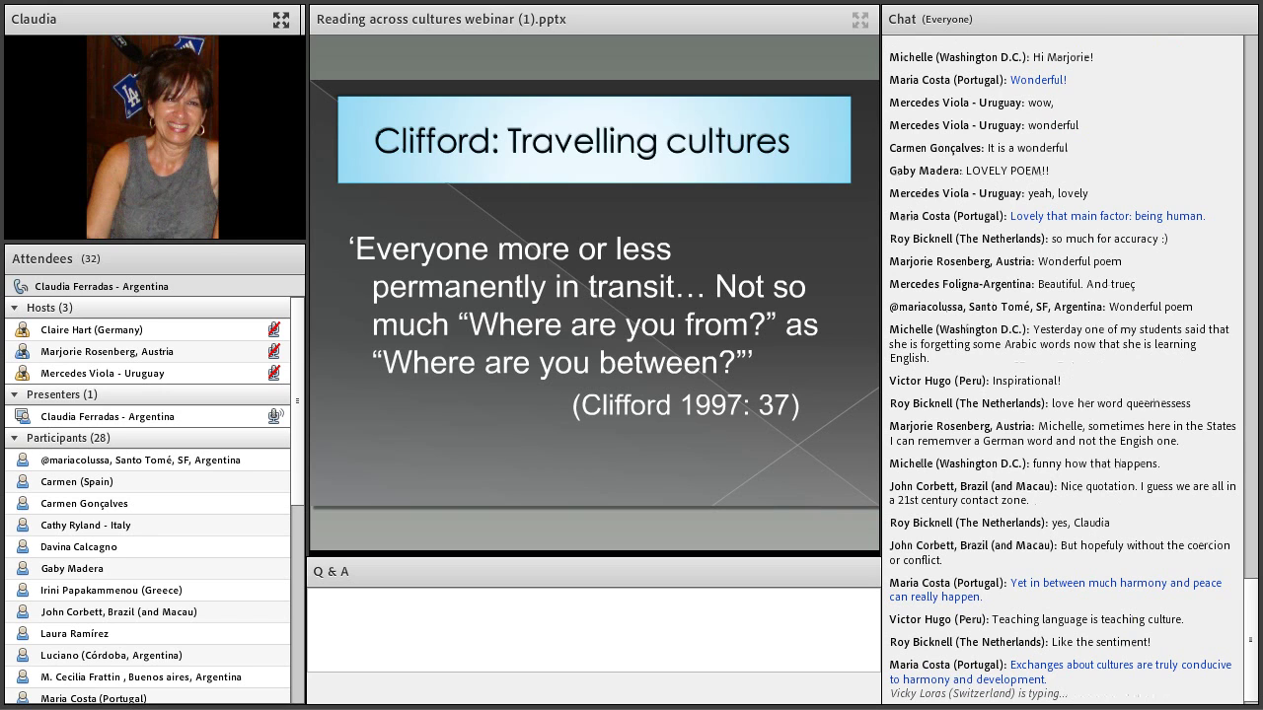
pyautogui.scroll(-3)
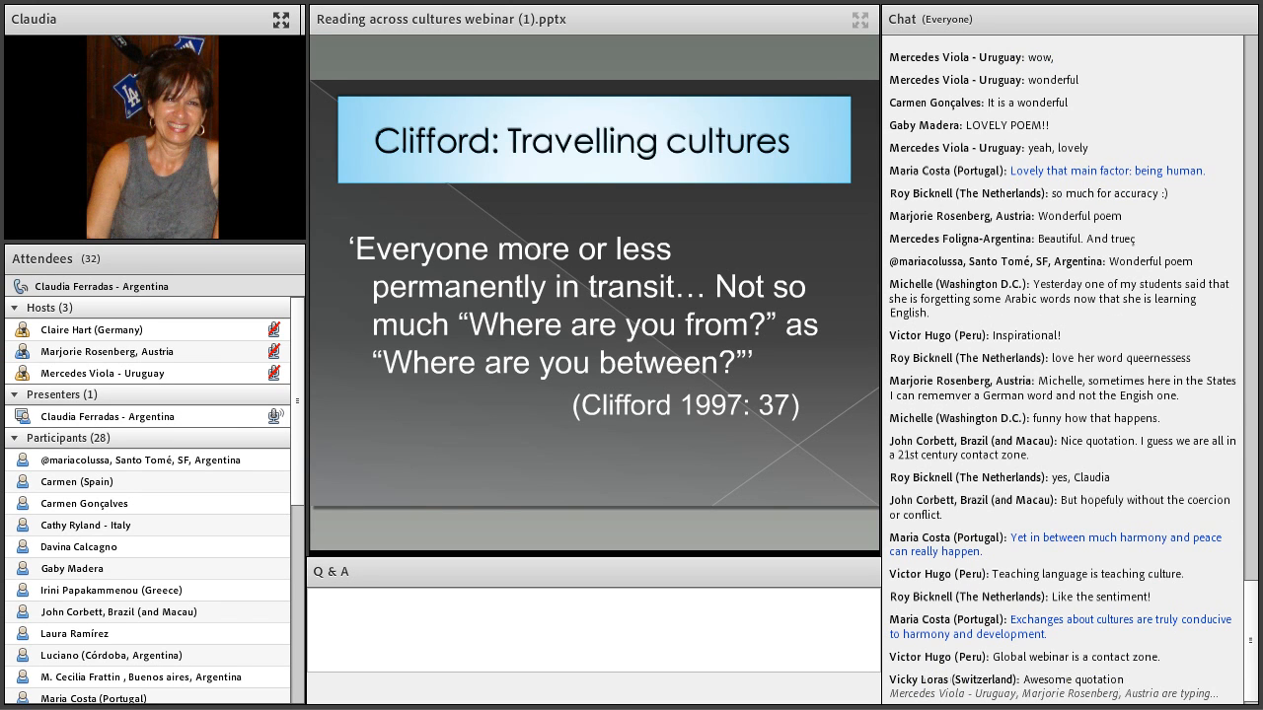
pyautogui.scroll(-3)
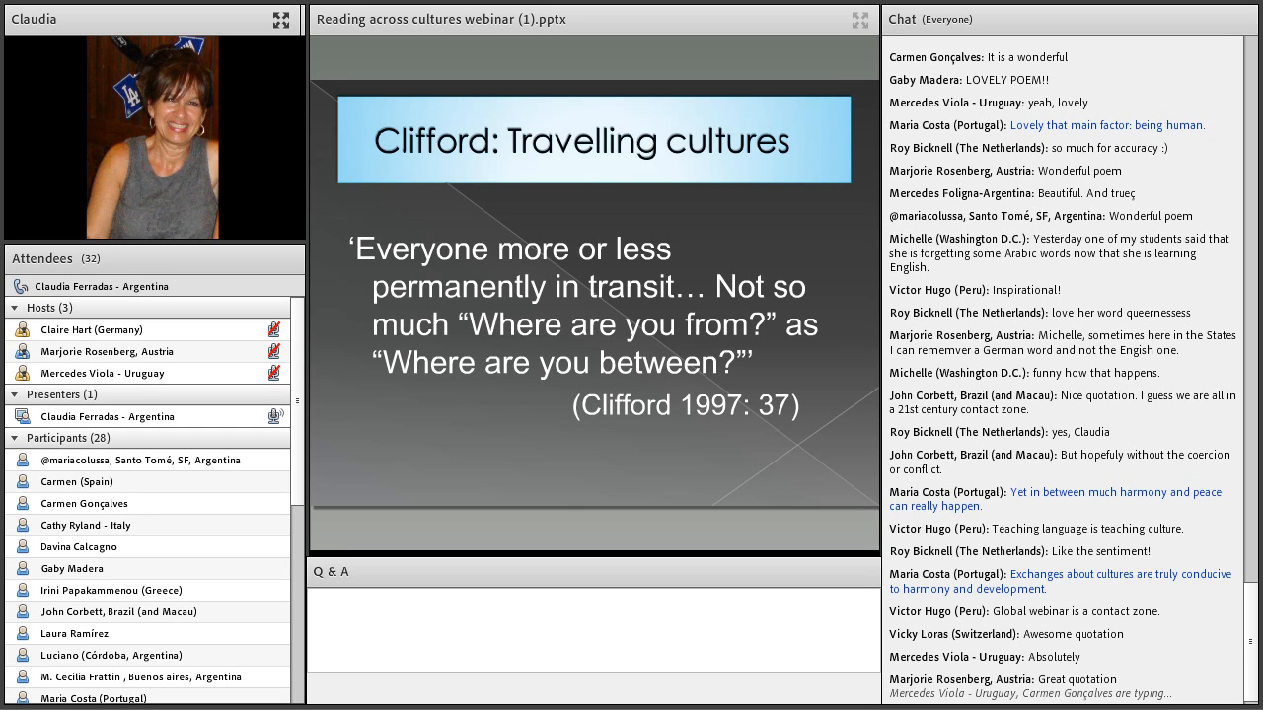
pyautogui.scroll(-3)
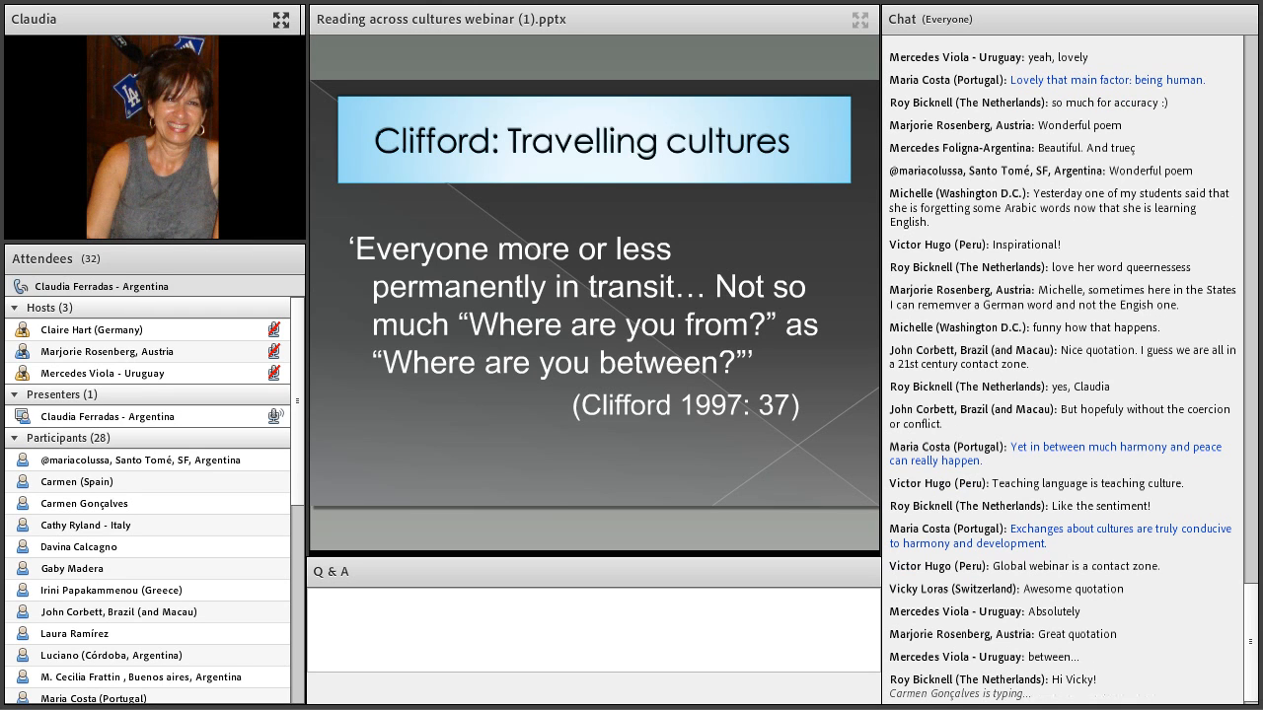
pyautogui.scroll(-3)
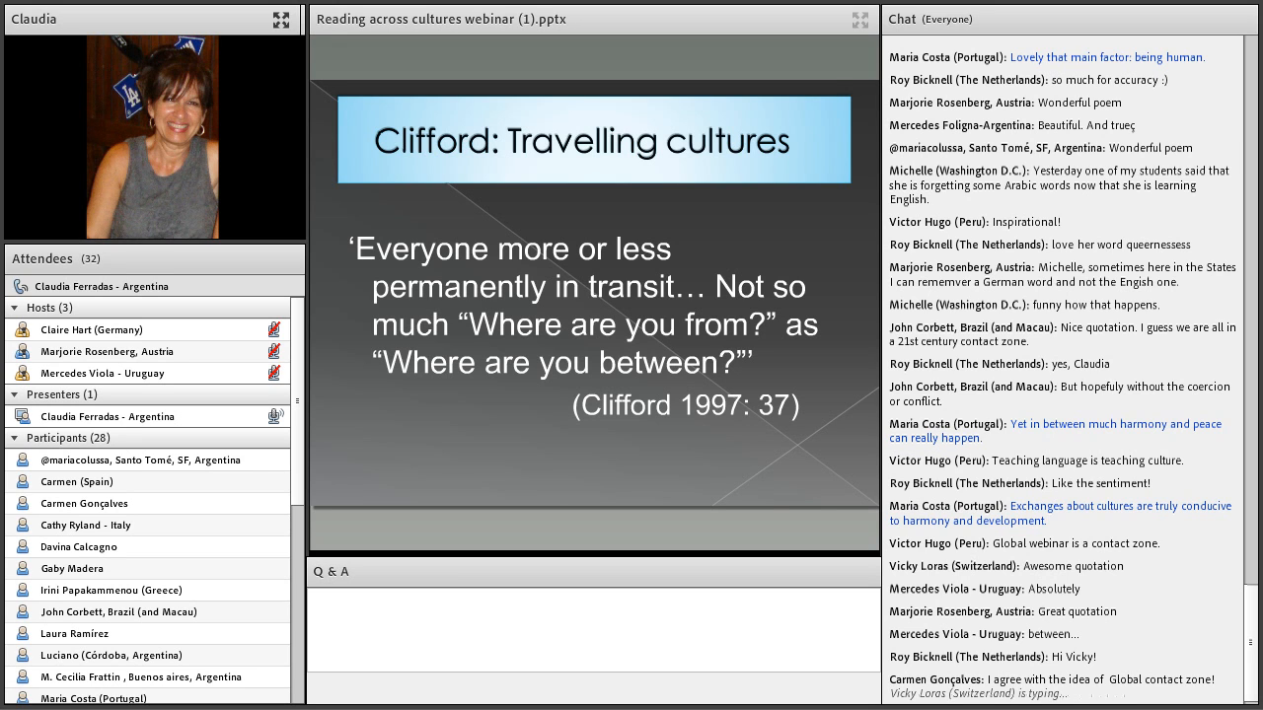
pyautogui.scroll(-3)
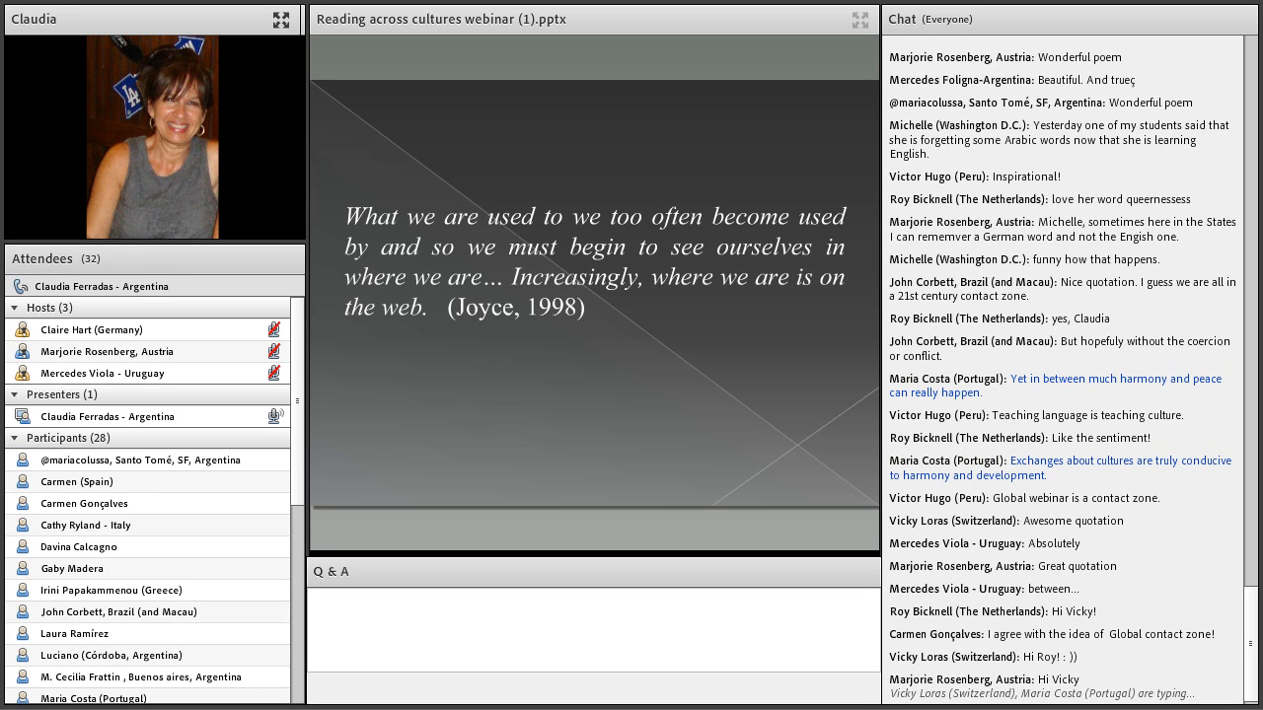
pyautogui.scroll(-3)
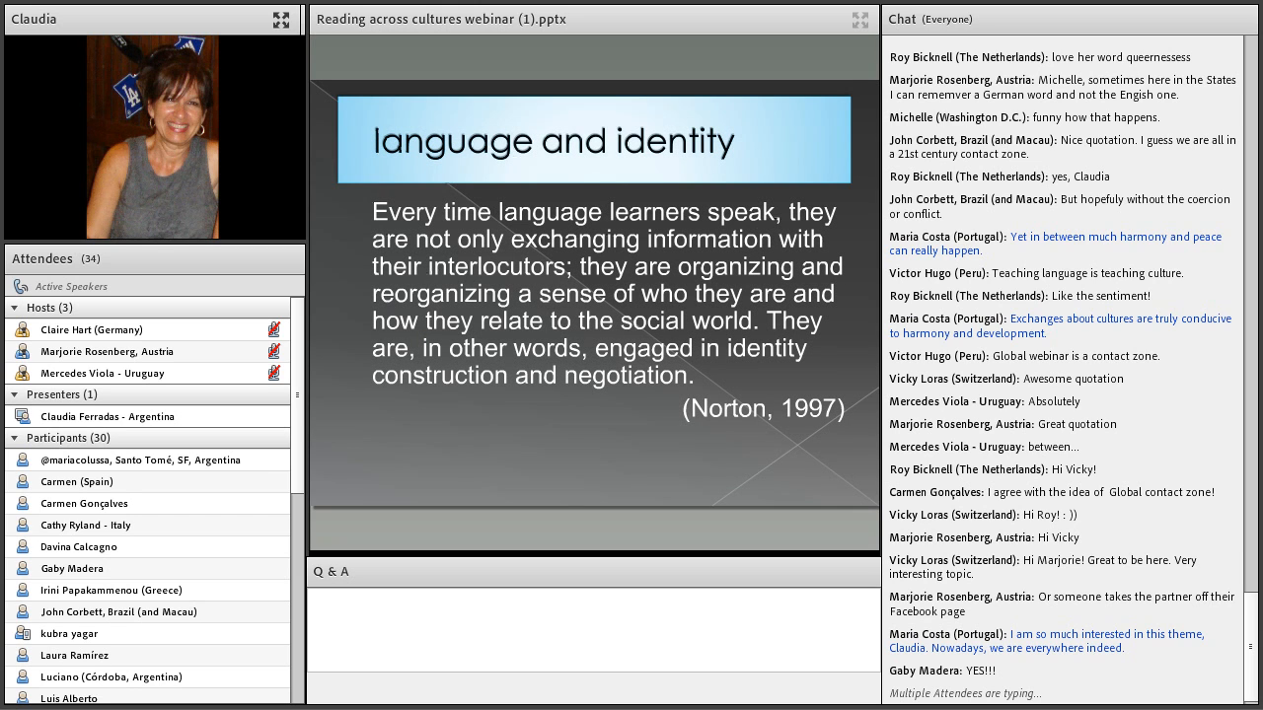
pyautogui.scroll(-3)
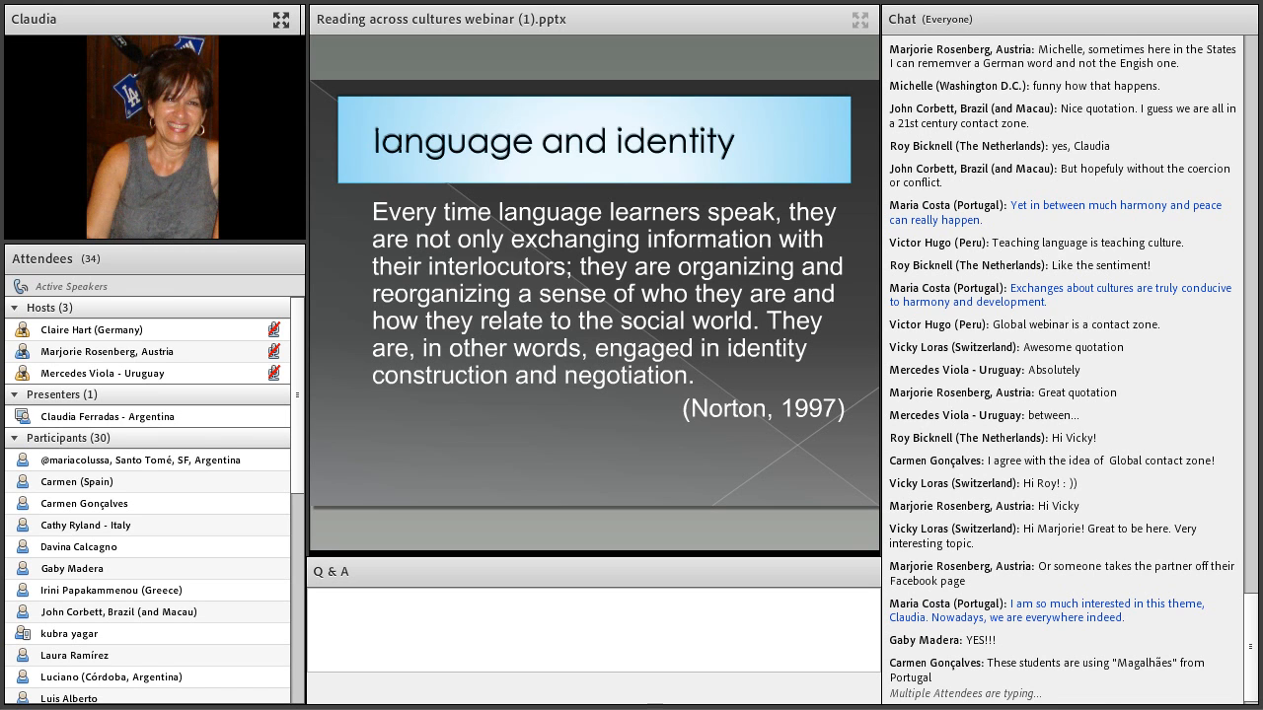
pyautogui.scroll(-3)
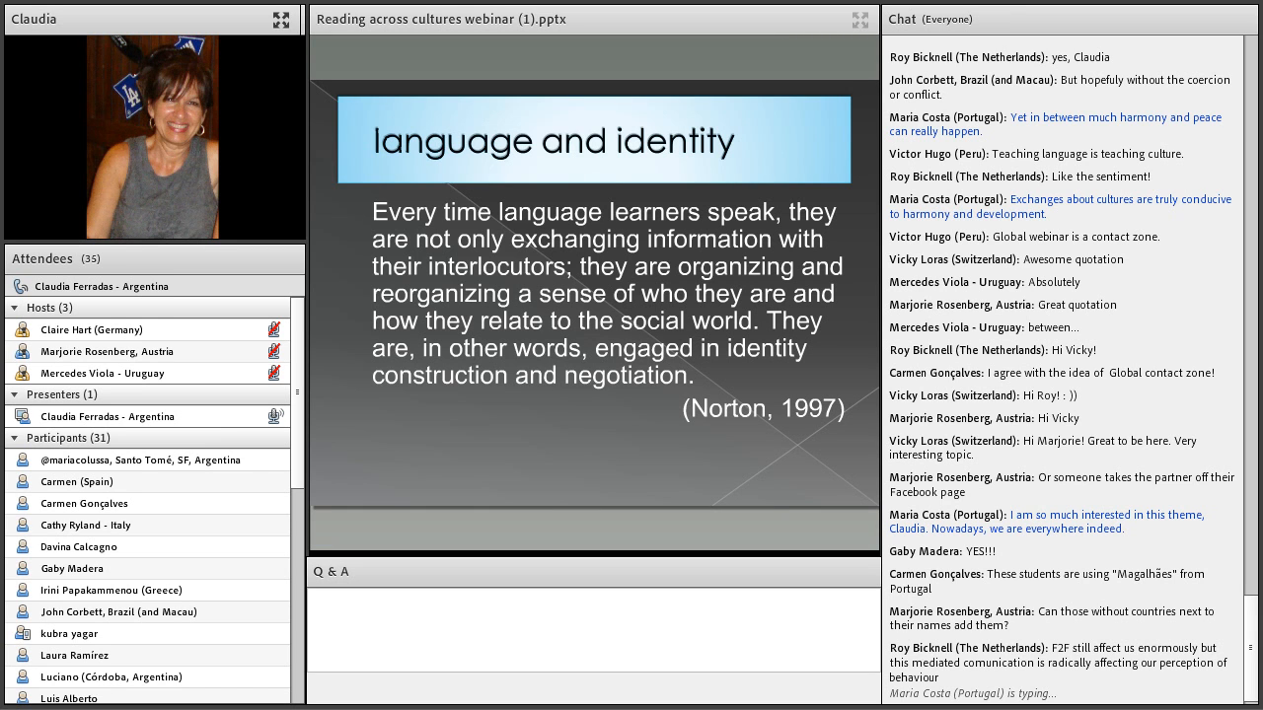
pyautogui.scroll(-3)
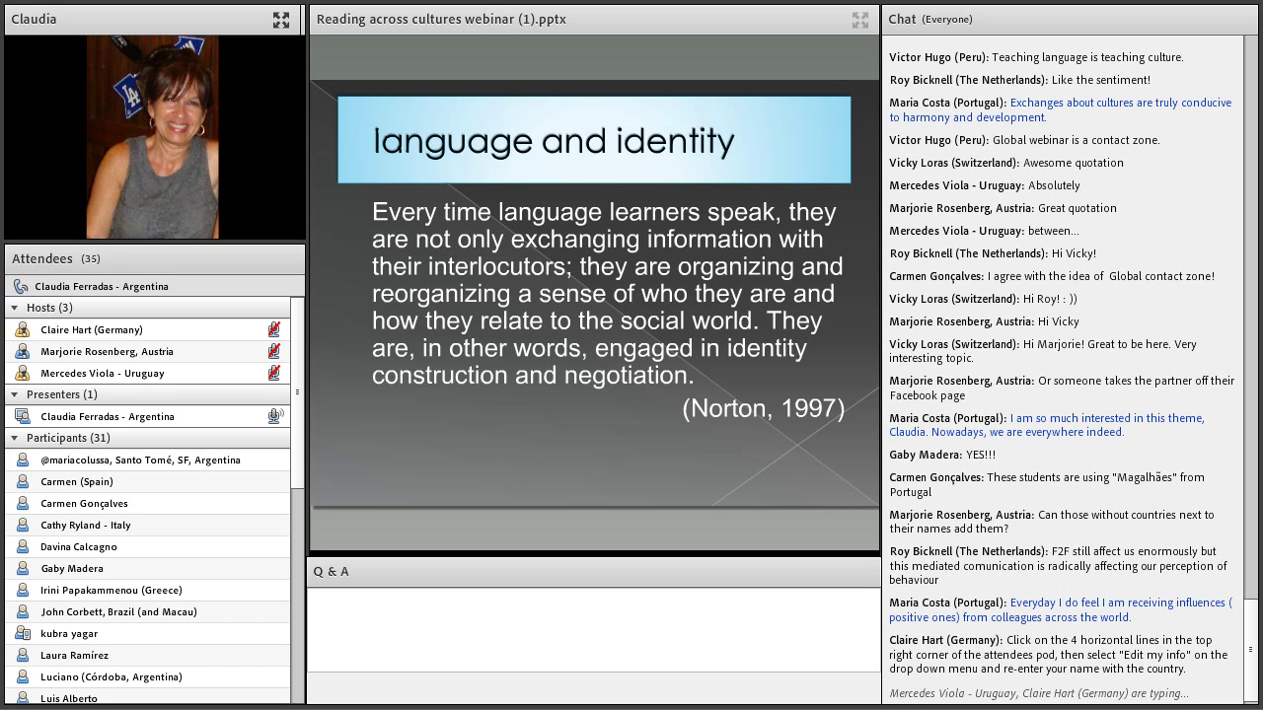
pyautogui.scroll(-3)
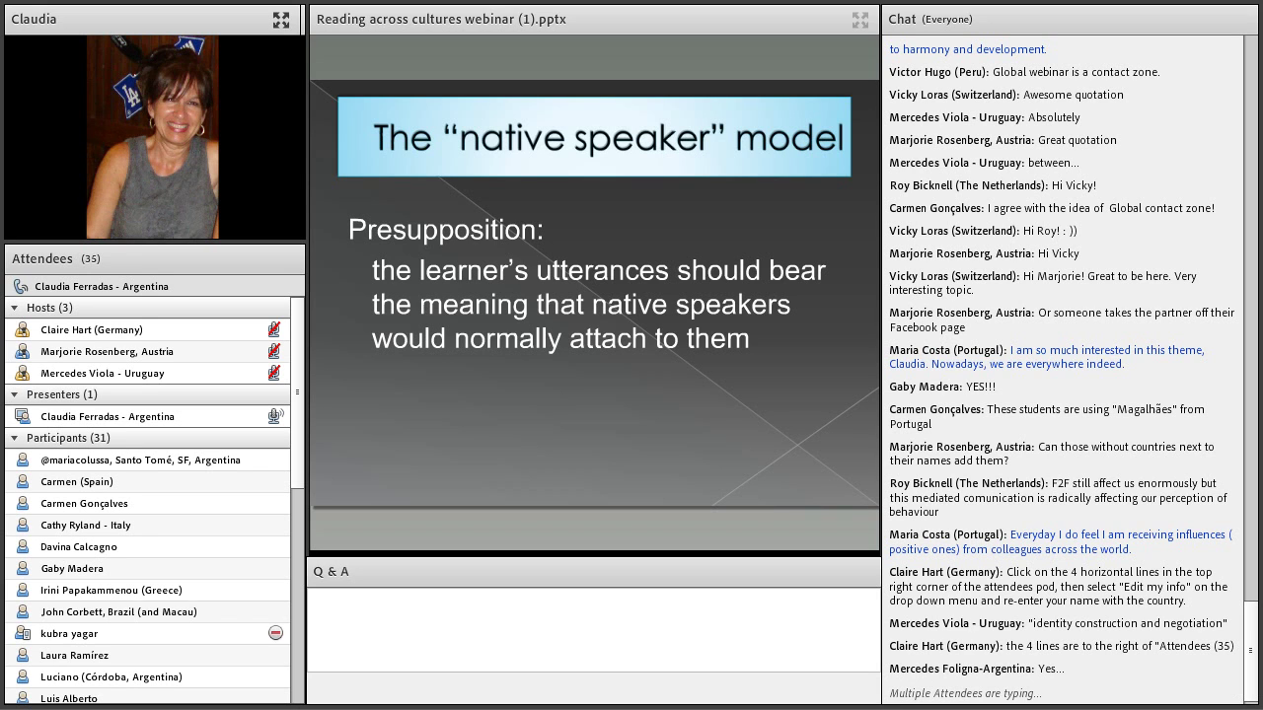
pyautogui.scroll(-3)
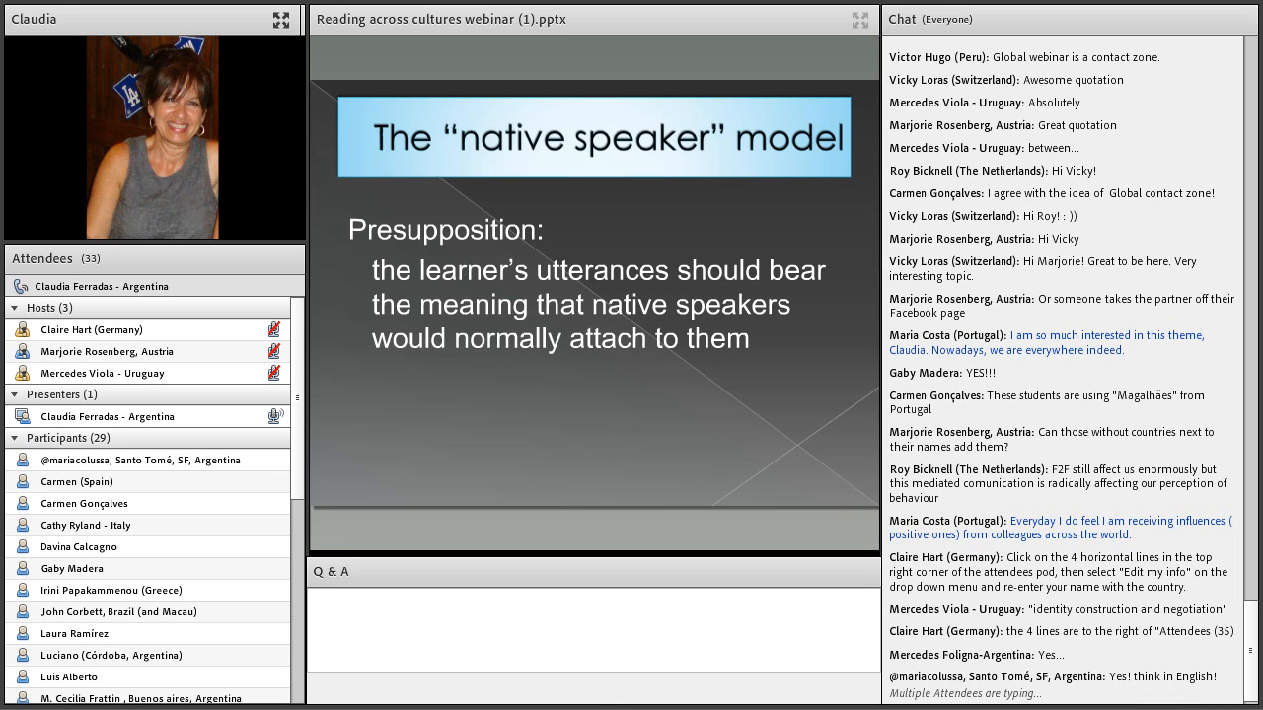
pyautogui.scroll(-3)
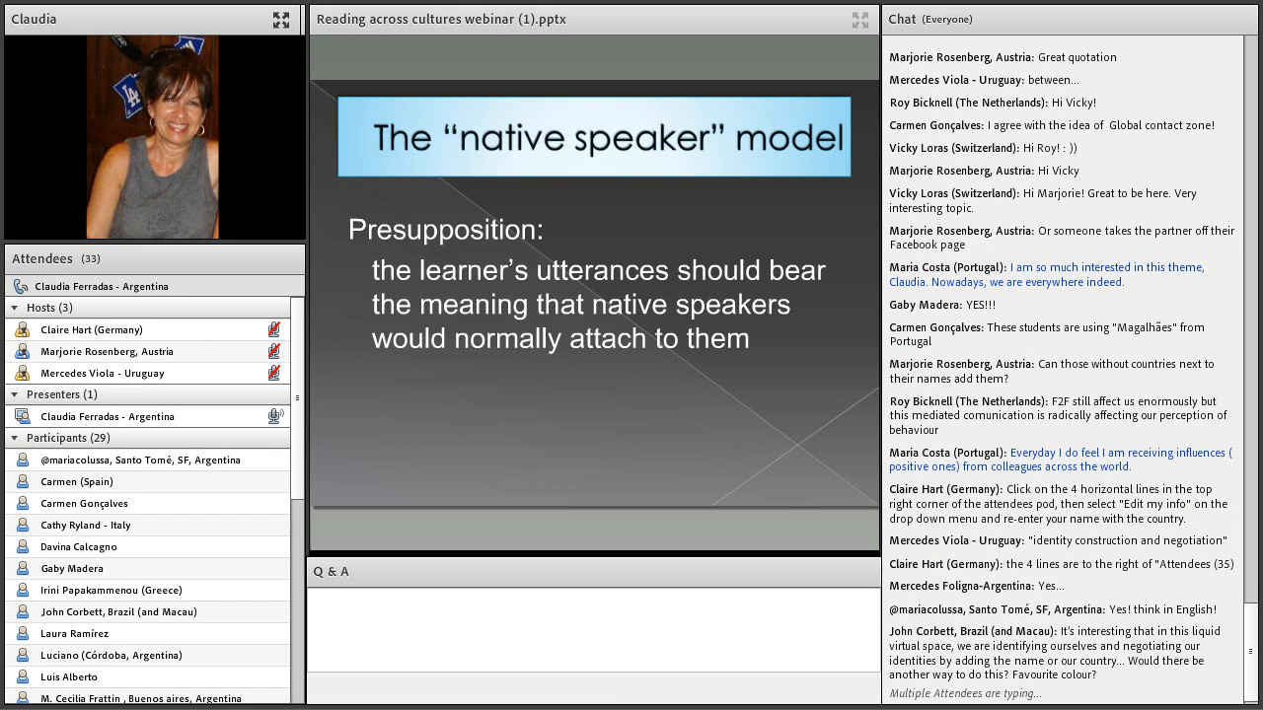
pyautogui.scroll(-3)
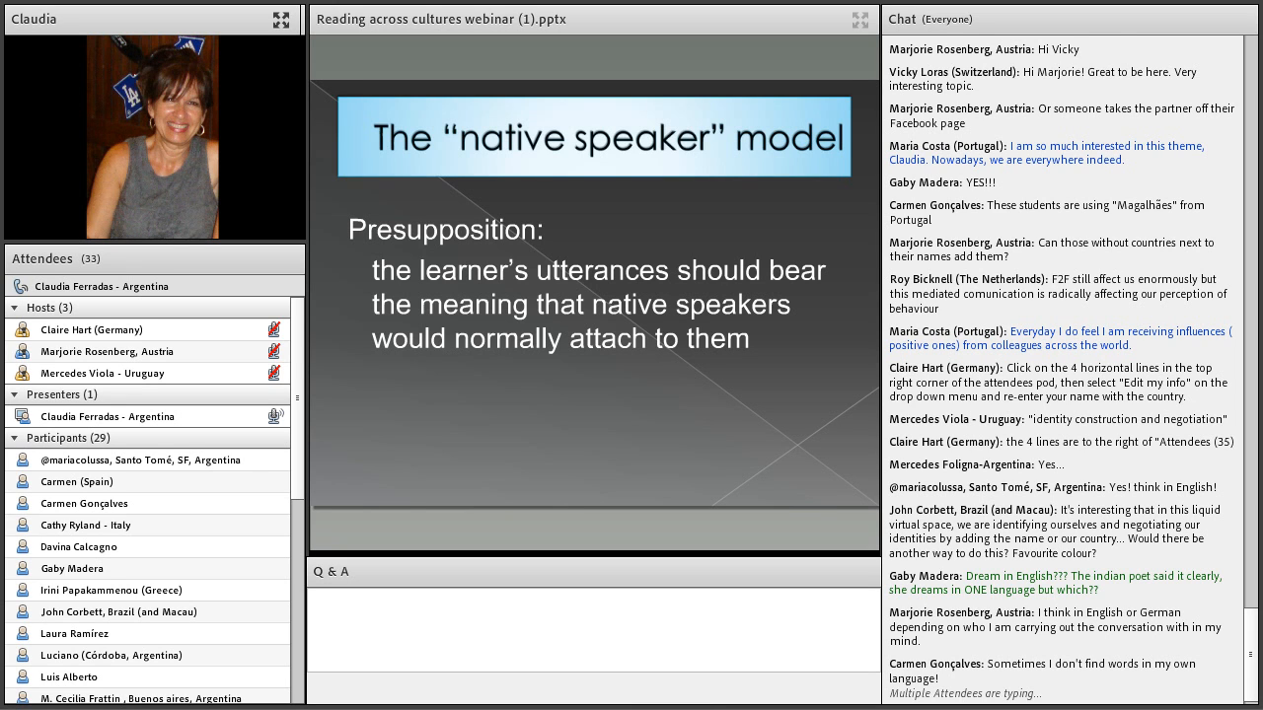
pyautogui.scroll(-3)
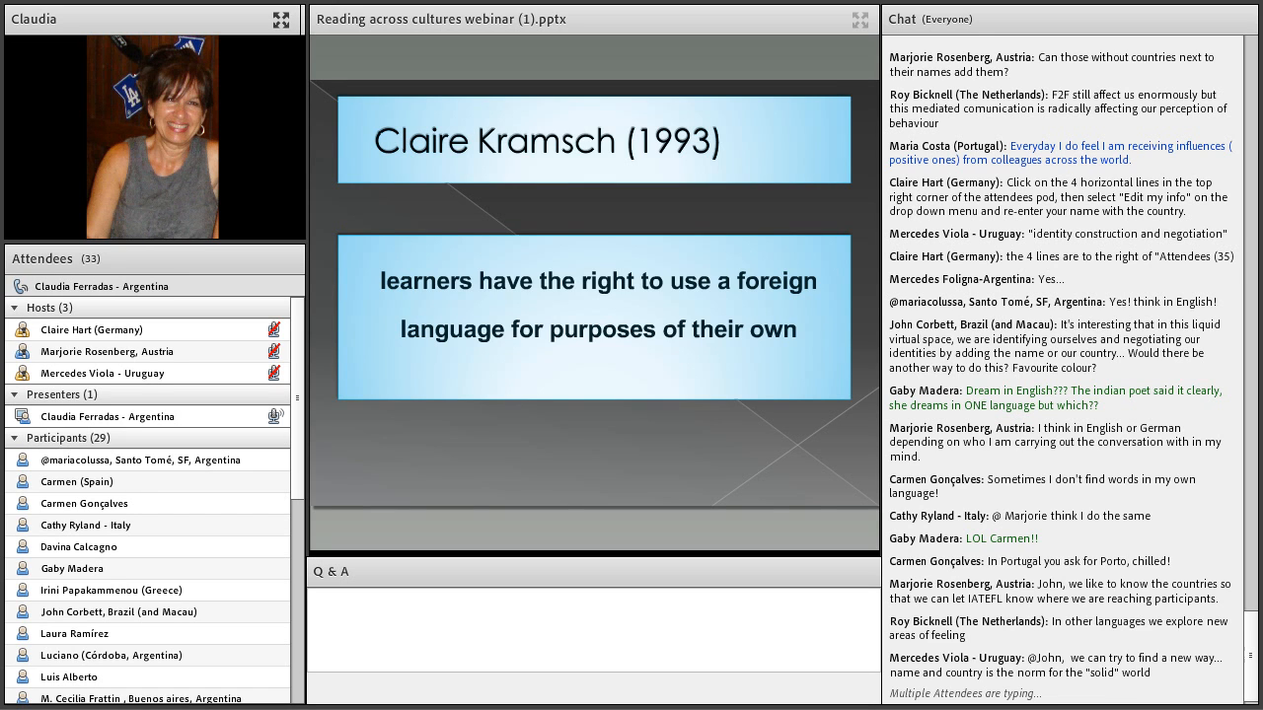
pyautogui.scroll(-3)
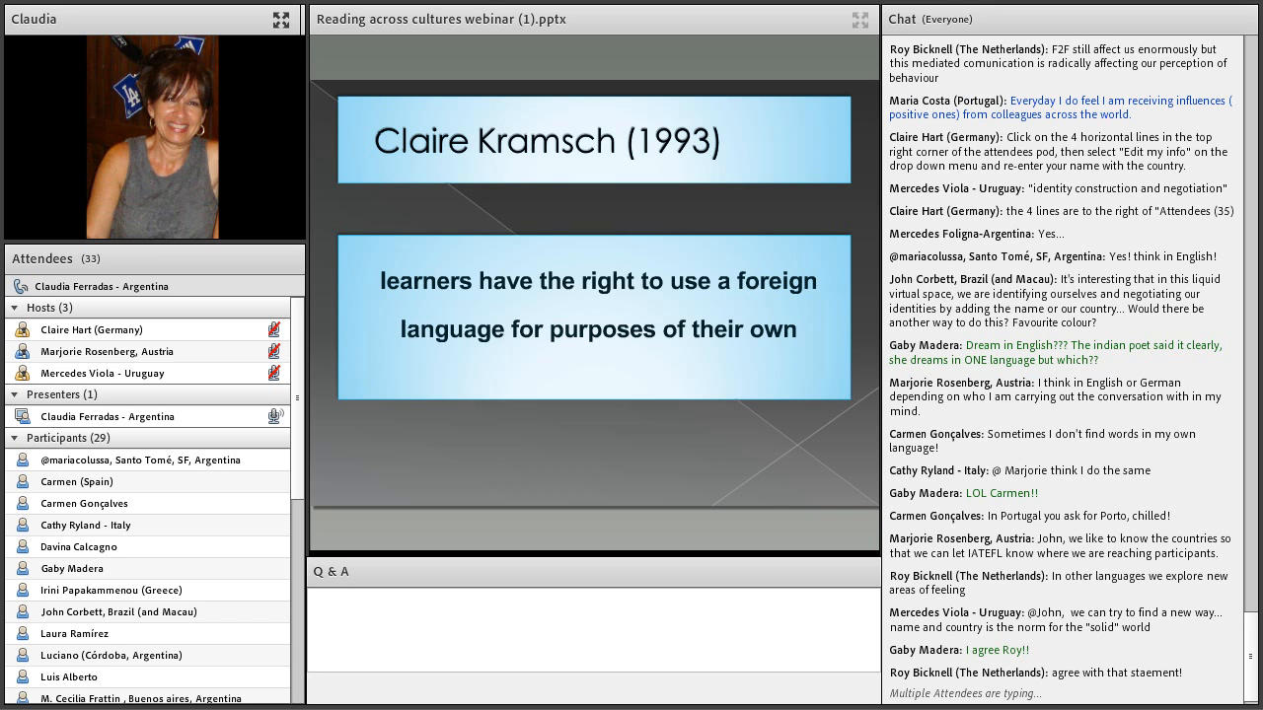
pyautogui.scroll(-3)
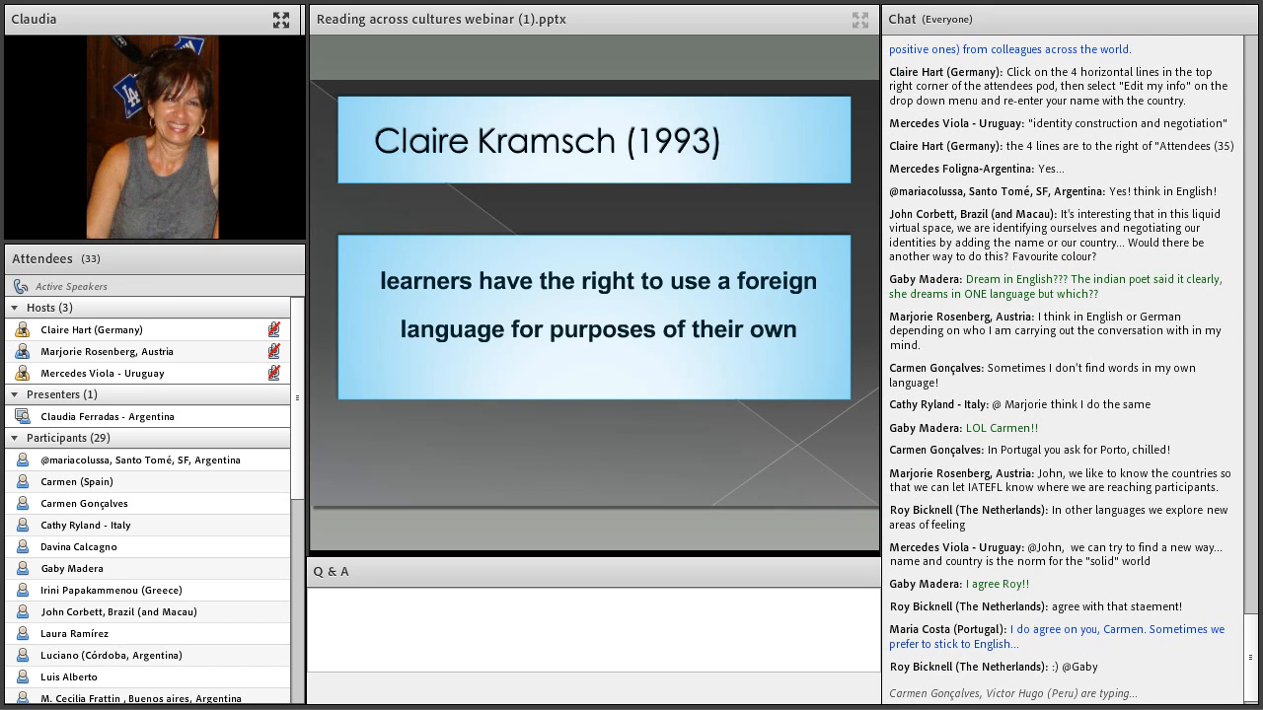
pyautogui.scroll(-3)
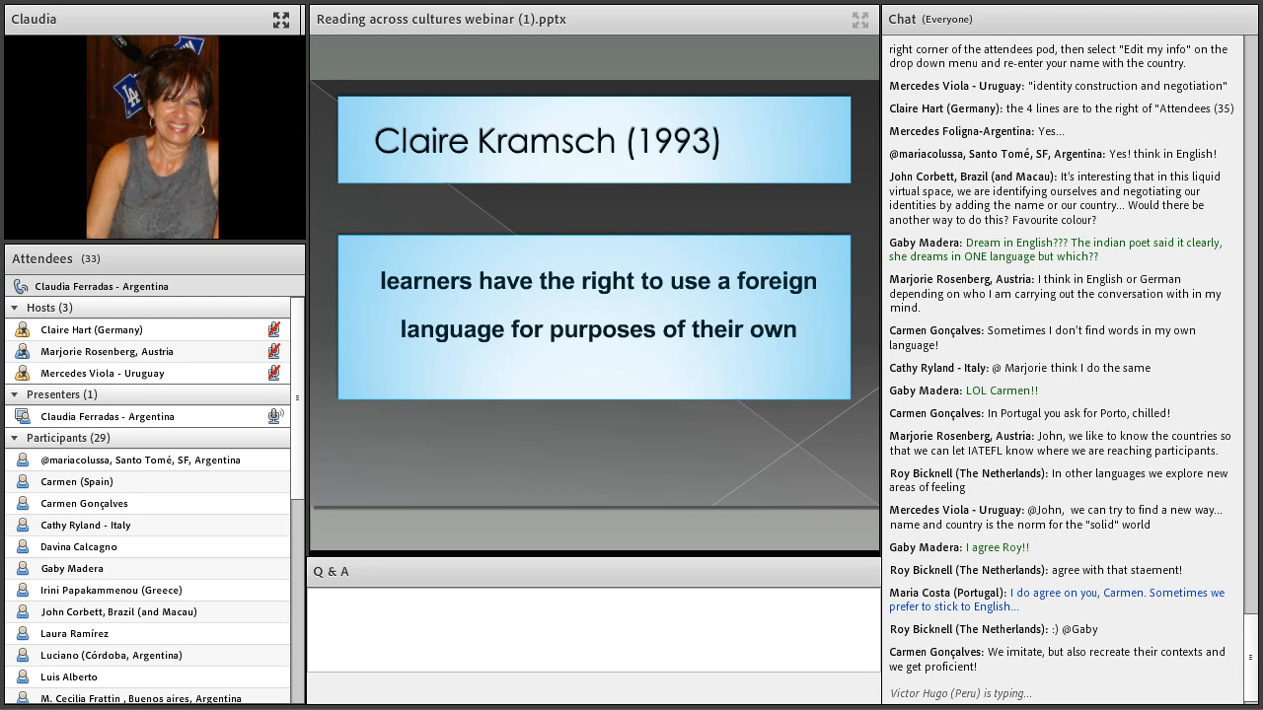
pyautogui.scroll(-3)
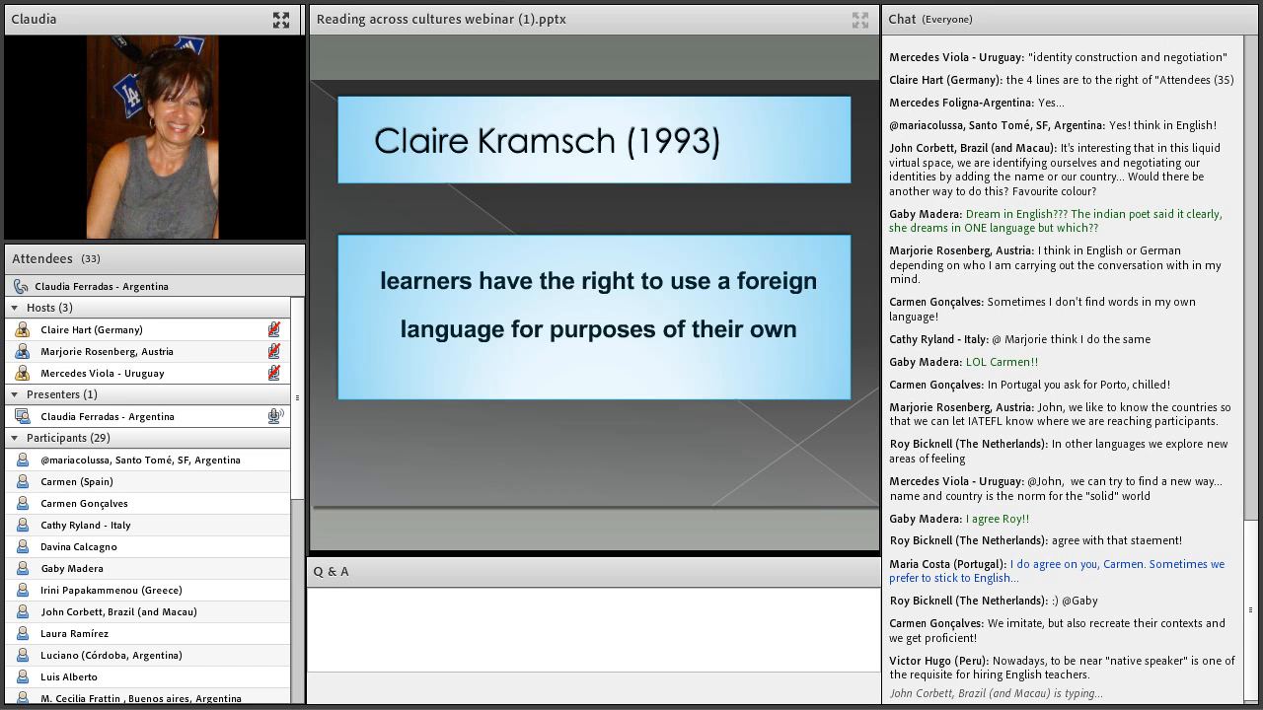
pyautogui.scroll(-3)
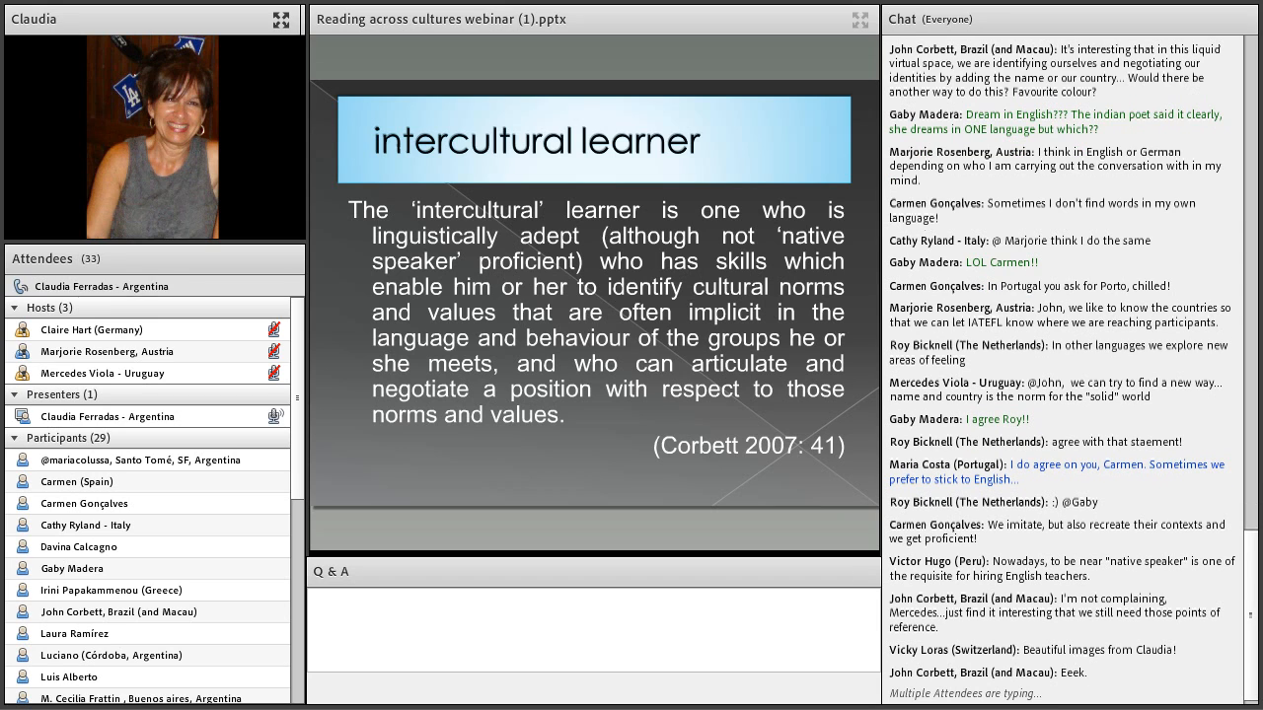
pyautogui.scroll(-3)
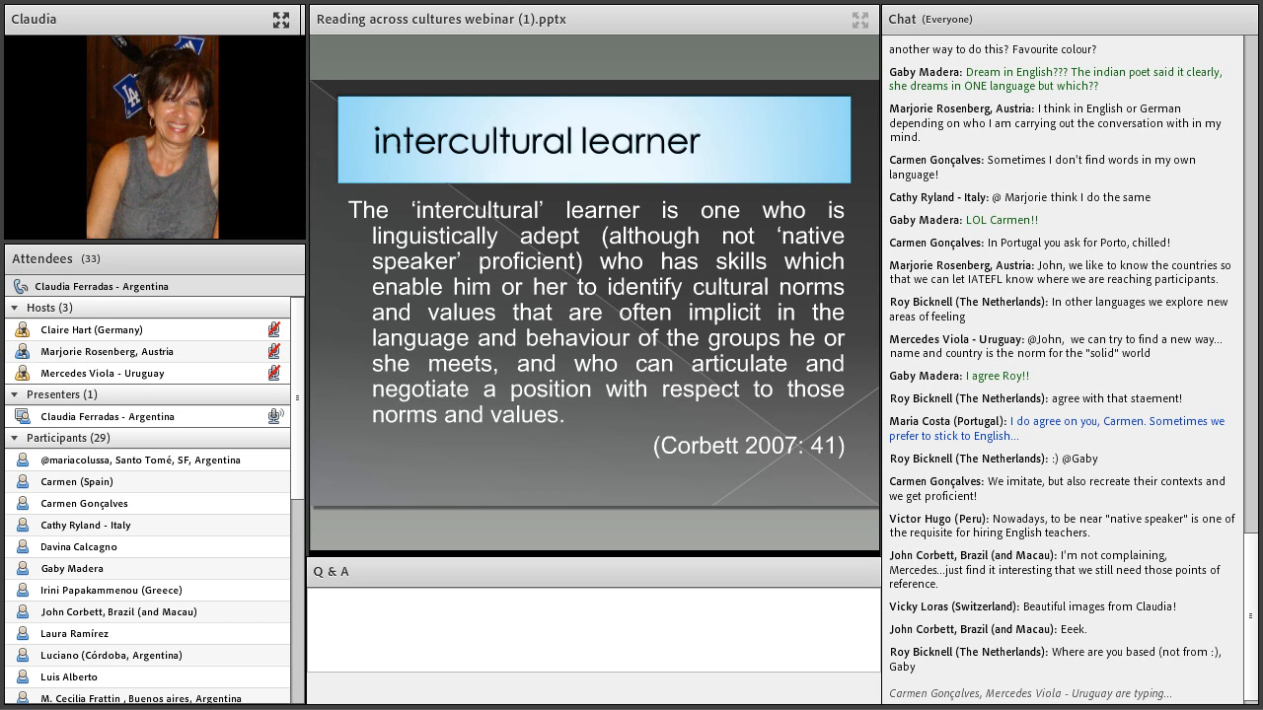
pyautogui.scroll(-3)
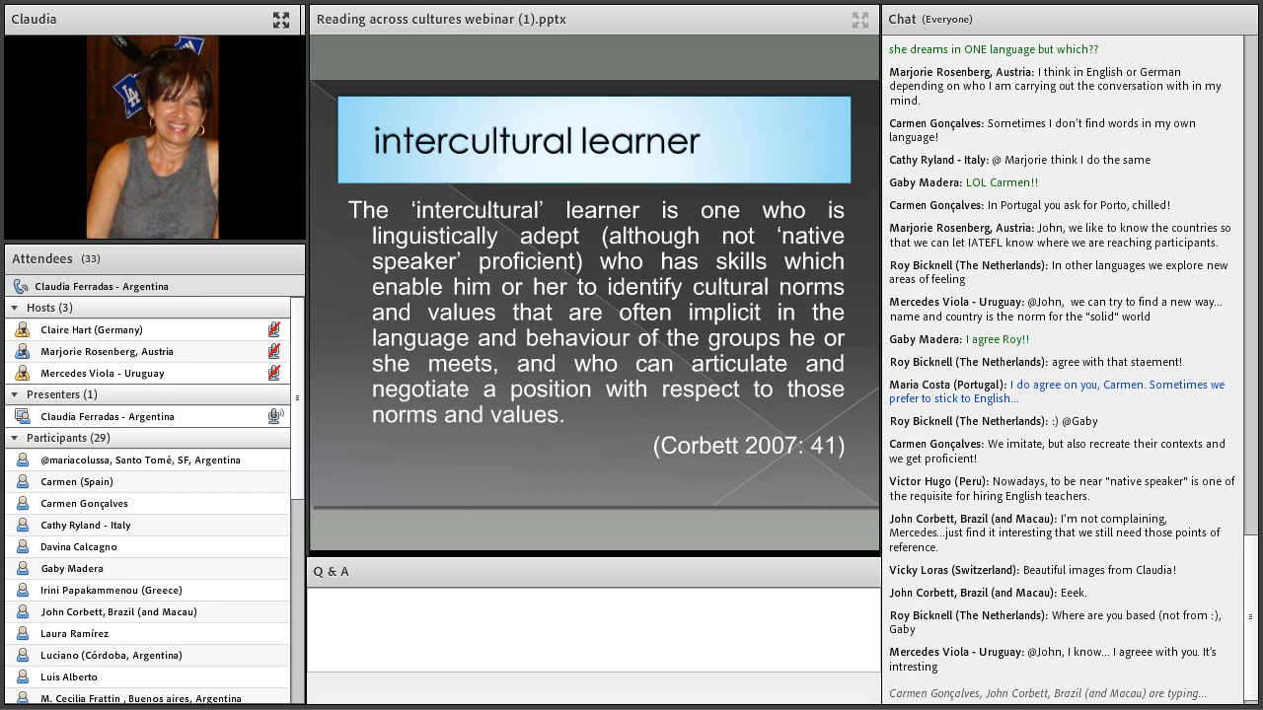
pyautogui.scroll(-3)
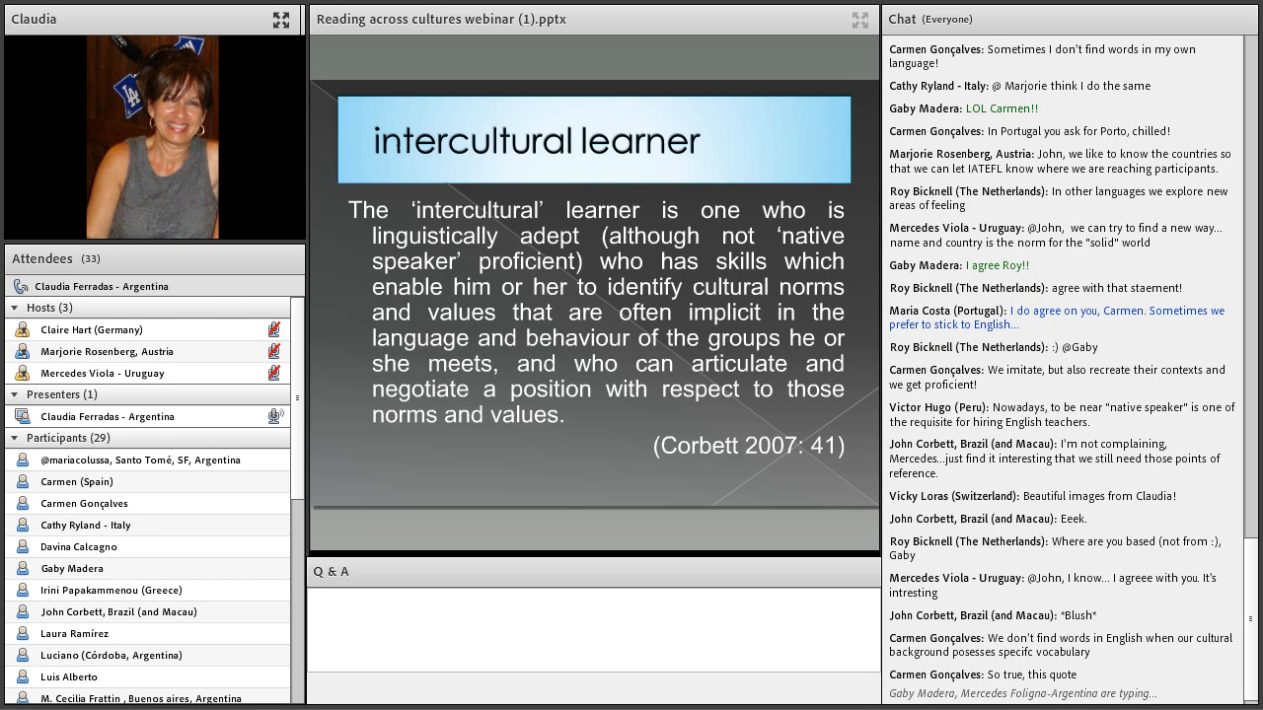
pyautogui.scroll(-3)
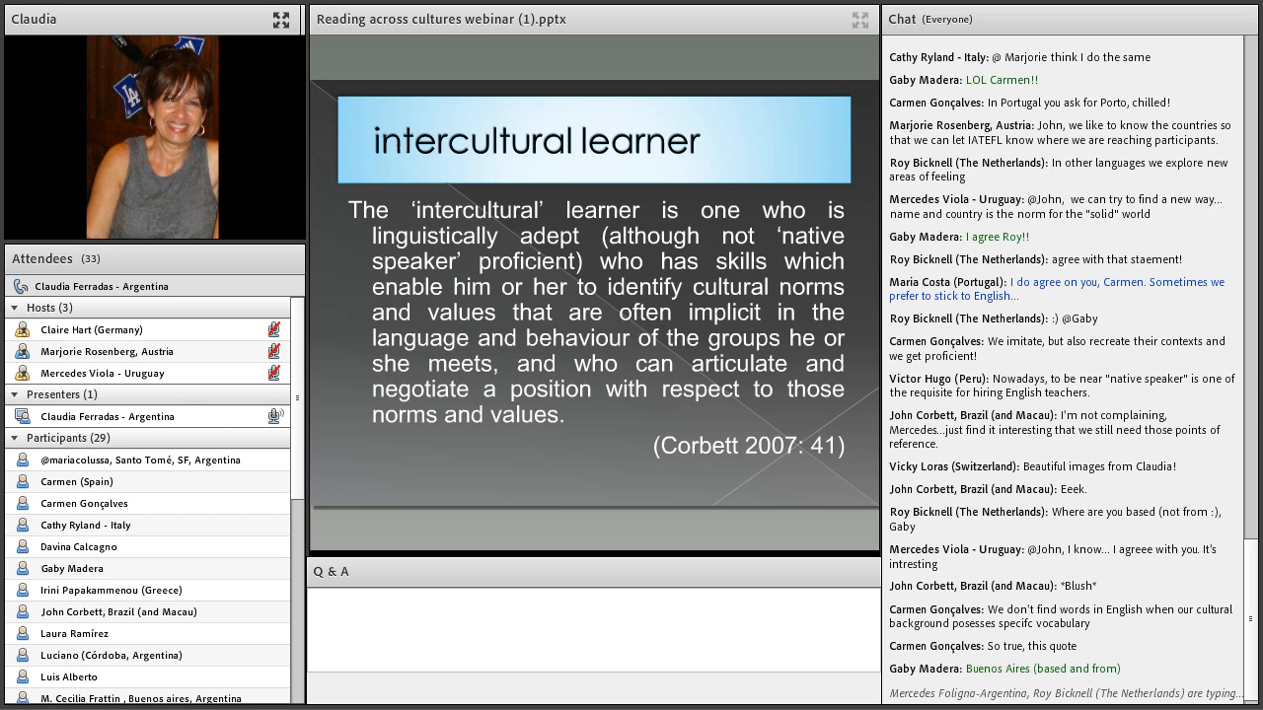
pyautogui.scroll(-3)
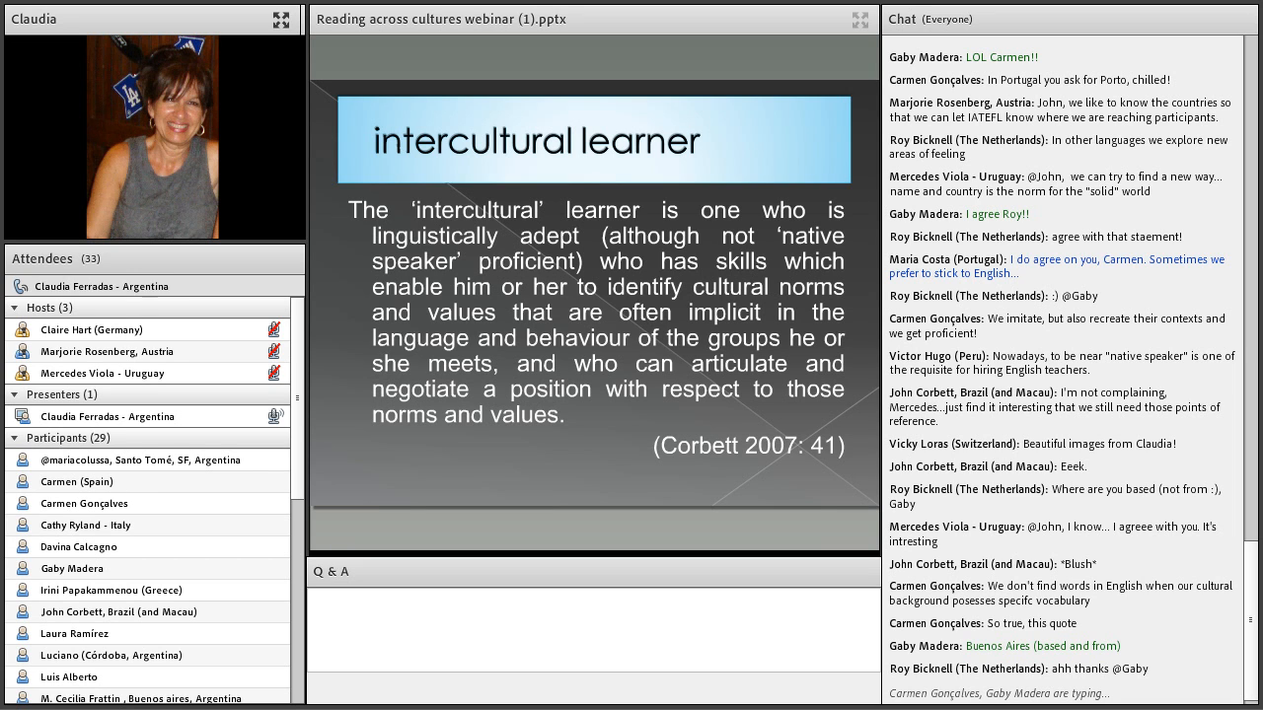
pyautogui.scroll(-3)
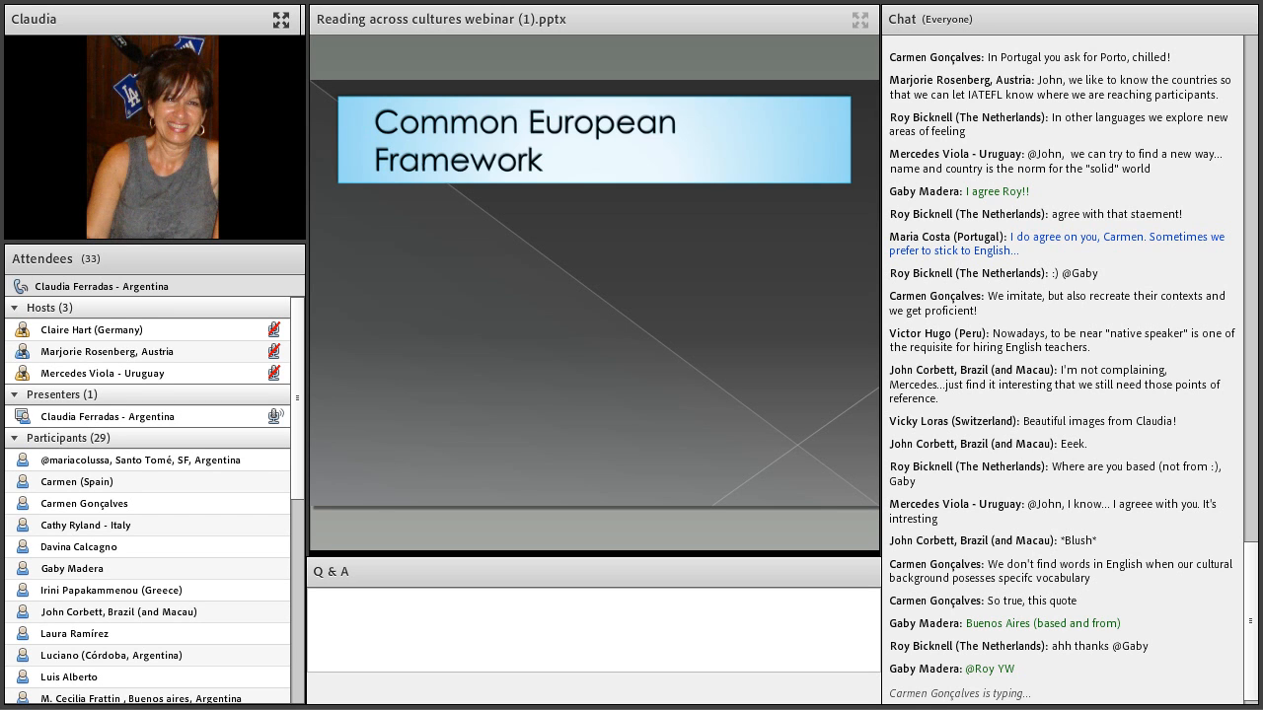
pyautogui.scroll(-3)
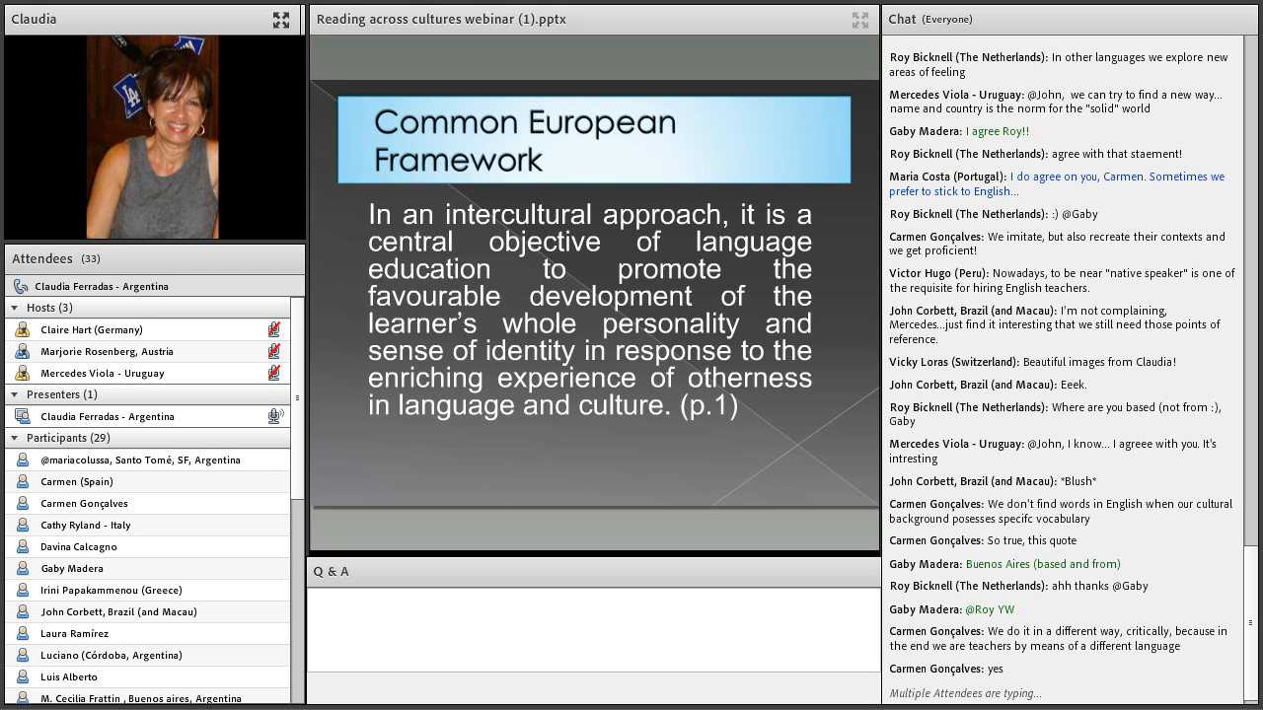
pyautogui.scroll(-3)
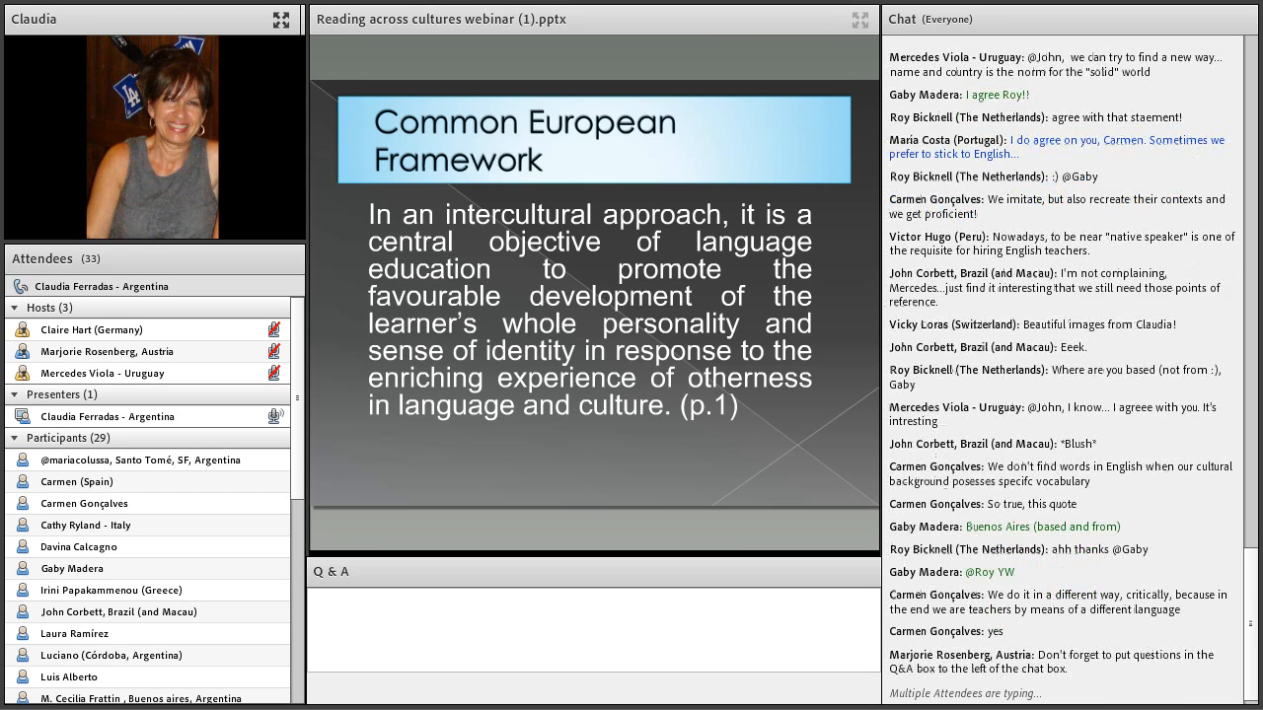
pyautogui.scroll(-3)
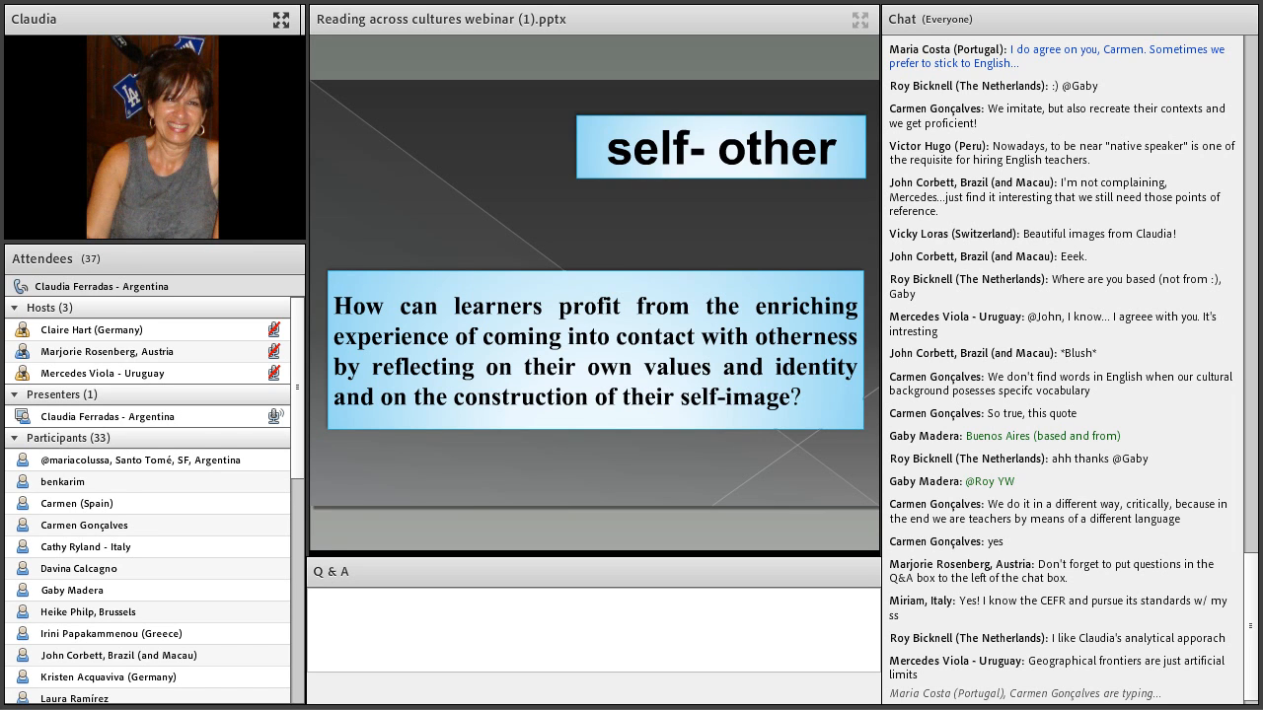
pyautogui.scroll(-3)
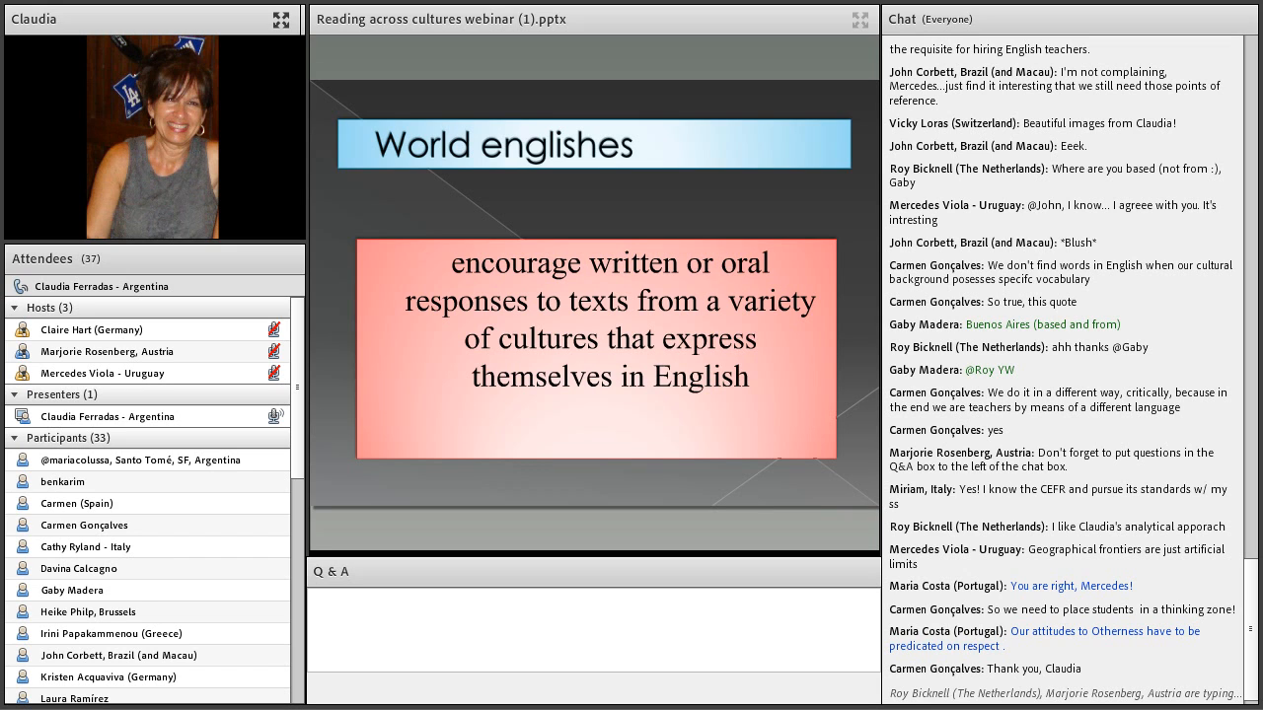
pyautogui.scroll(-3)
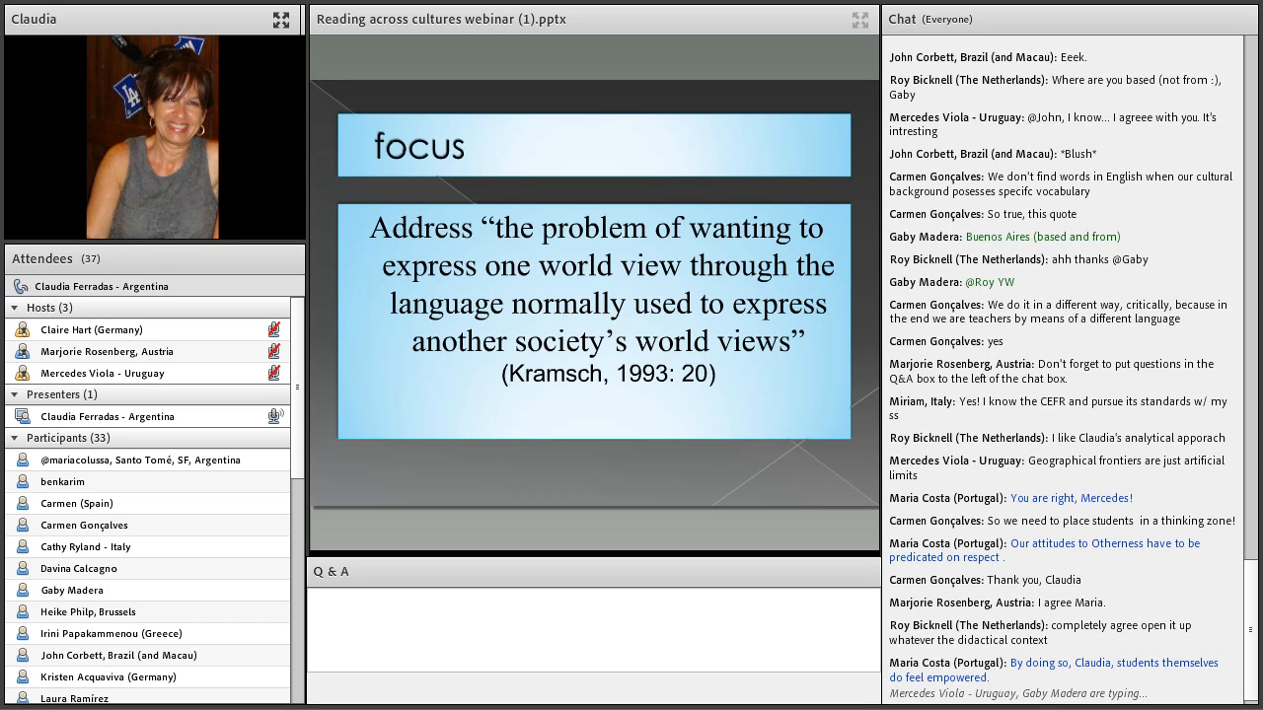
pyautogui.scroll(-3)
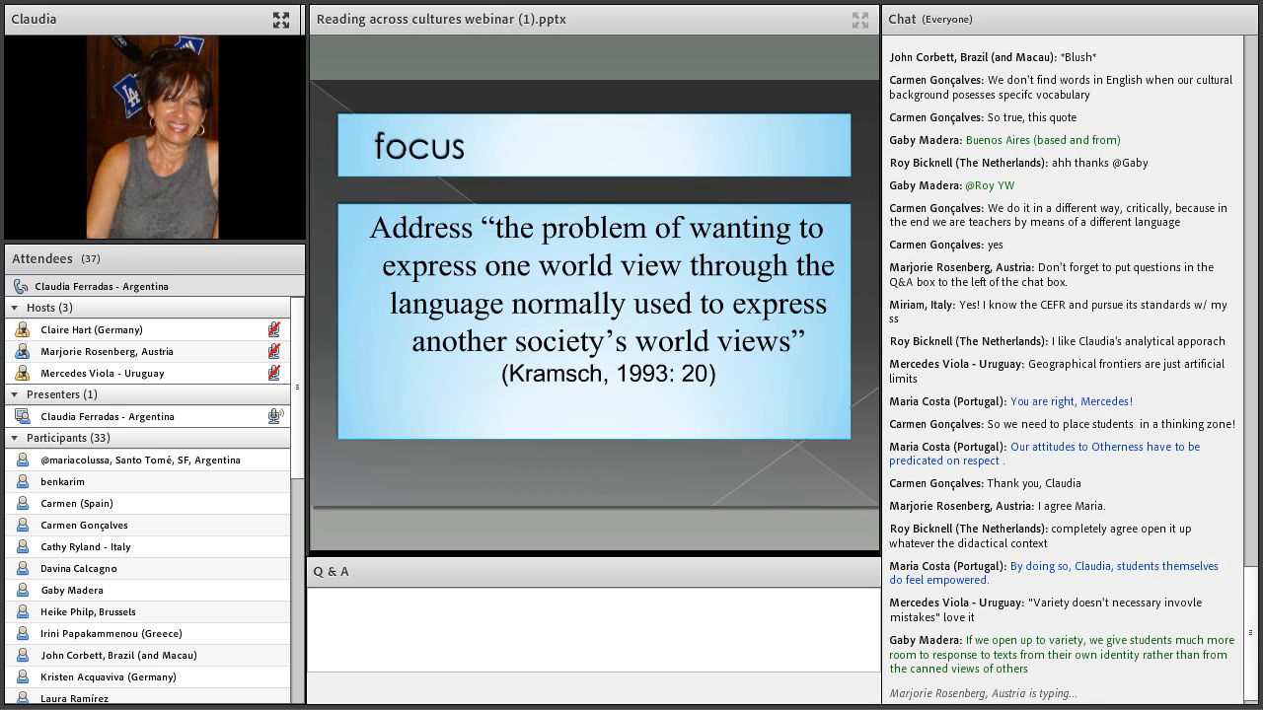
pyautogui.scroll(-3)
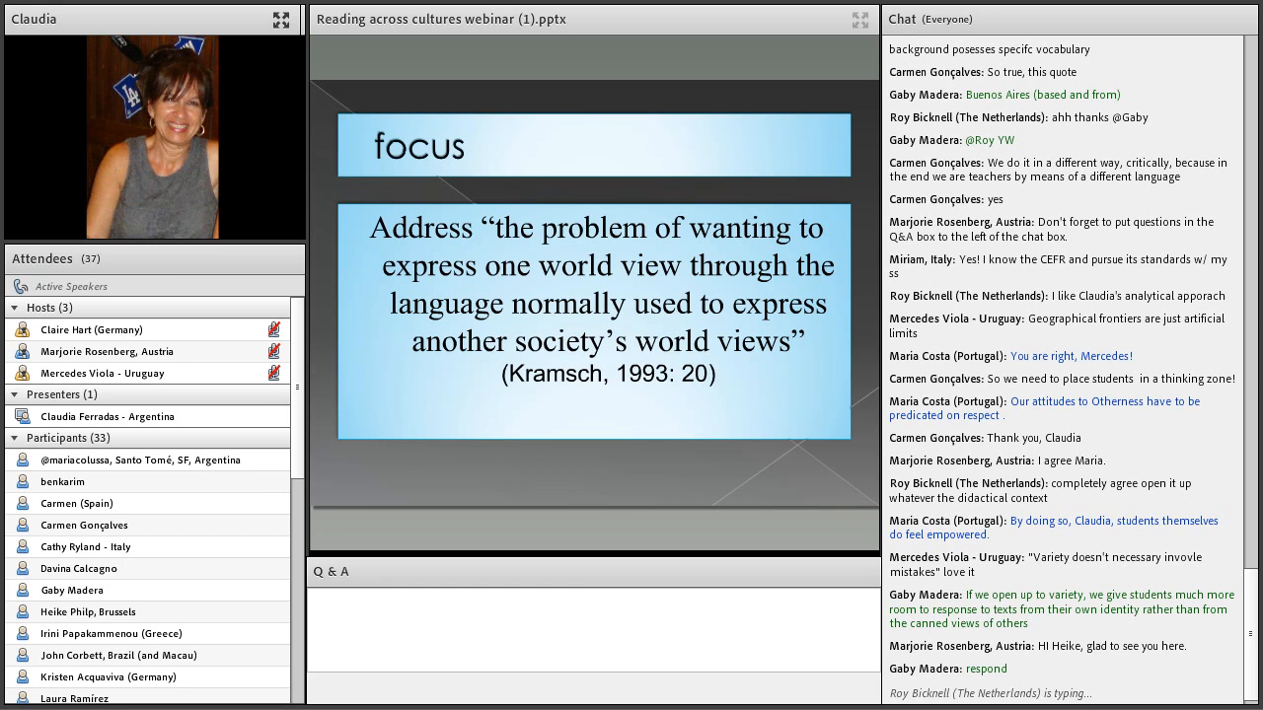
pyautogui.scroll(-3)
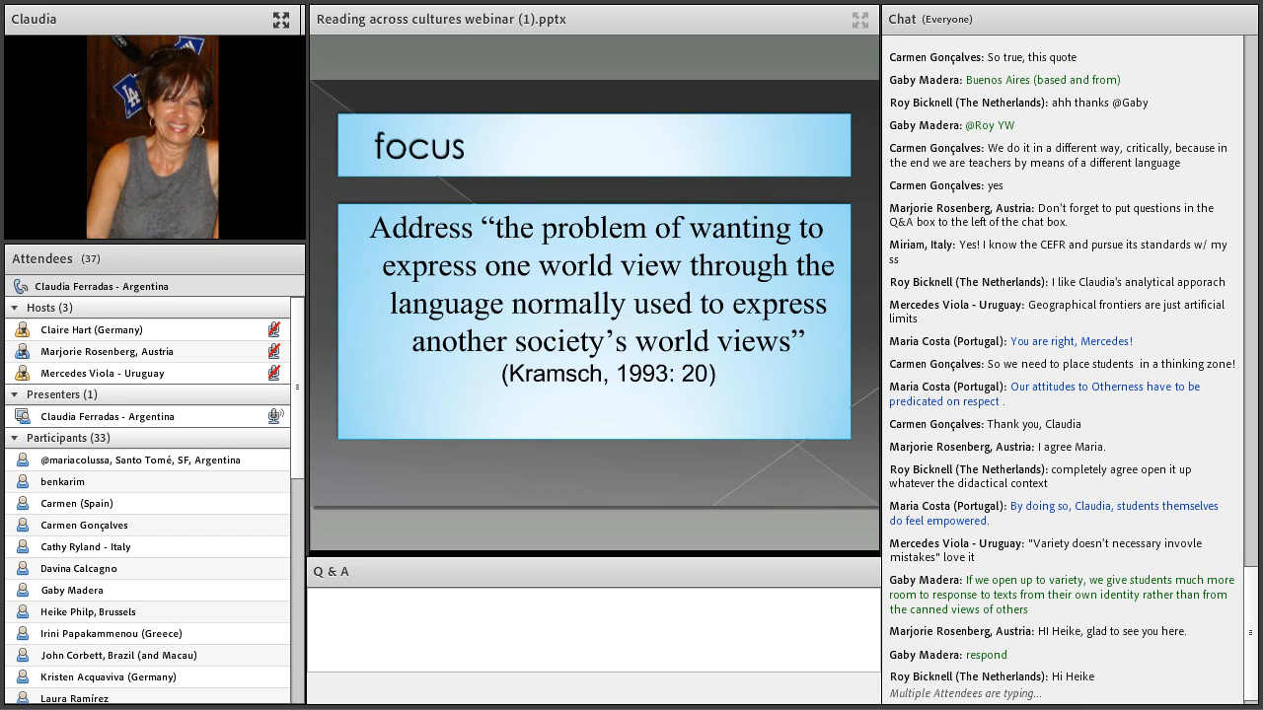
pyautogui.scroll(-3)
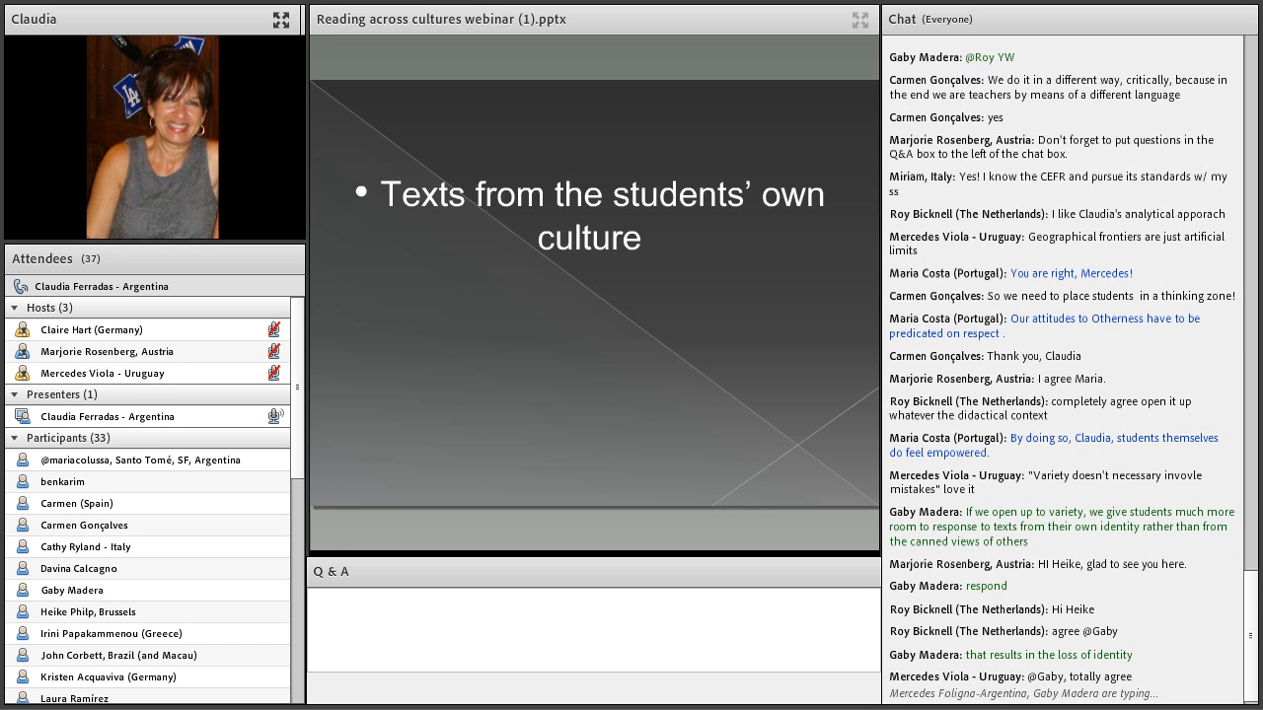
pyautogui.scroll(-3)
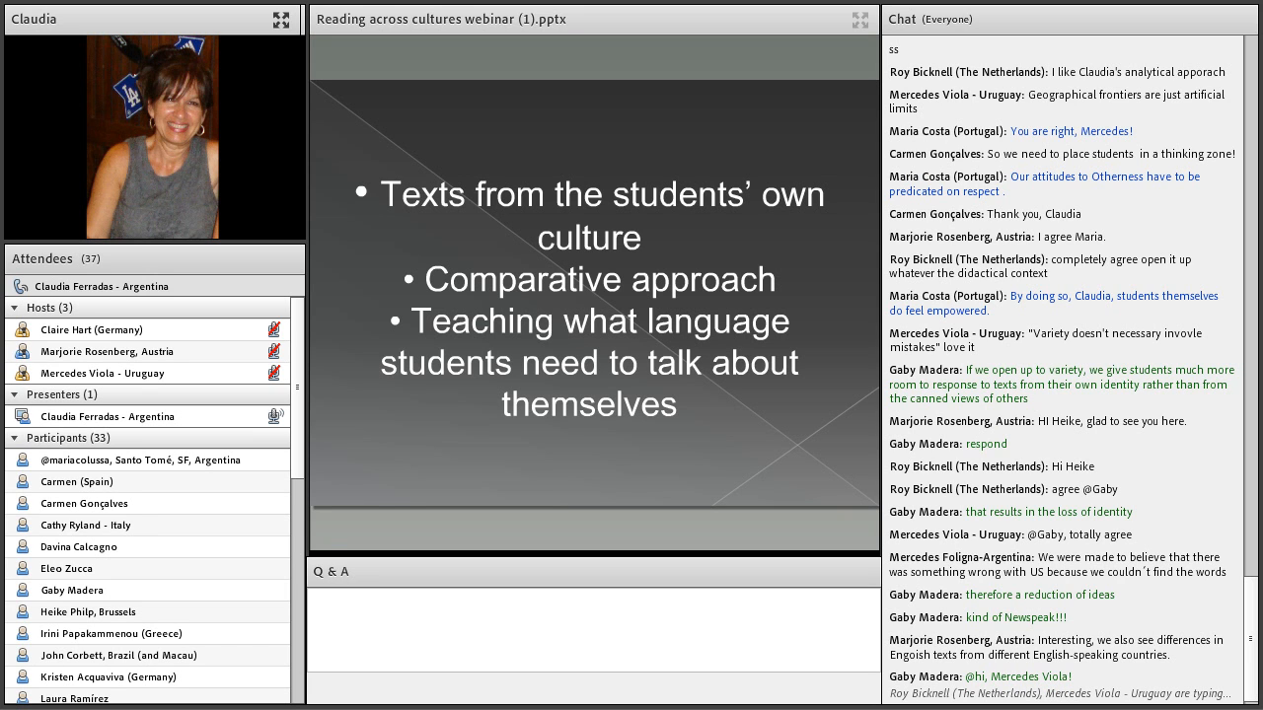
pyautogui.scroll(-3)
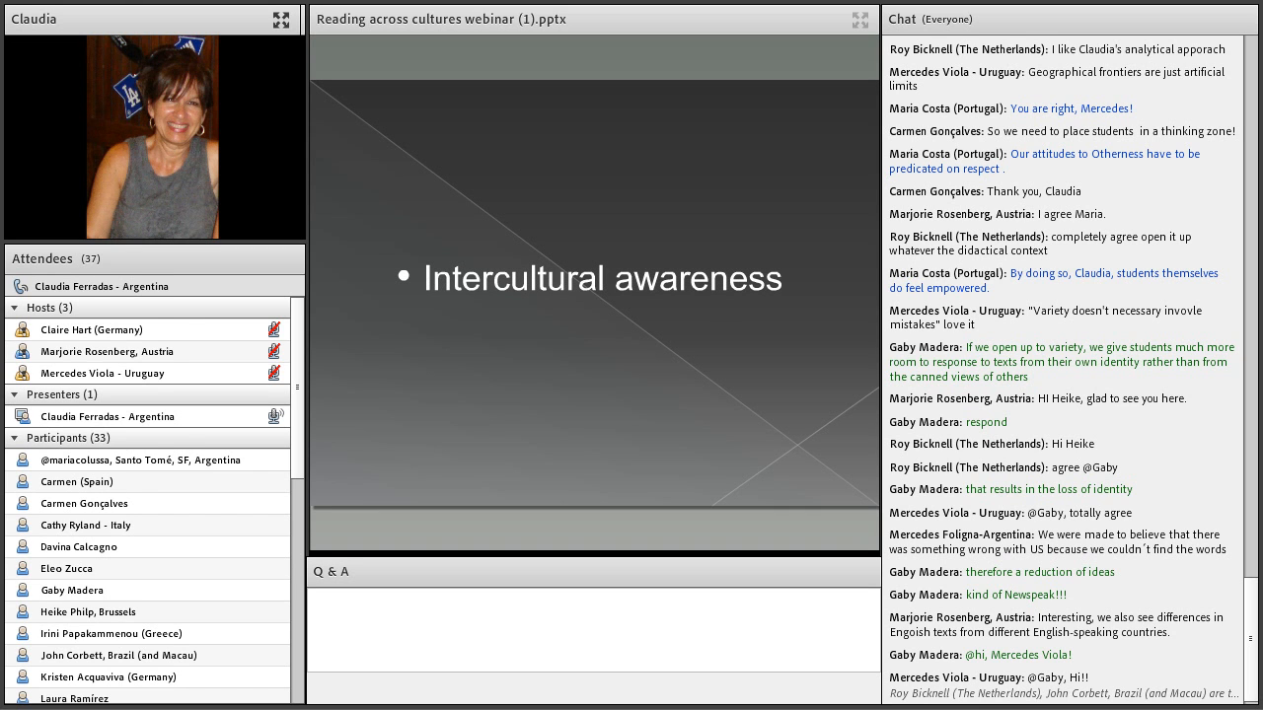
pyautogui.scroll(-3)
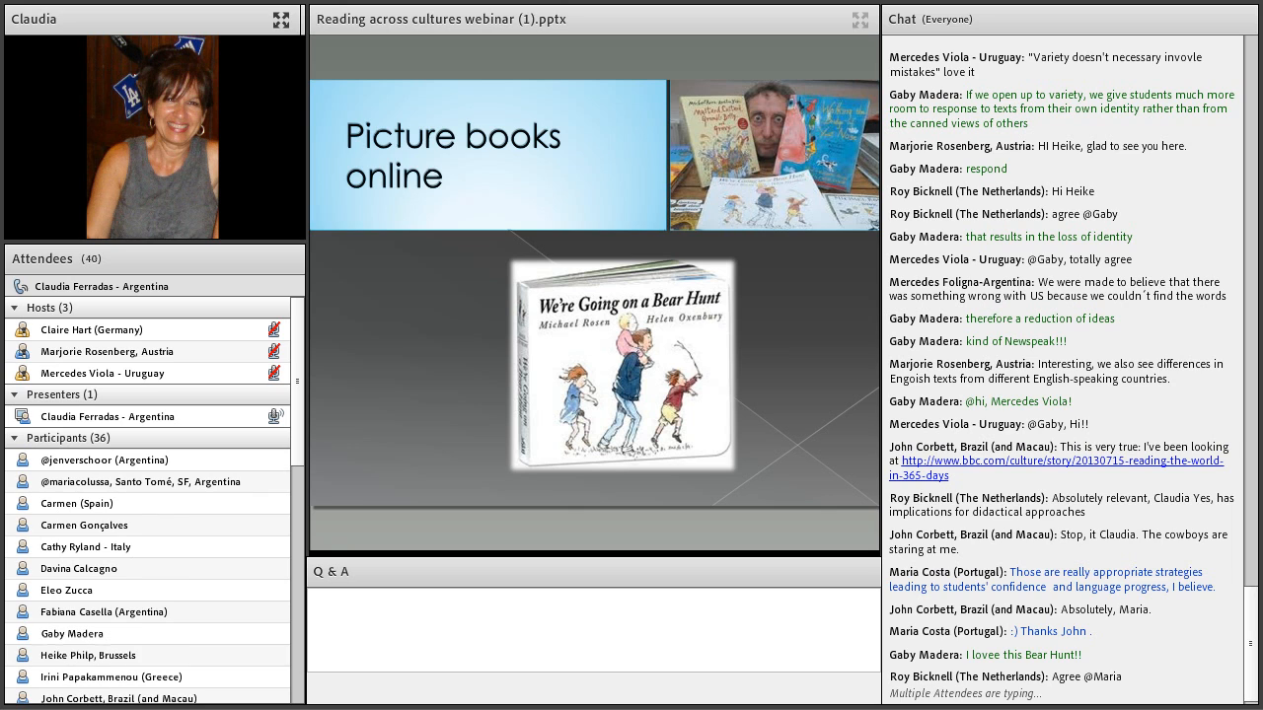
pyautogui.scroll(-3)
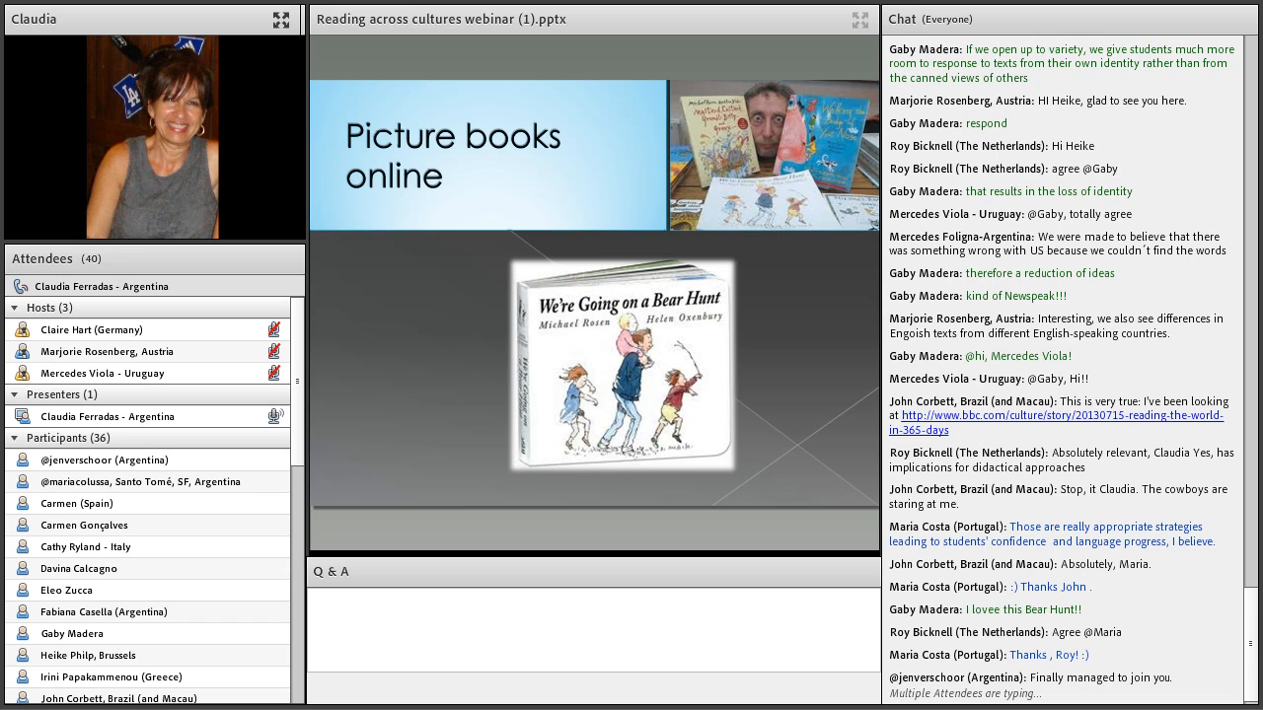
pyautogui.scroll(-3)
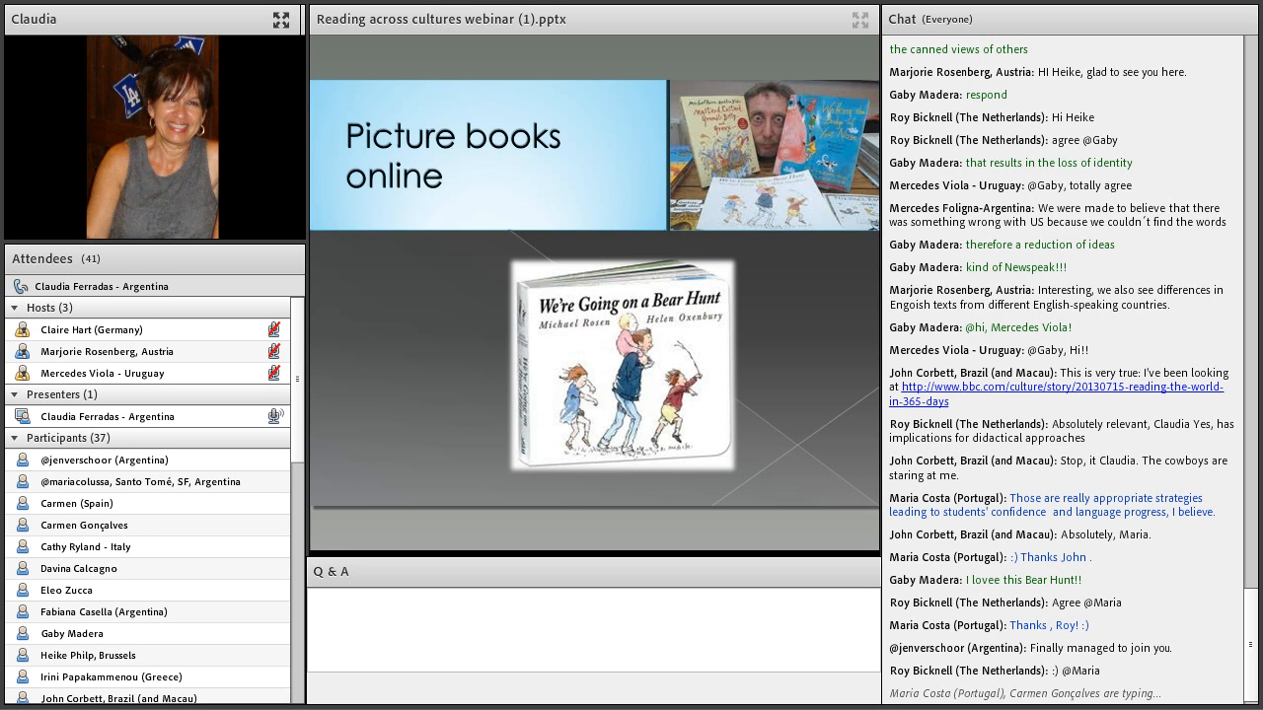
pyautogui.scroll(-3)
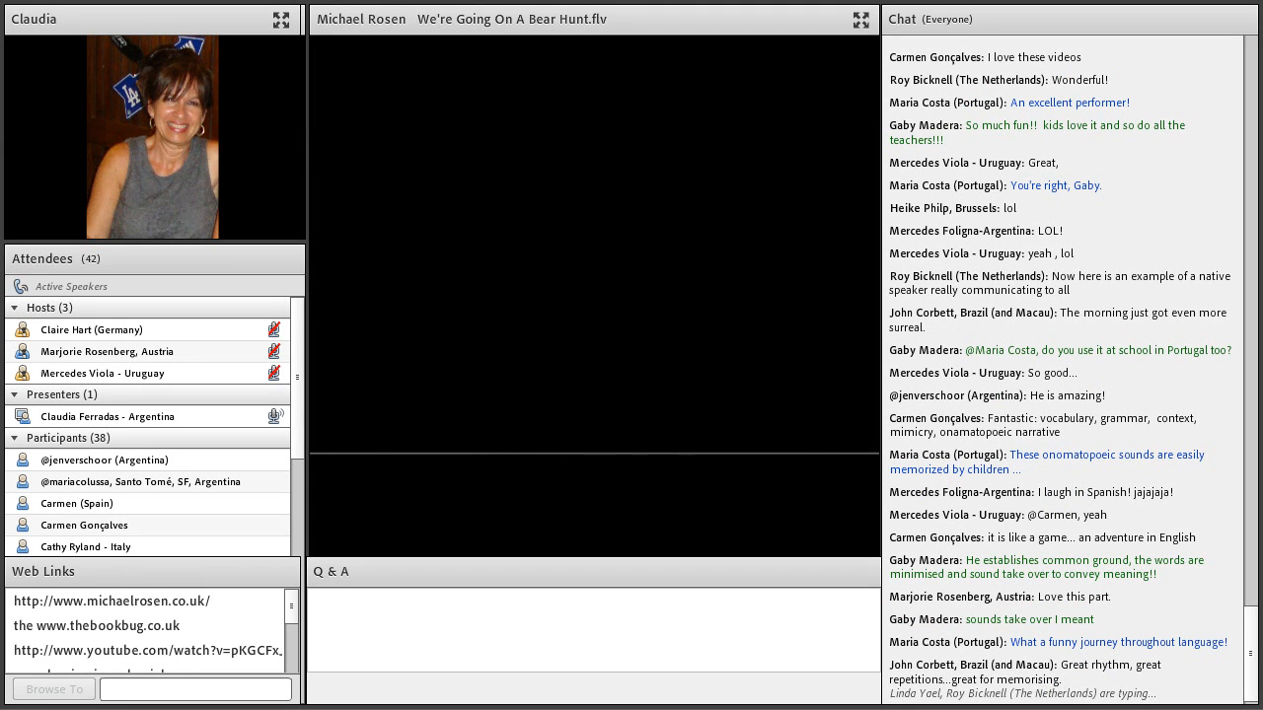
pyautogui.scroll(-3)
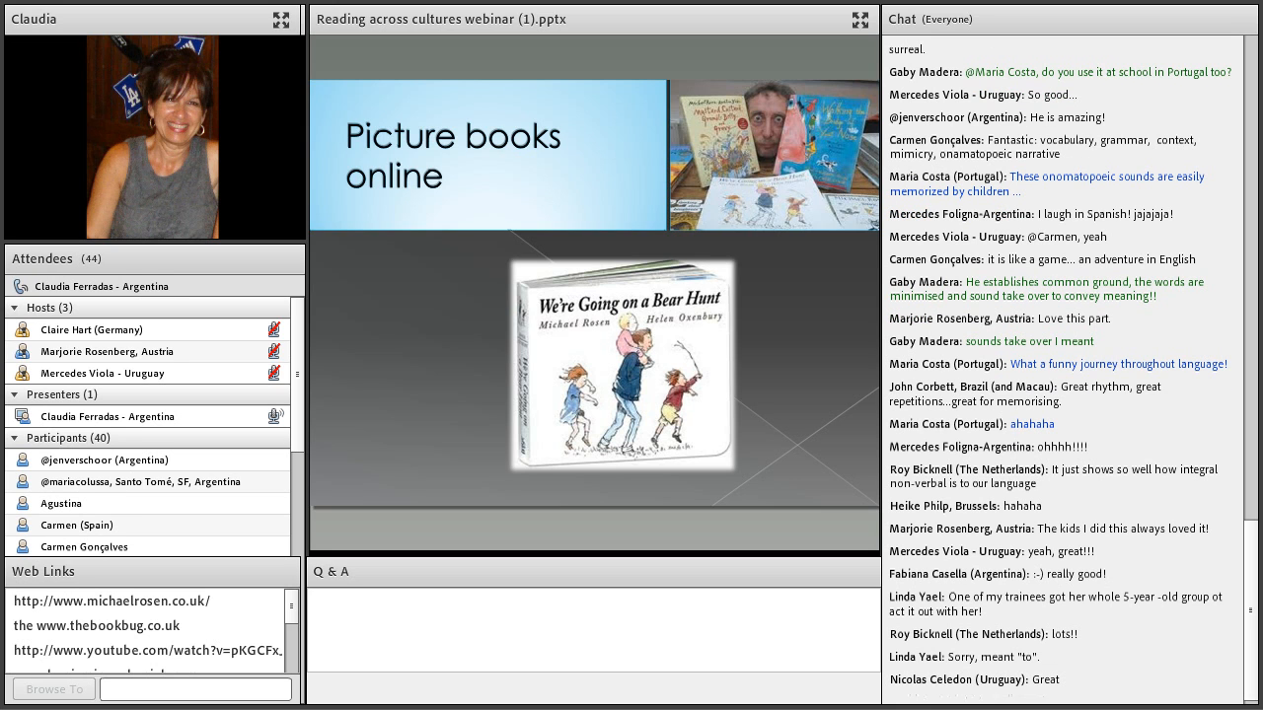
pyautogui.scroll(-3)
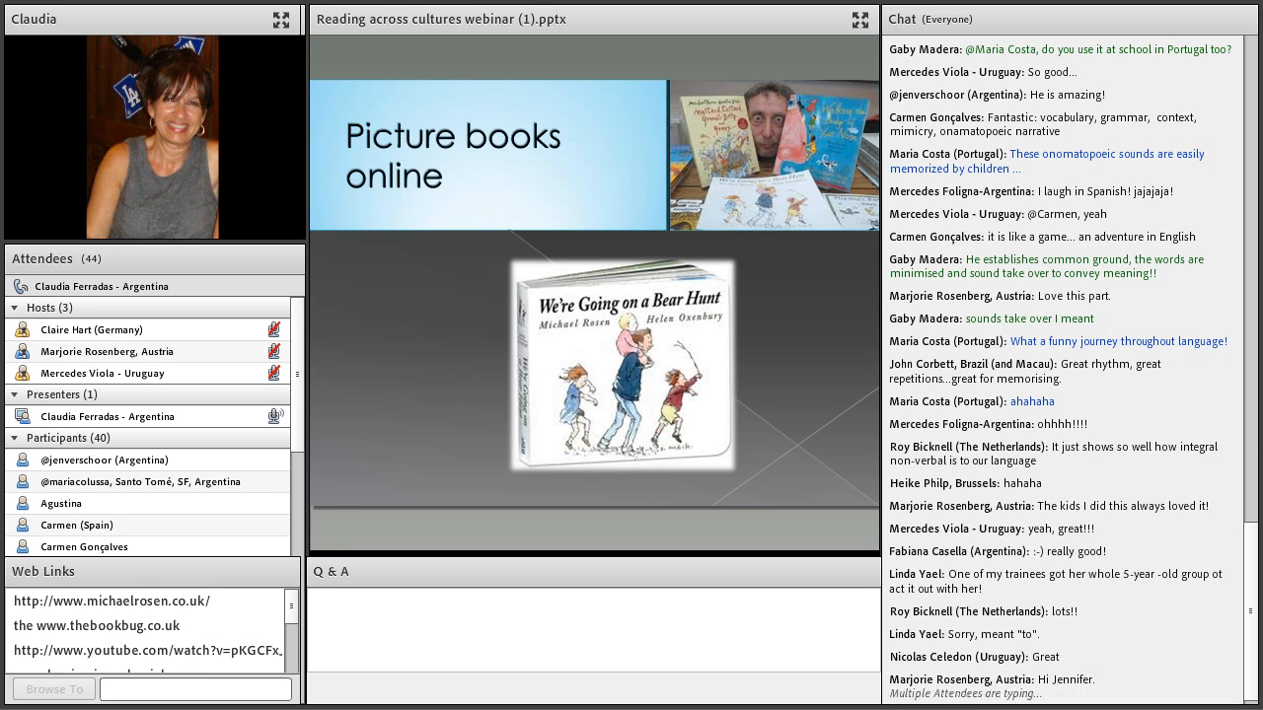
pyautogui.scroll(-3)
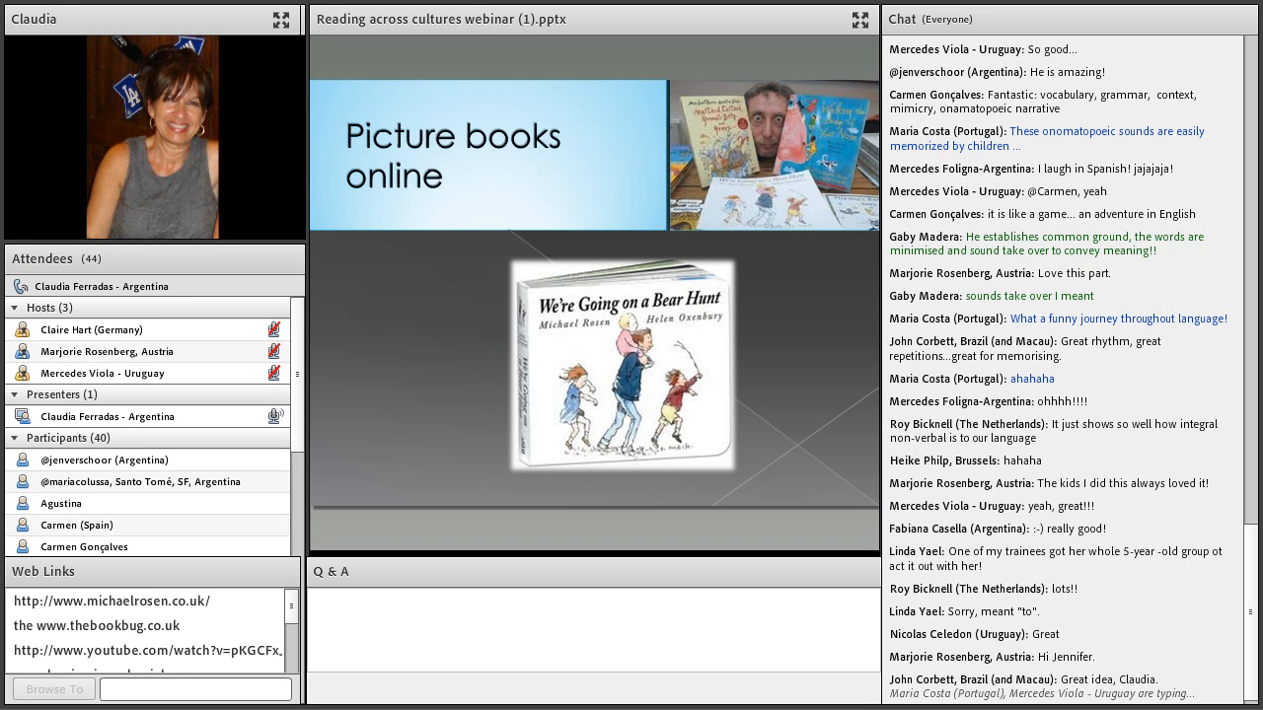
pyautogui.scroll(-3)
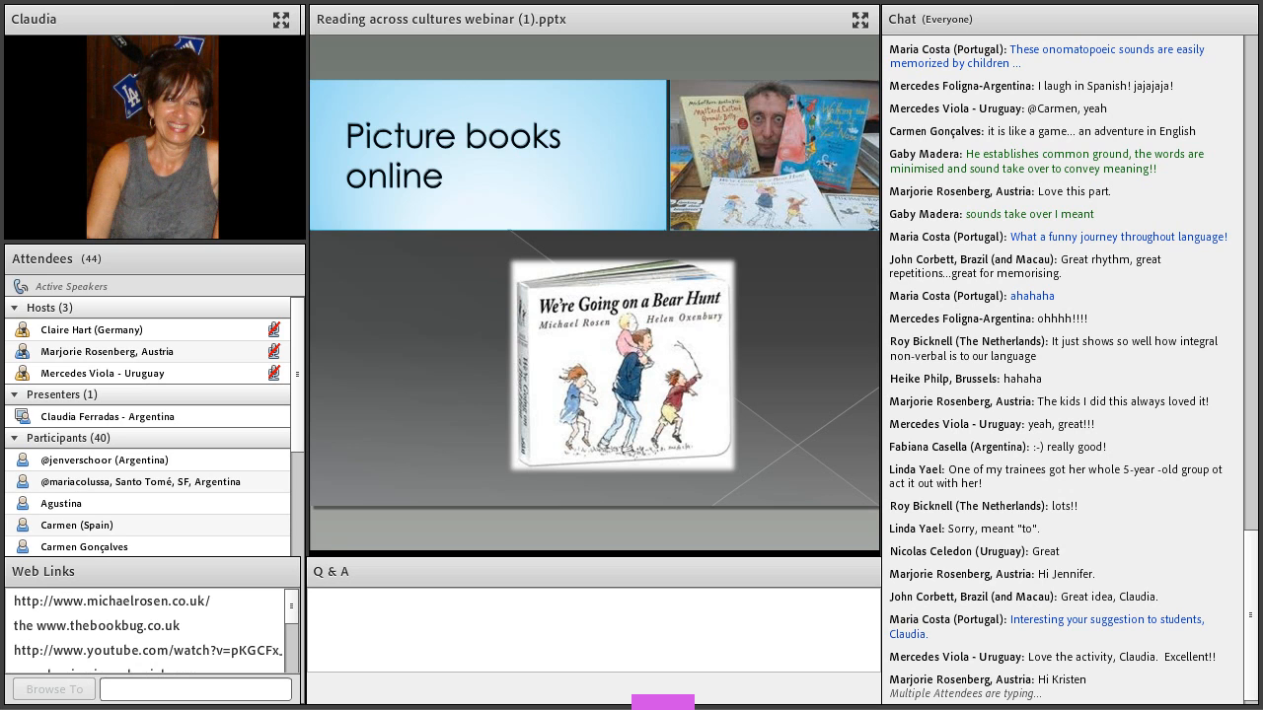
pyautogui.scroll(-3)
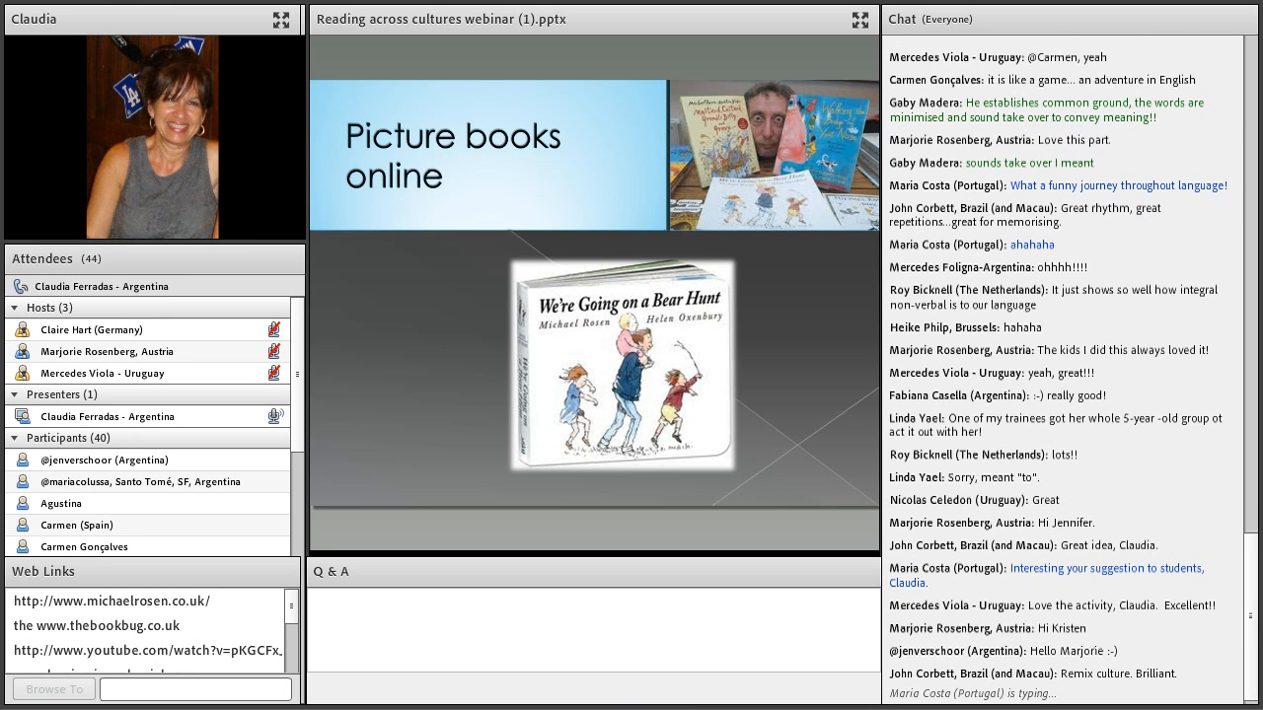
pyautogui.scroll(-3)
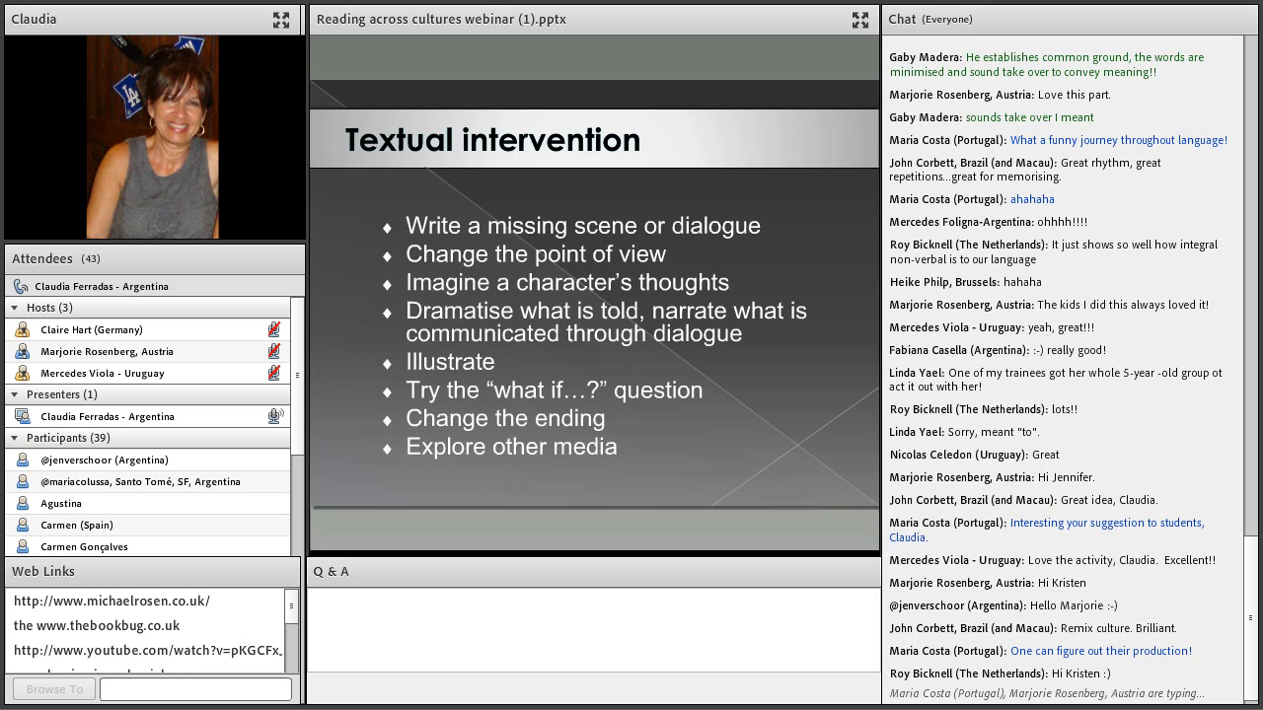
pyautogui.scroll(-3)
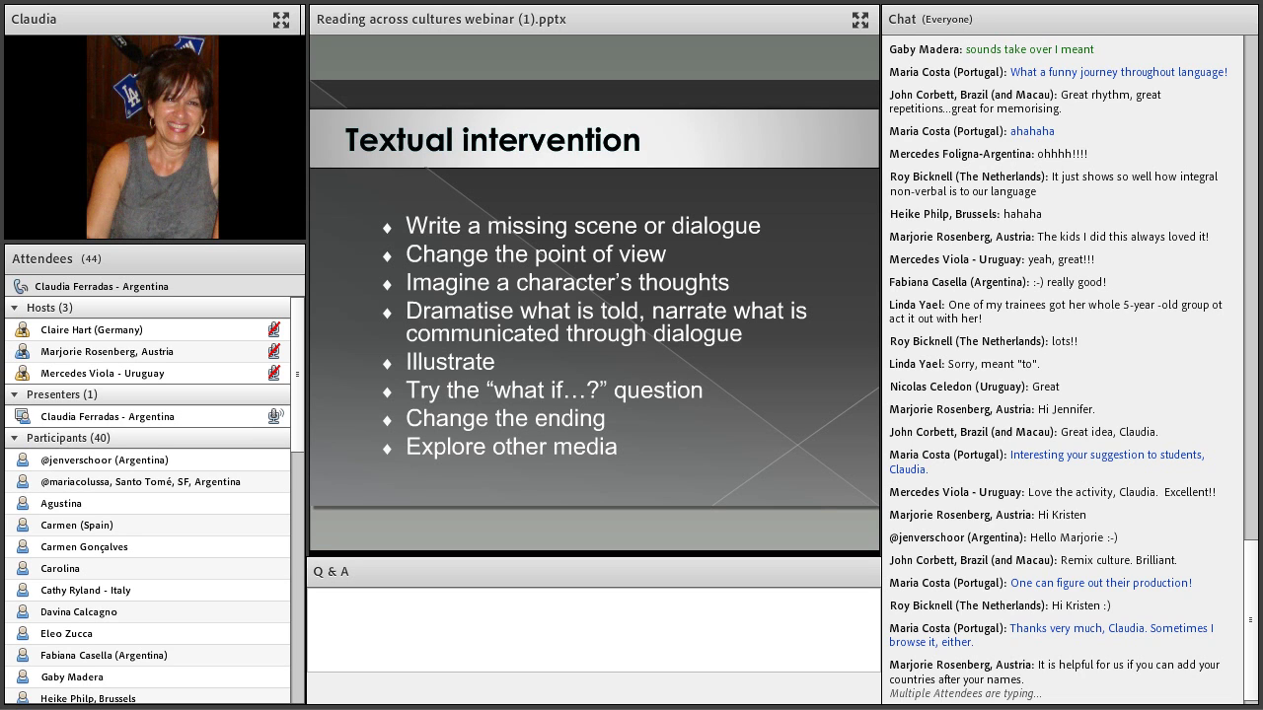
pyautogui.scroll(-3)
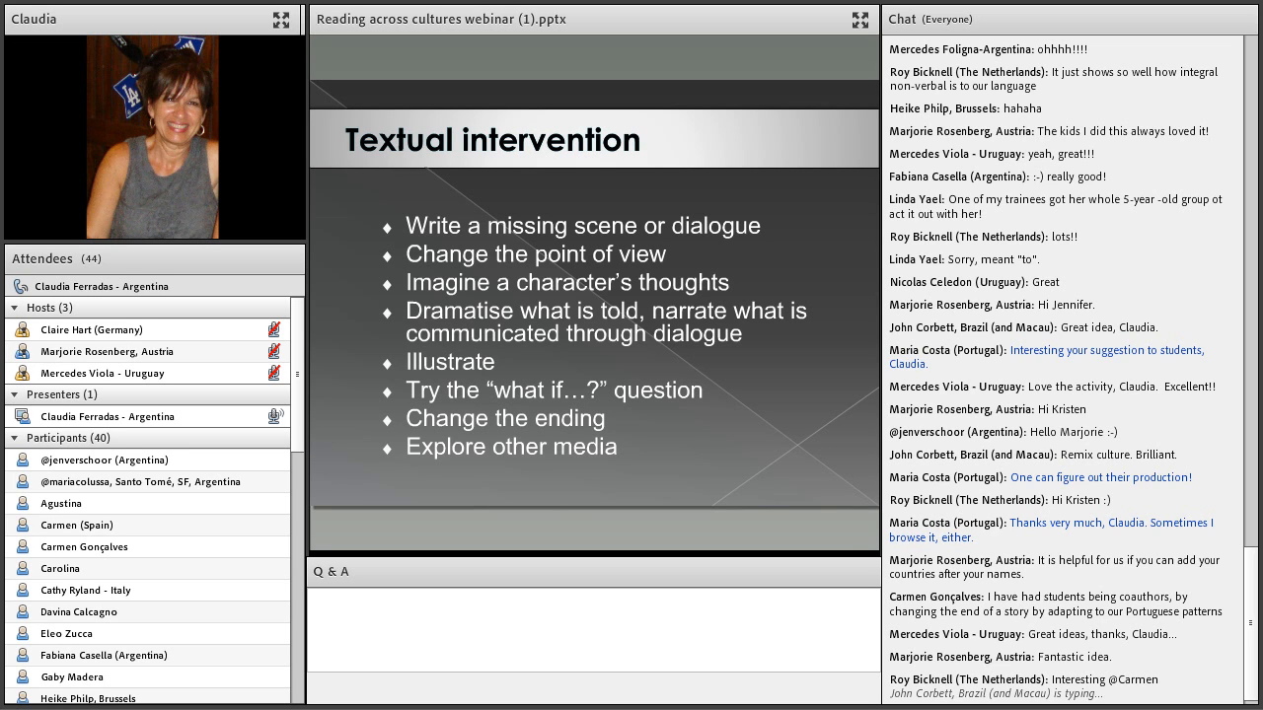
pyautogui.scroll(-3)
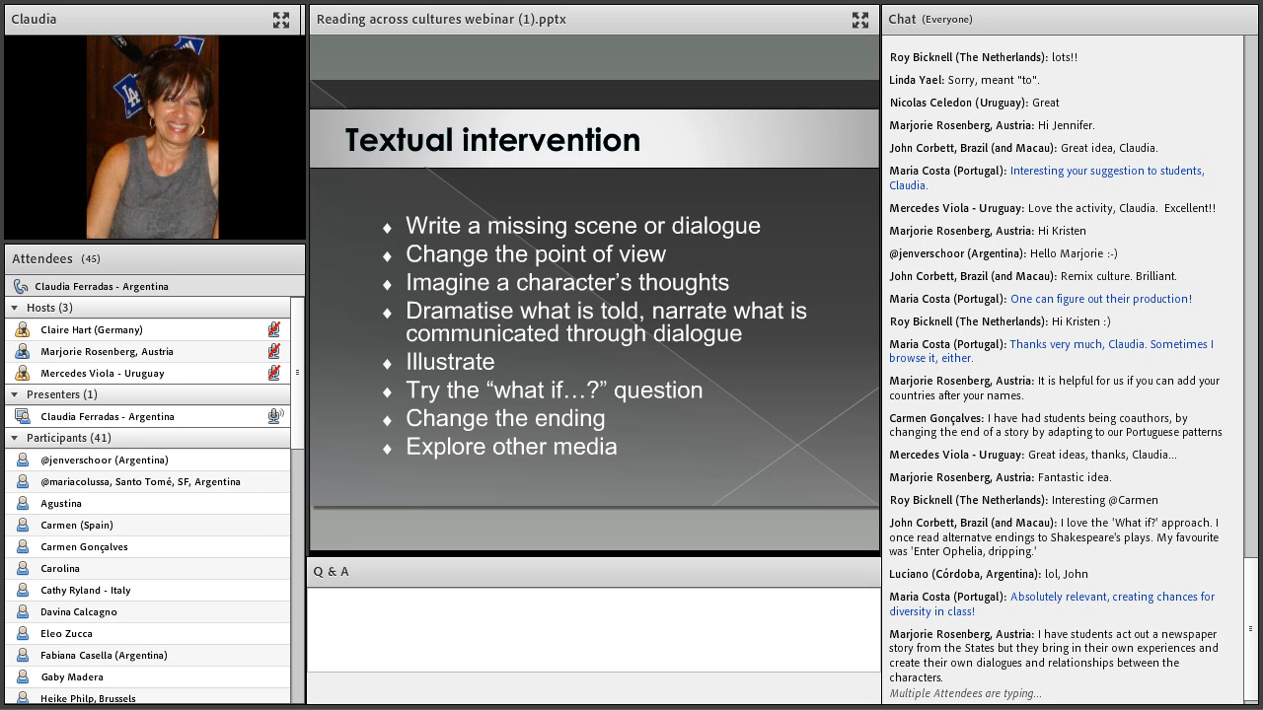
pyautogui.scroll(-3)
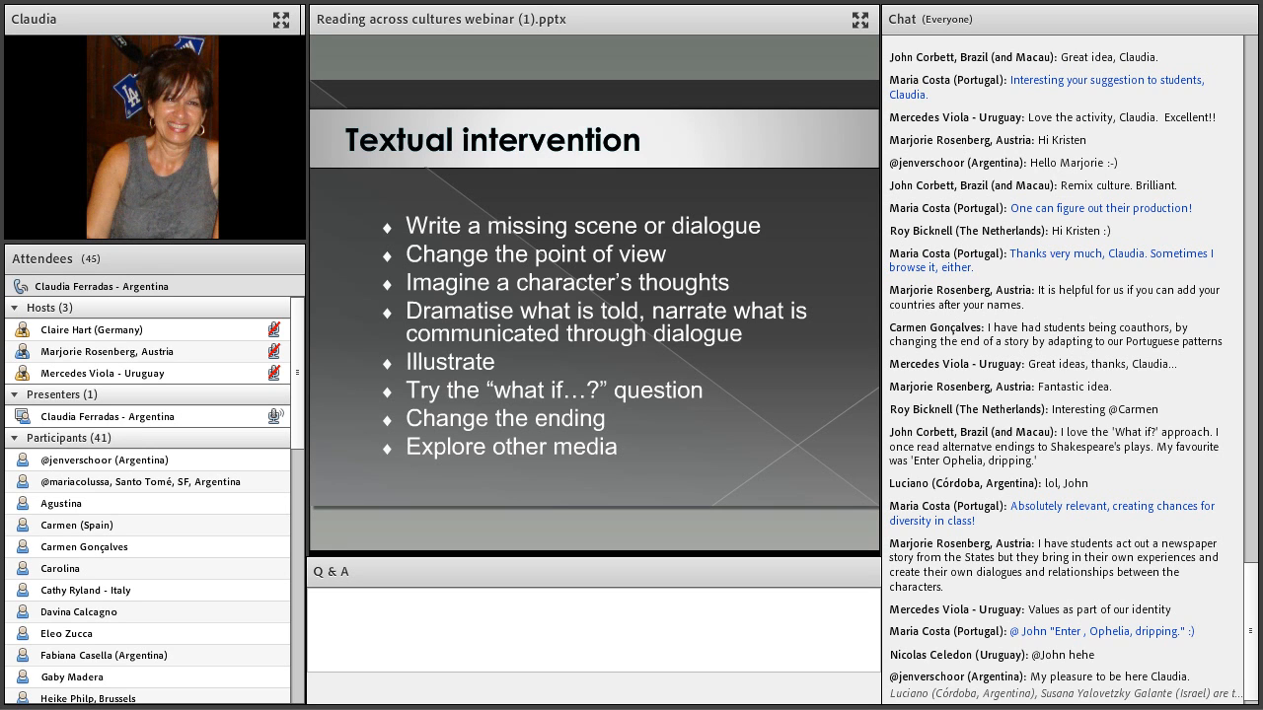
pyautogui.scroll(-3)
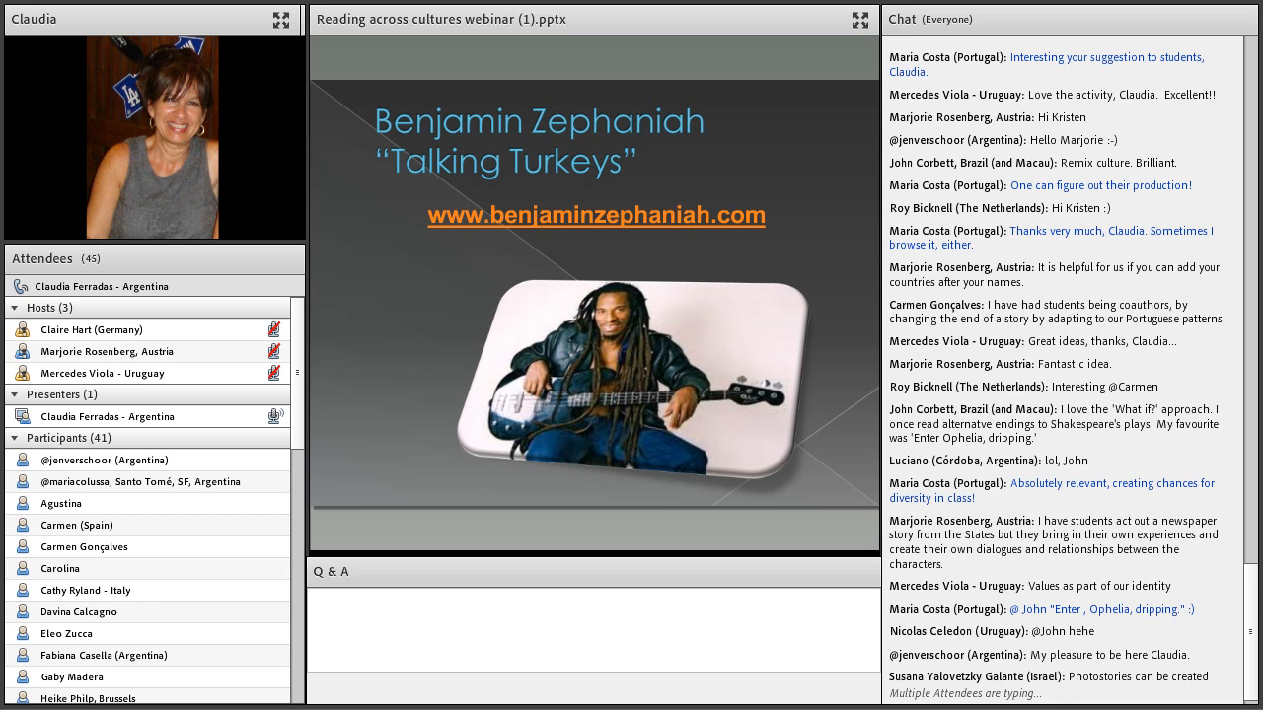
pyautogui.scroll(-3)
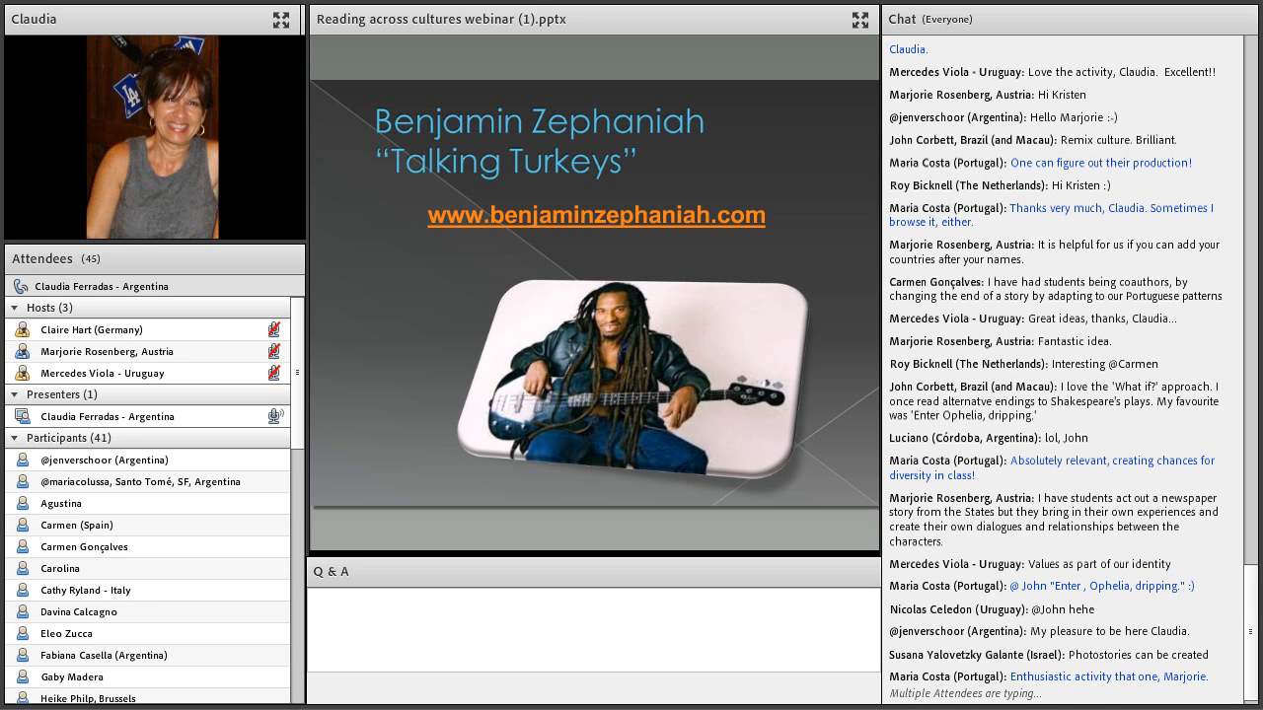
pyautogui.scroll(-3)
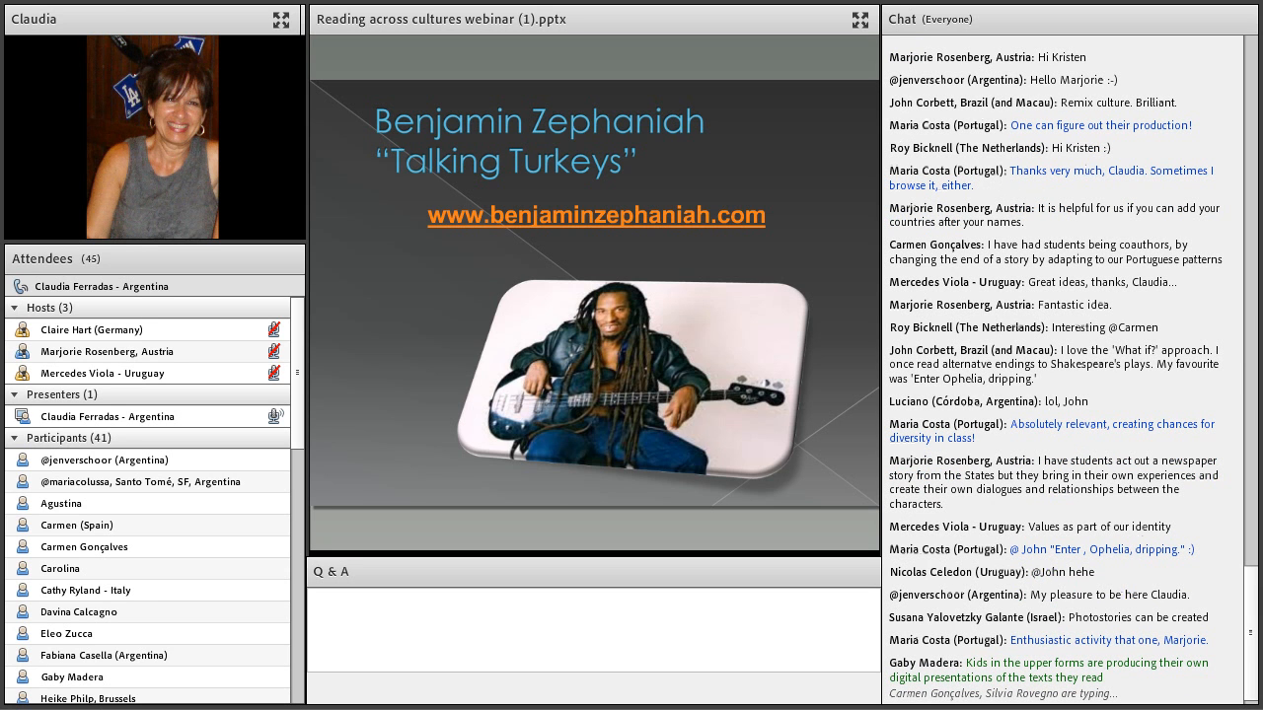
pyautogui.scroll(-3)
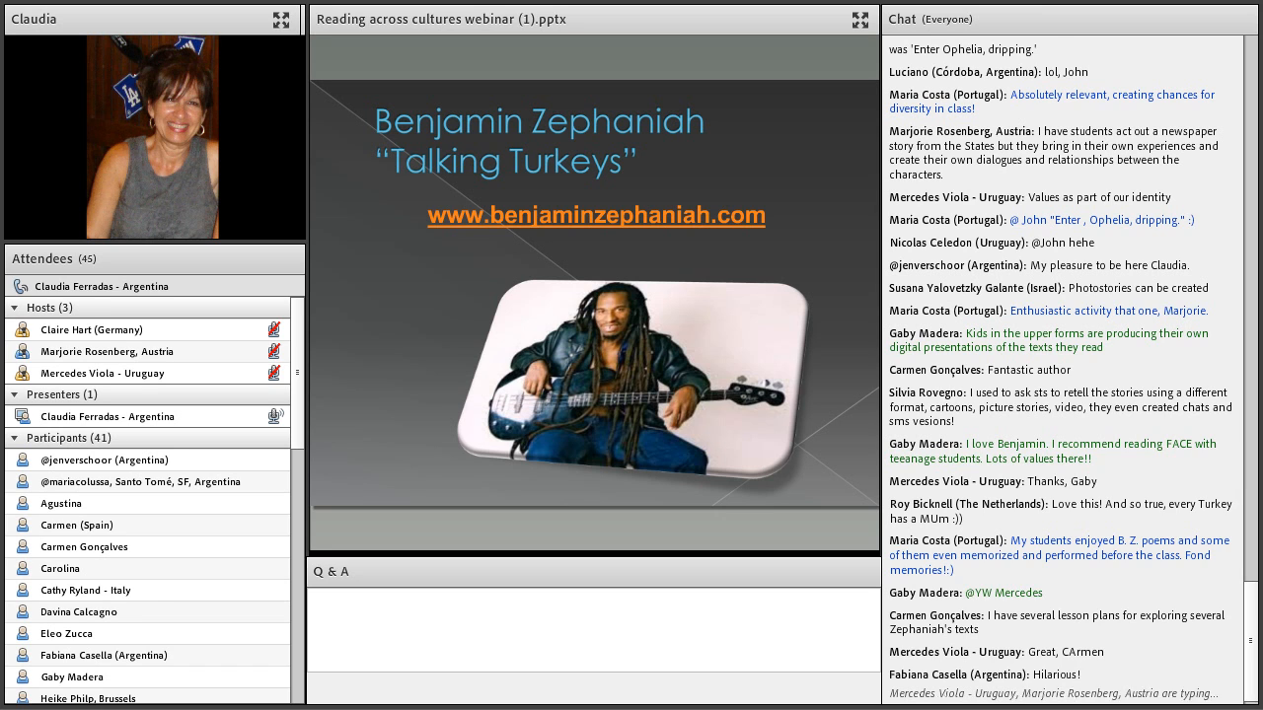
pyautogui.scroll(-3)
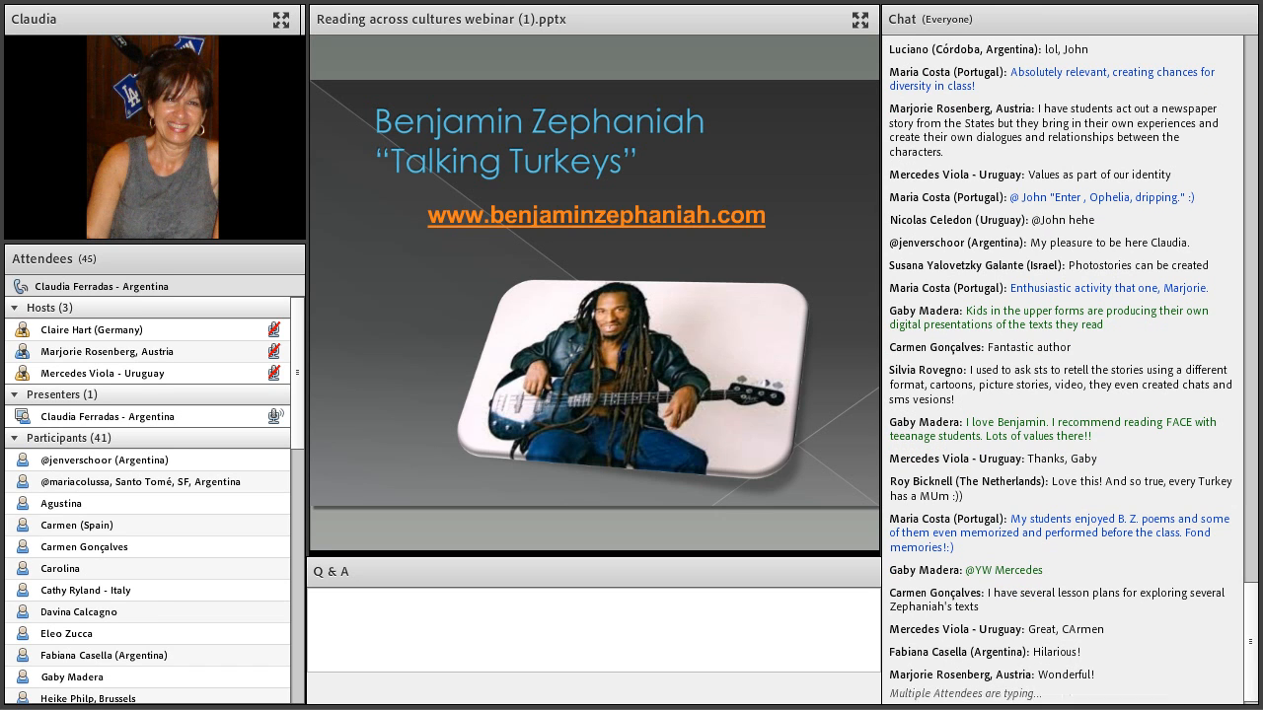
pyautogui.scroll(-3)
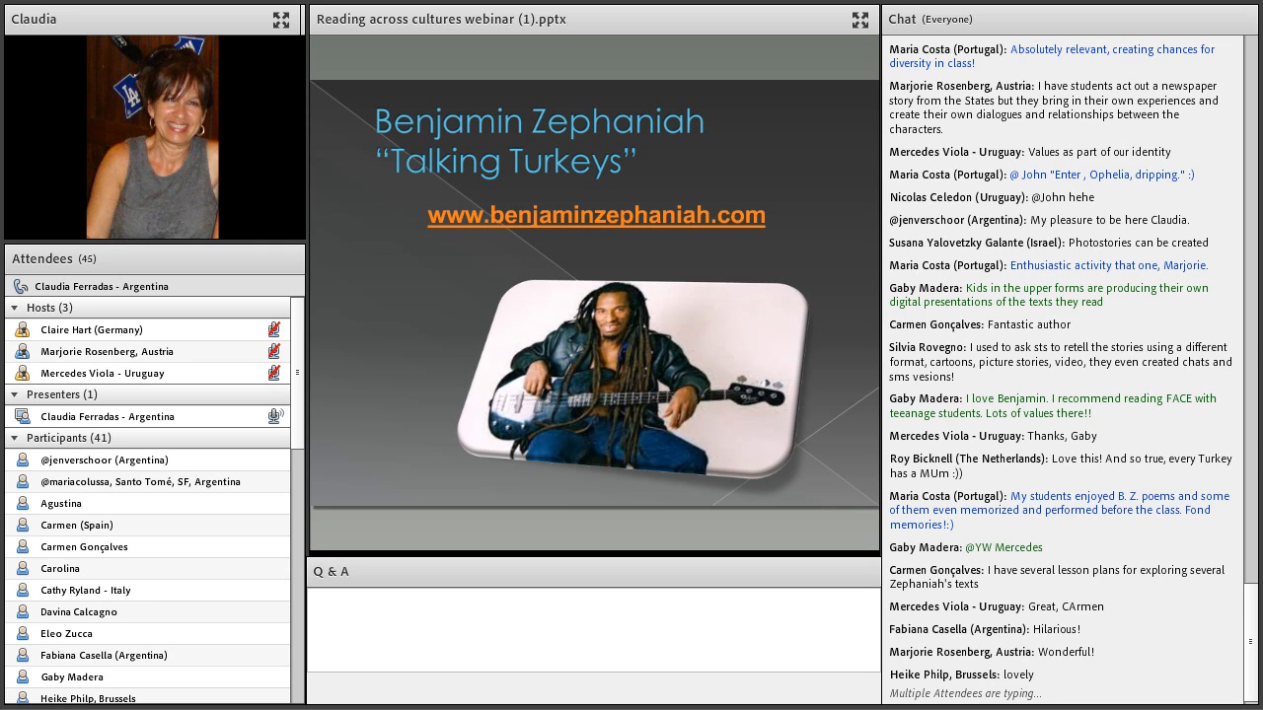
pyautogui.scroll(-3)
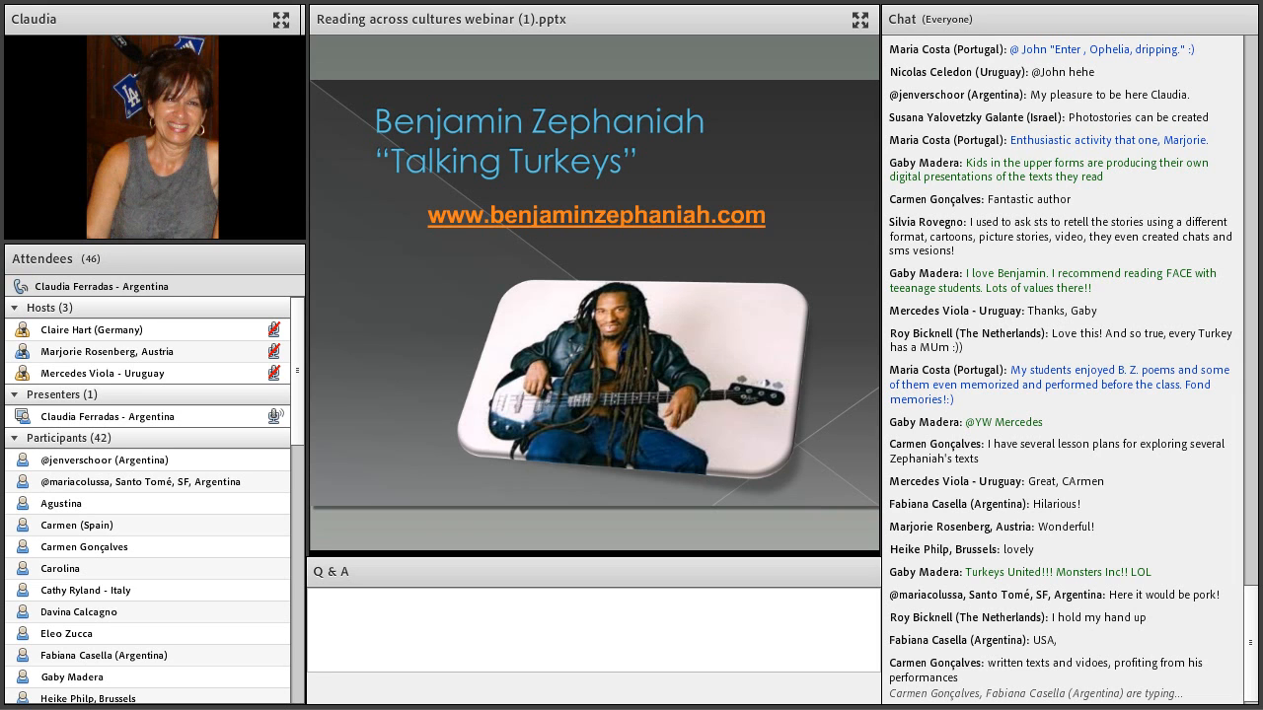
pyautogui.scroll(-3)
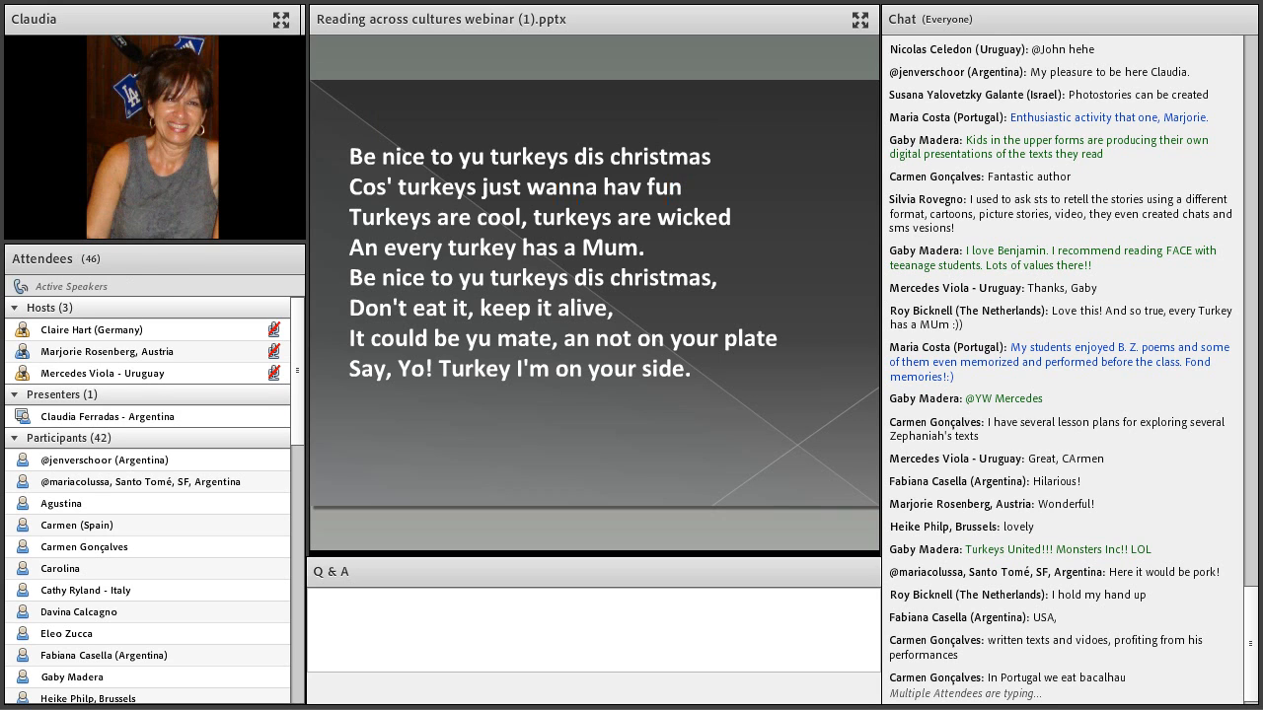
pyautogui.scroll(-3)
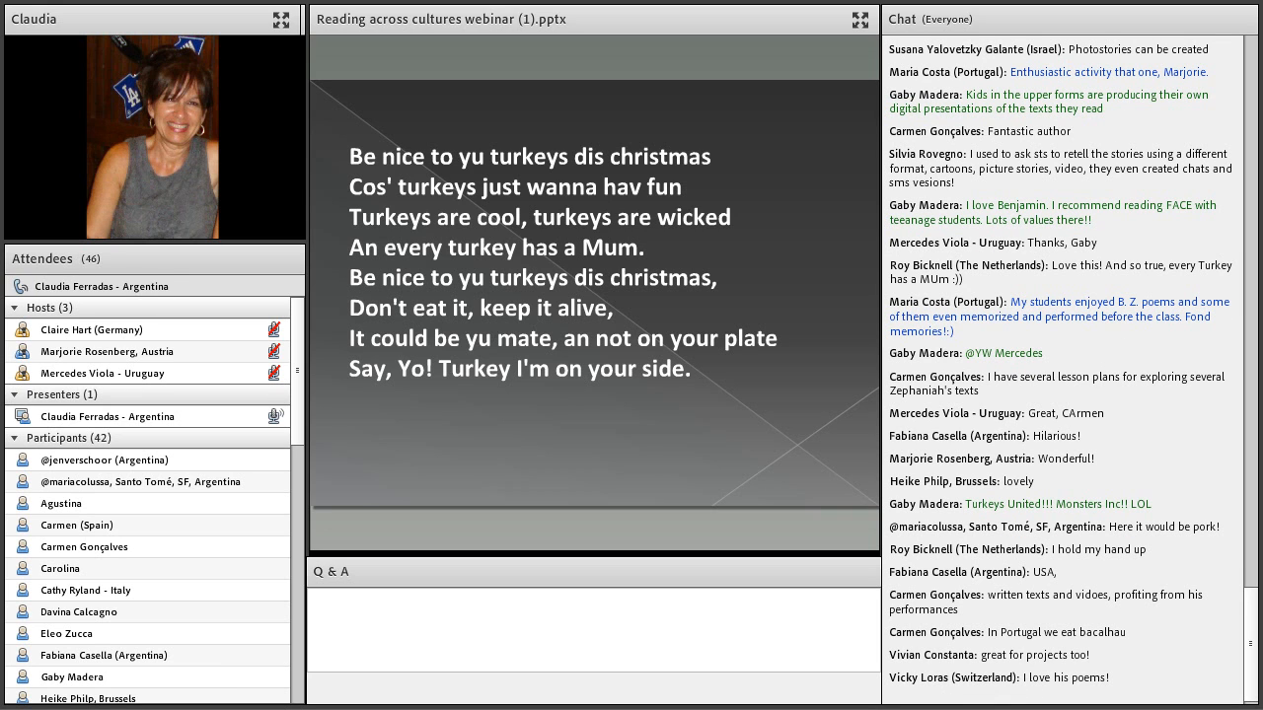
pyautogui.scroll(-3)
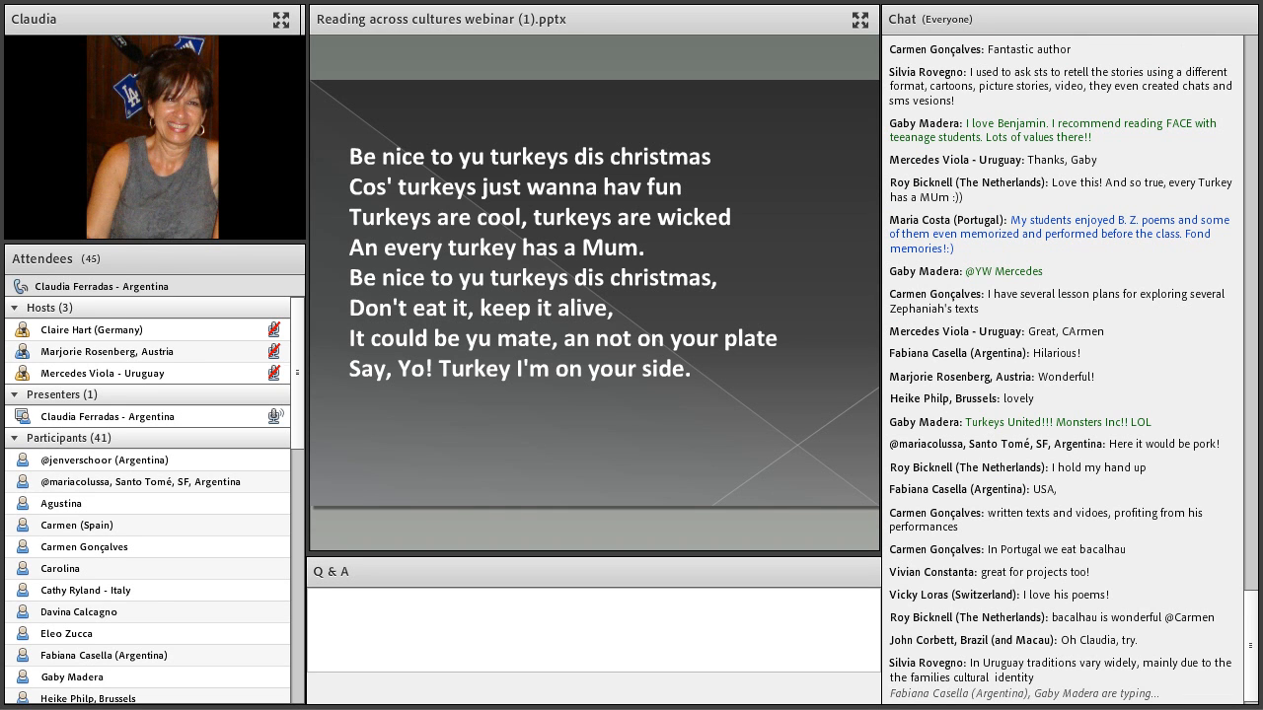
pyautogui.scroll(-3)
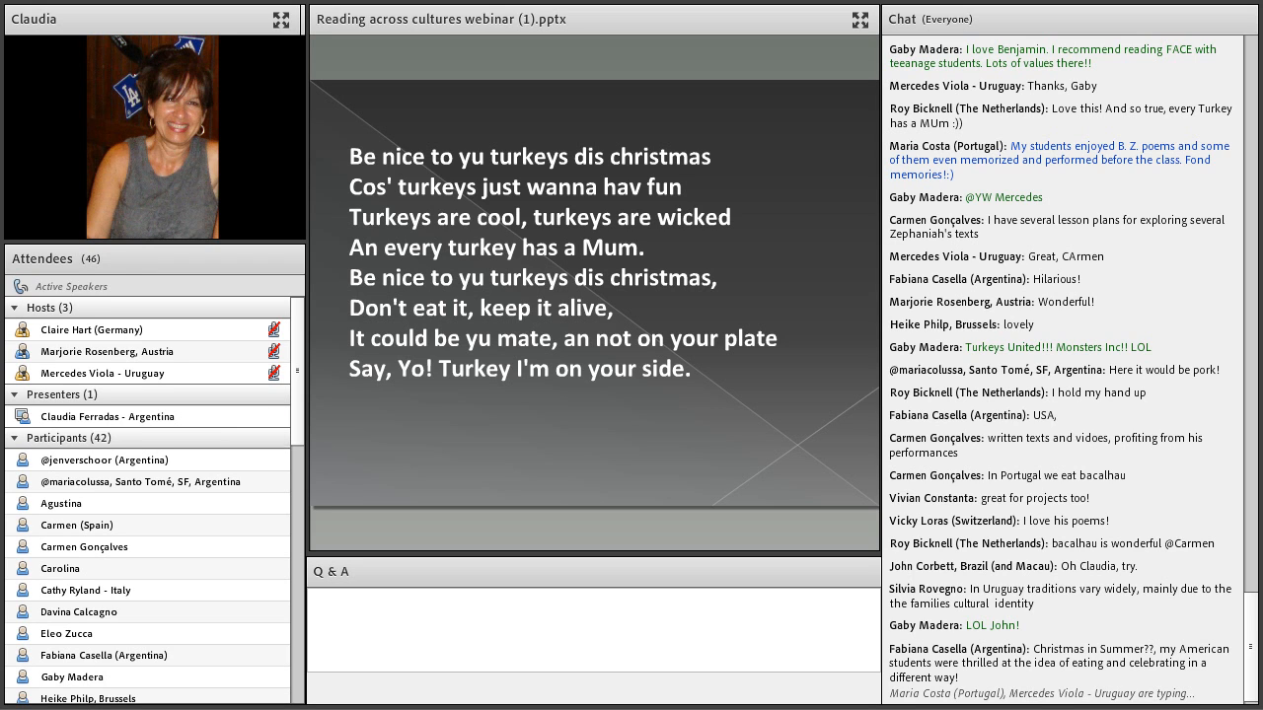
pyautogui.scroll(-3)
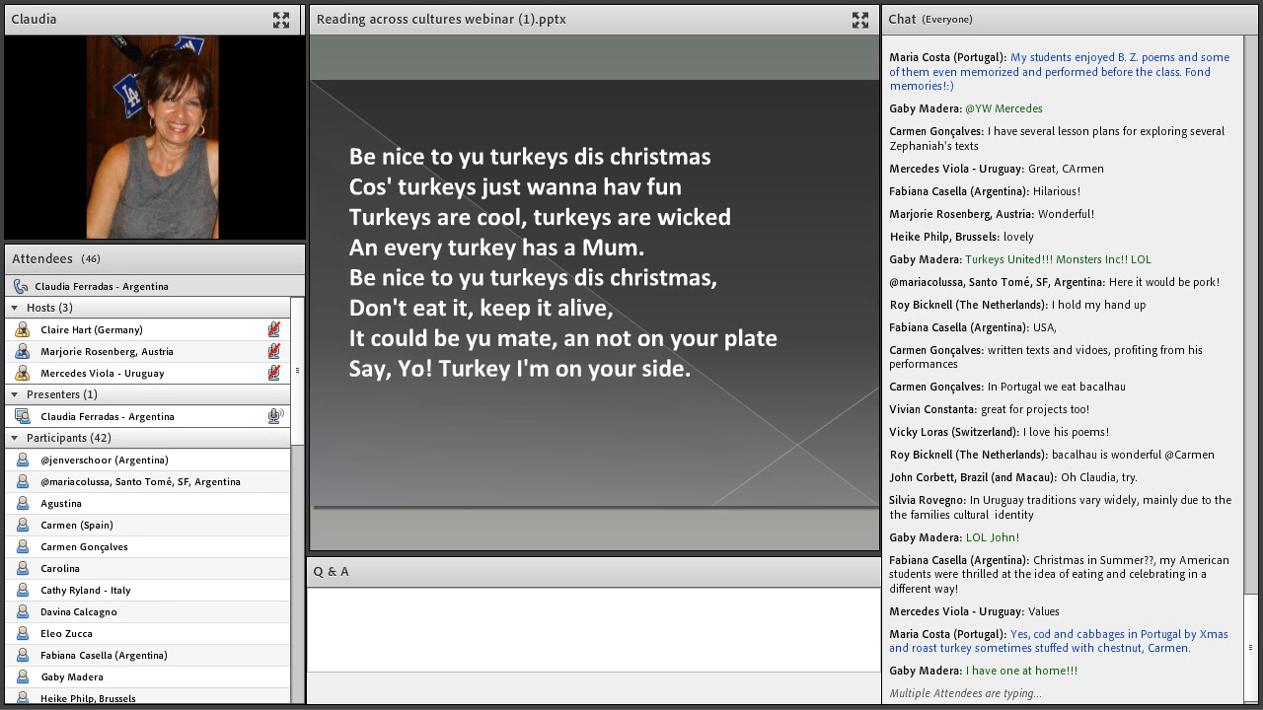
pyautogui.scroll(-3)
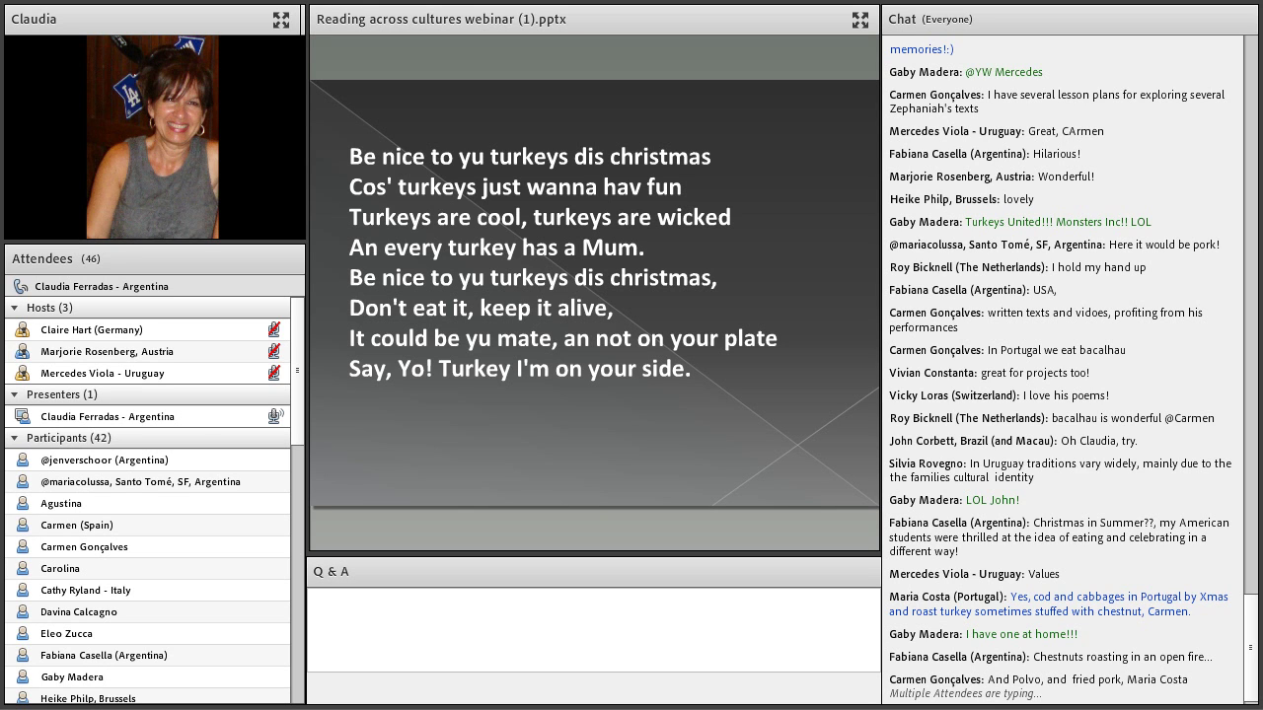
pyautogui.scroll(-3)
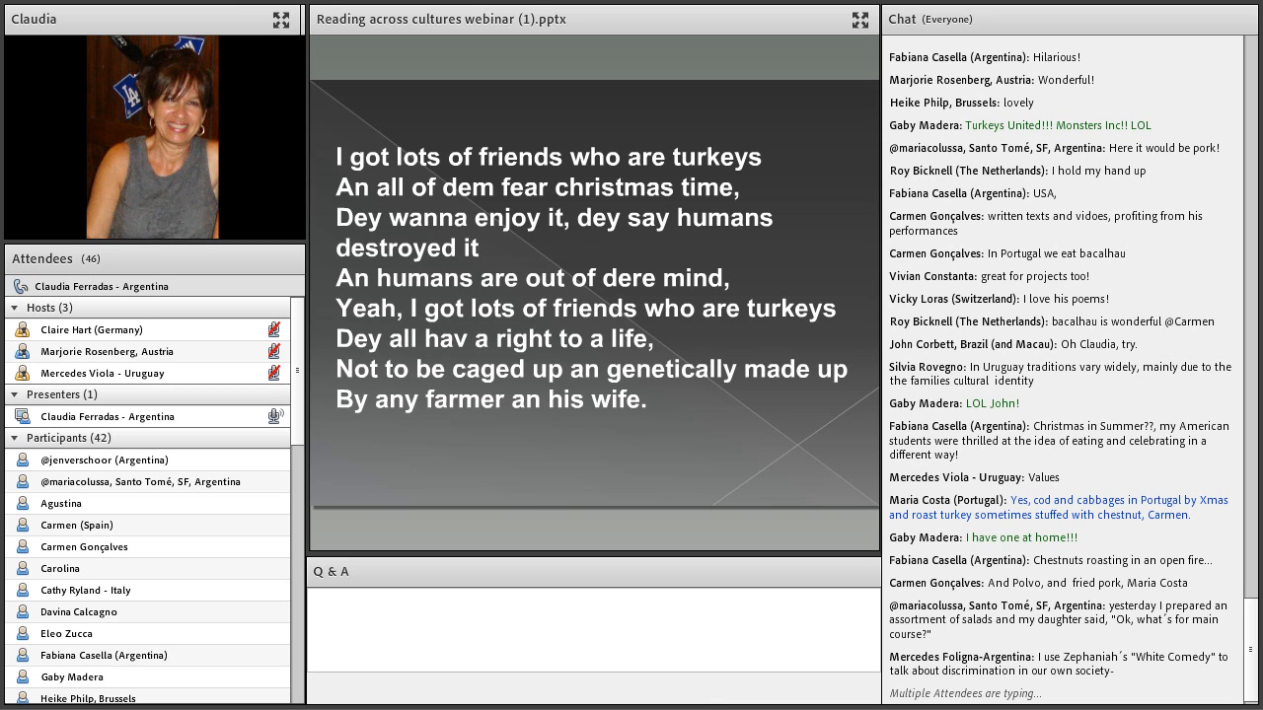
pyautogui.scroll(-3)
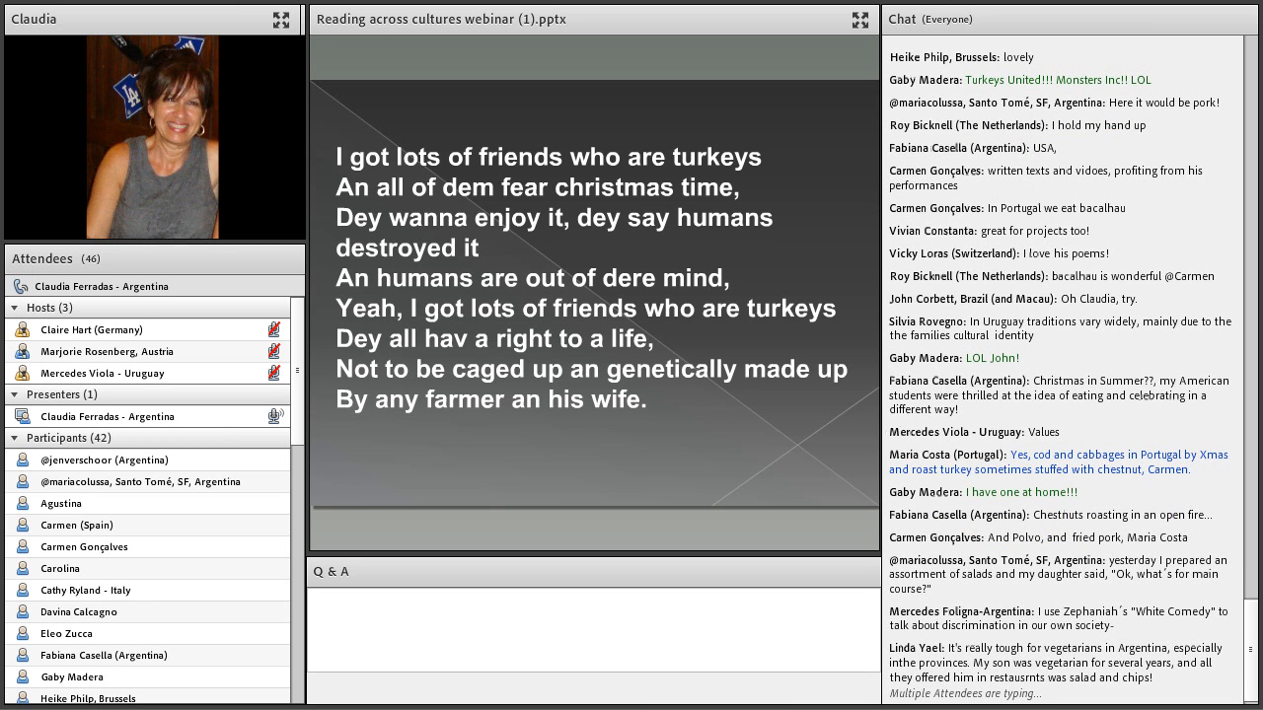
pyautogui.scroll(-3)
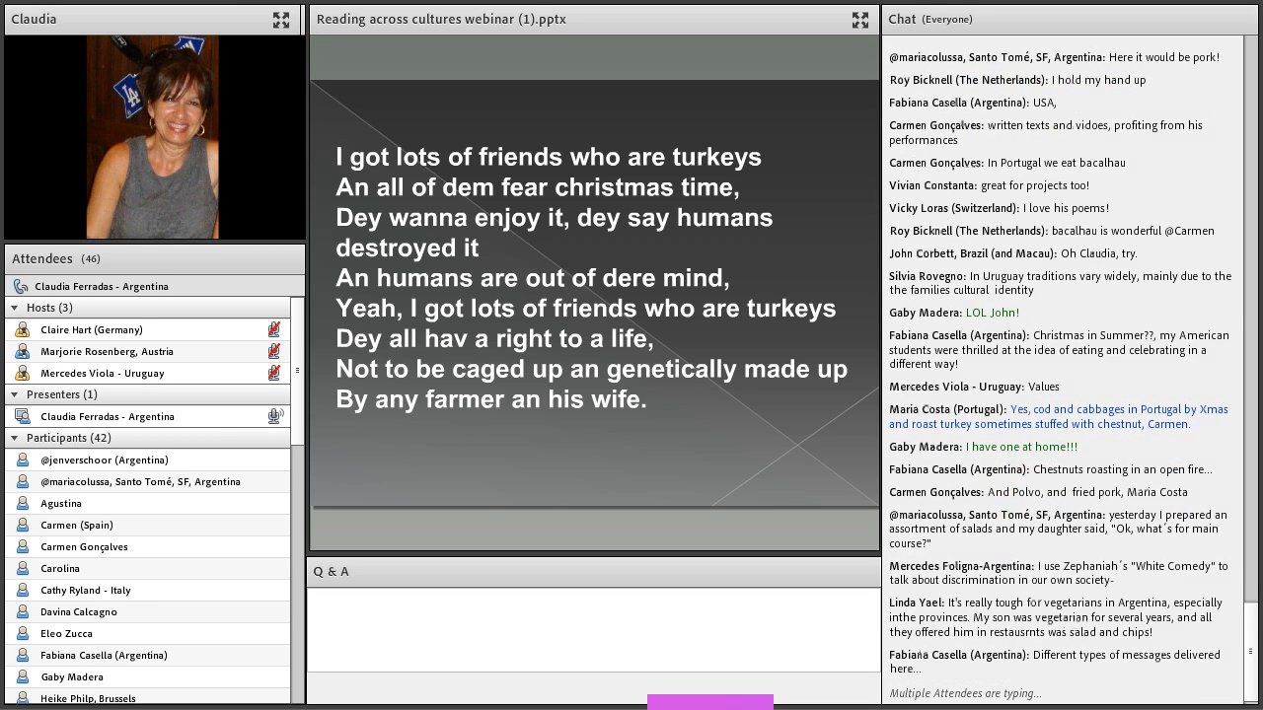
pyautogui.scroll(-3)
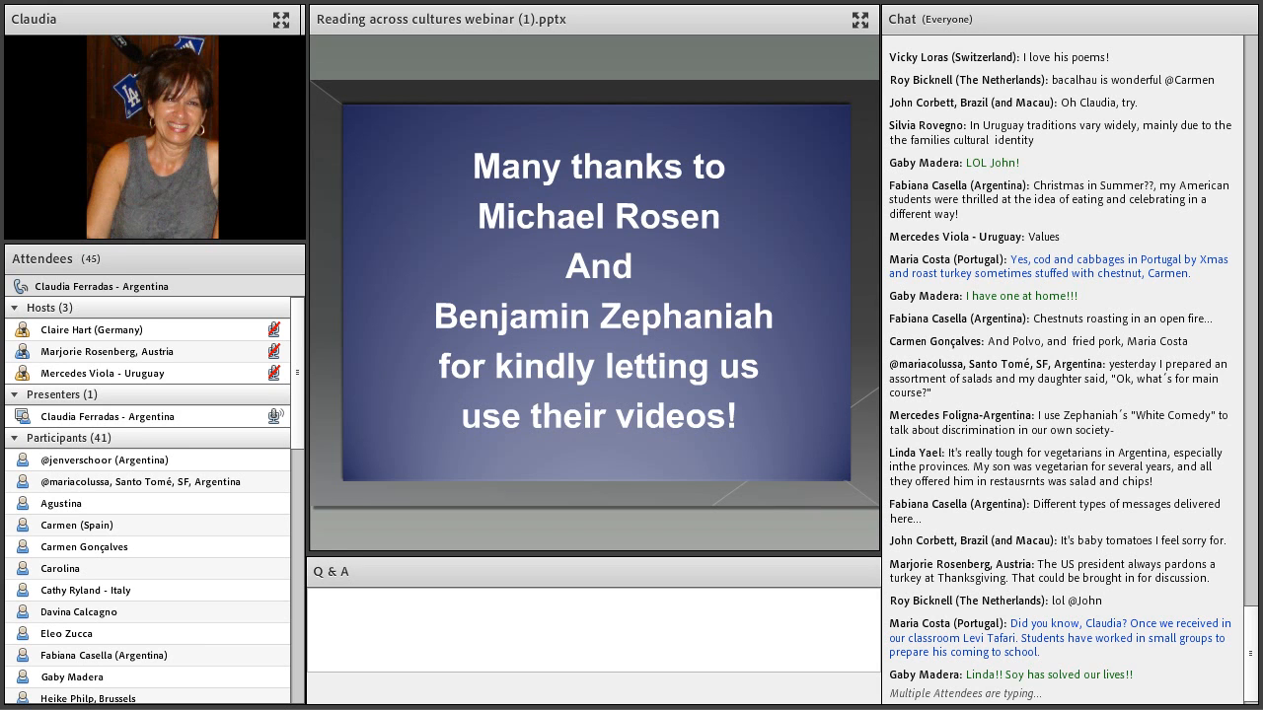
pyautogui.scroll(-3)
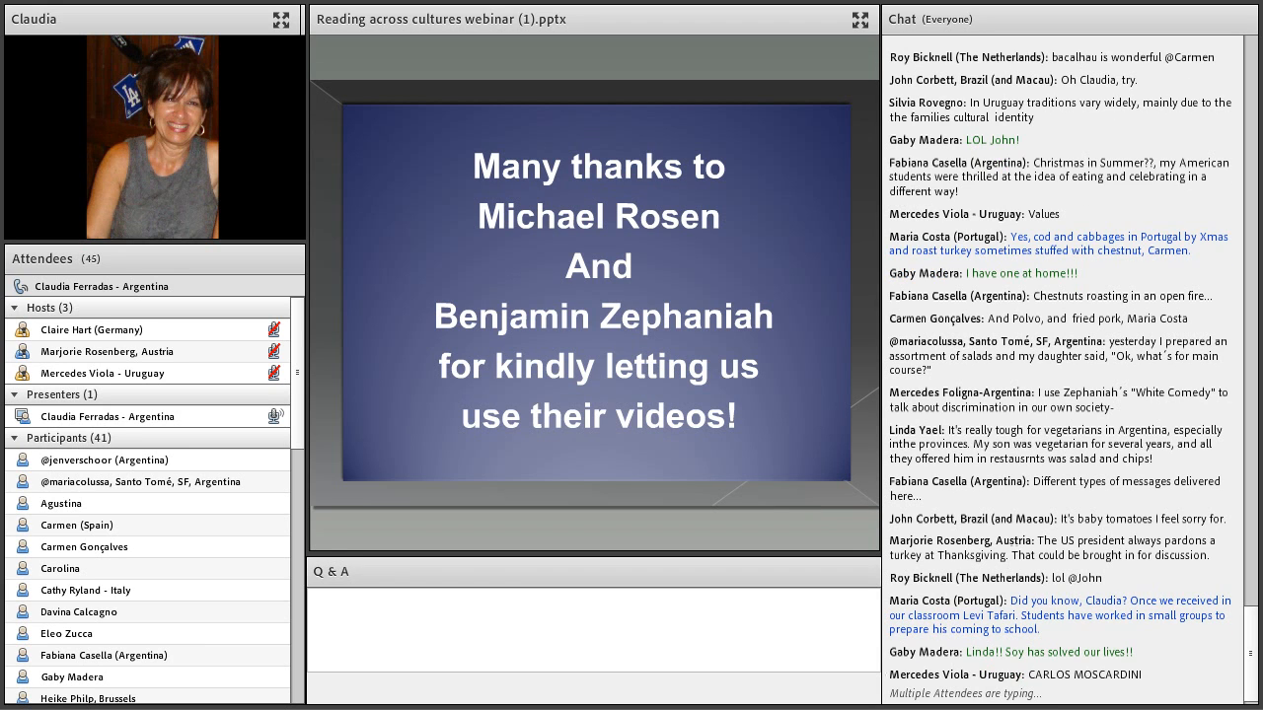
pyautogui.scroll(-3)
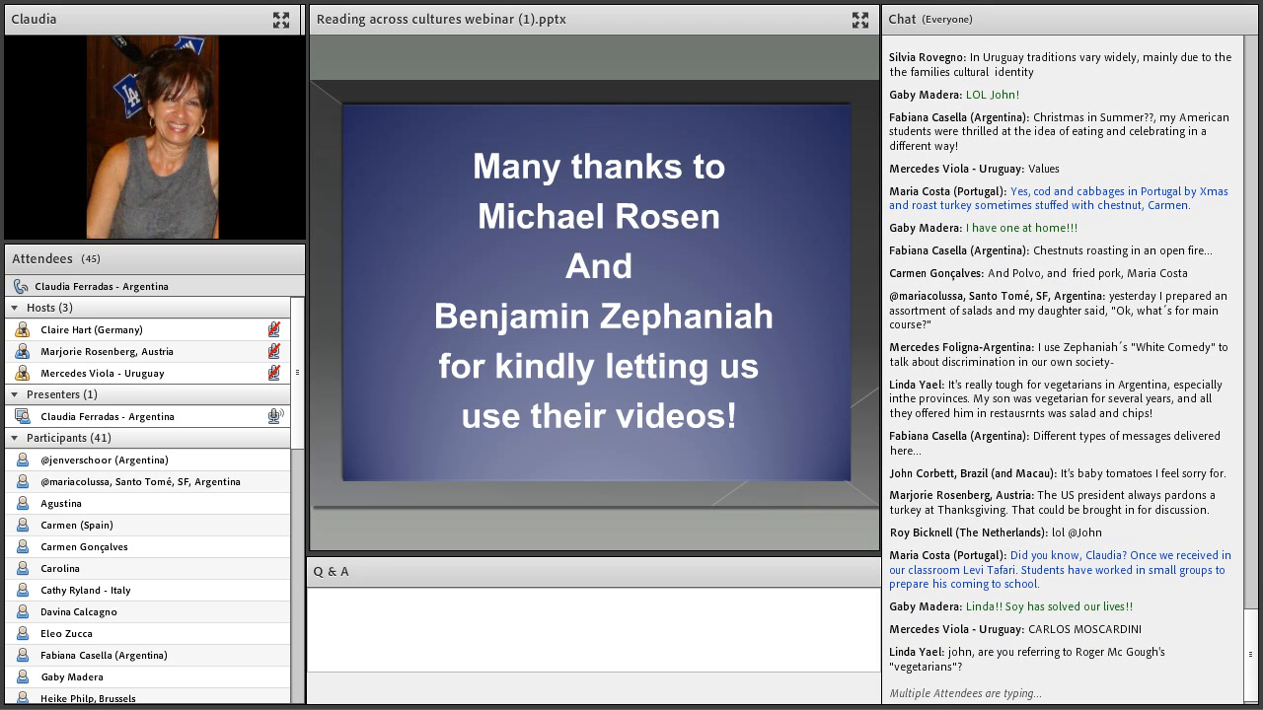
pyautogui.scroll(-3)
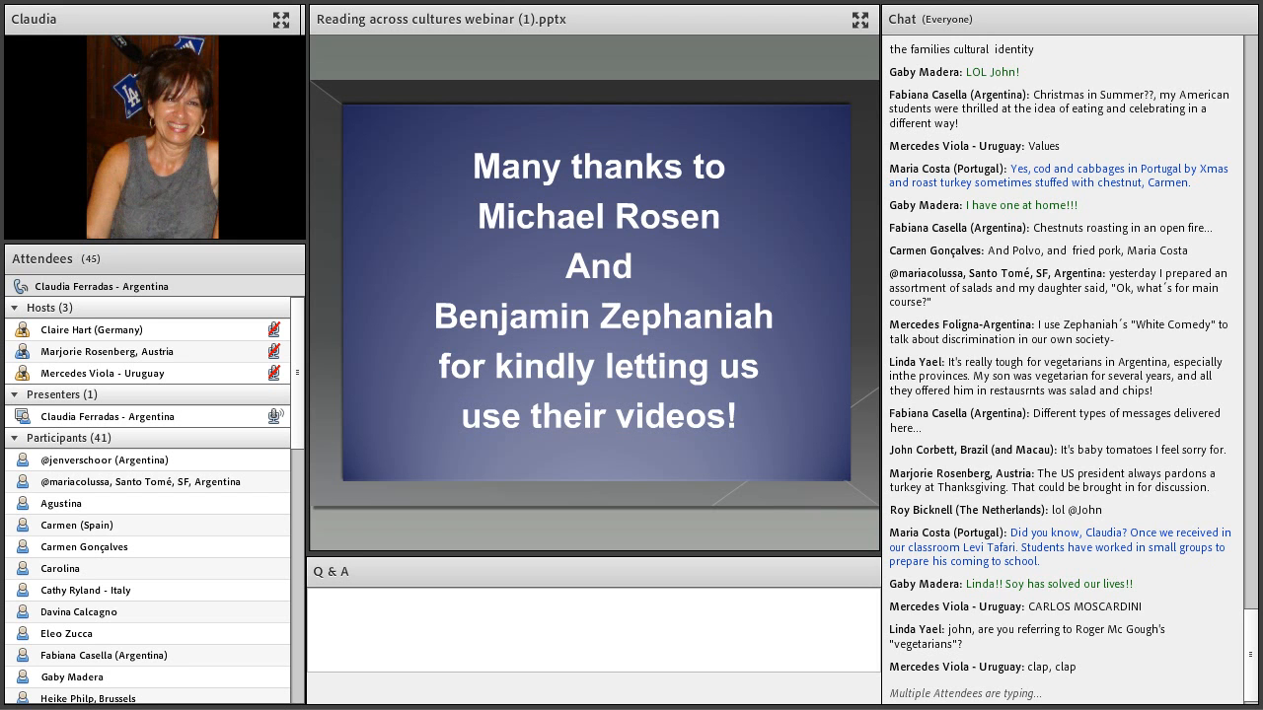
pyautogui.scroll(-3)
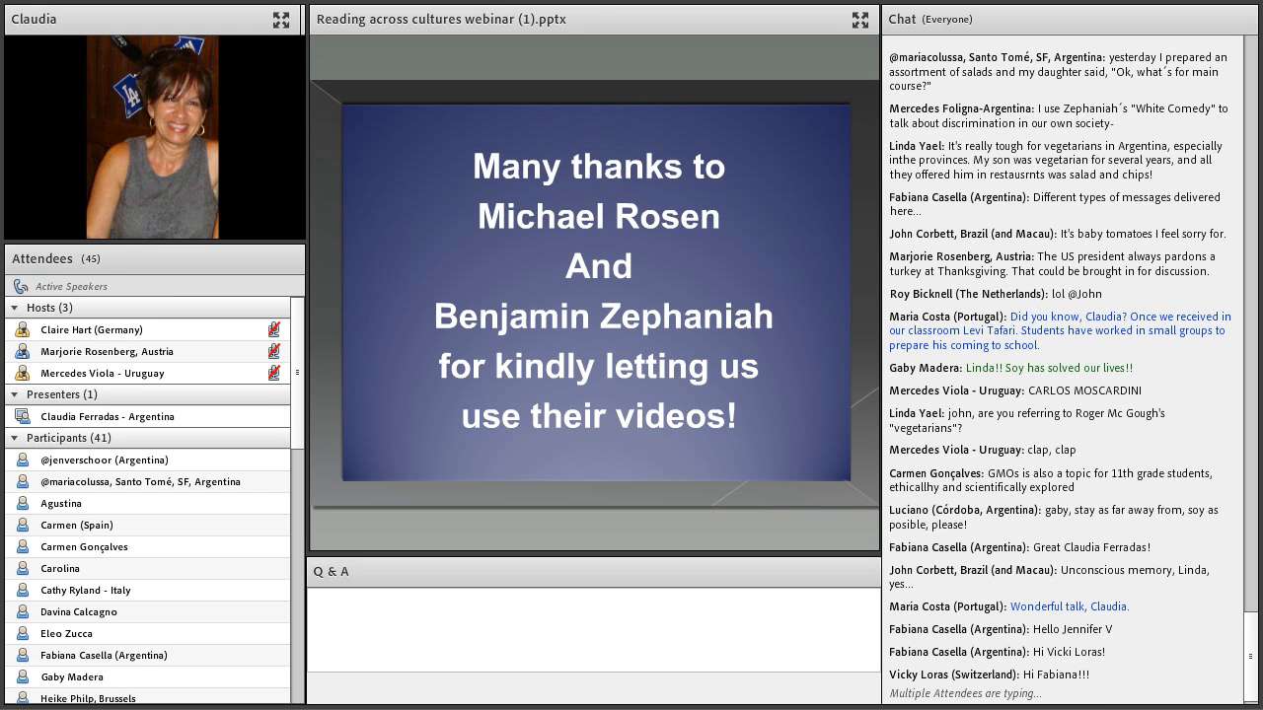
pyautogui.scroll(-3)
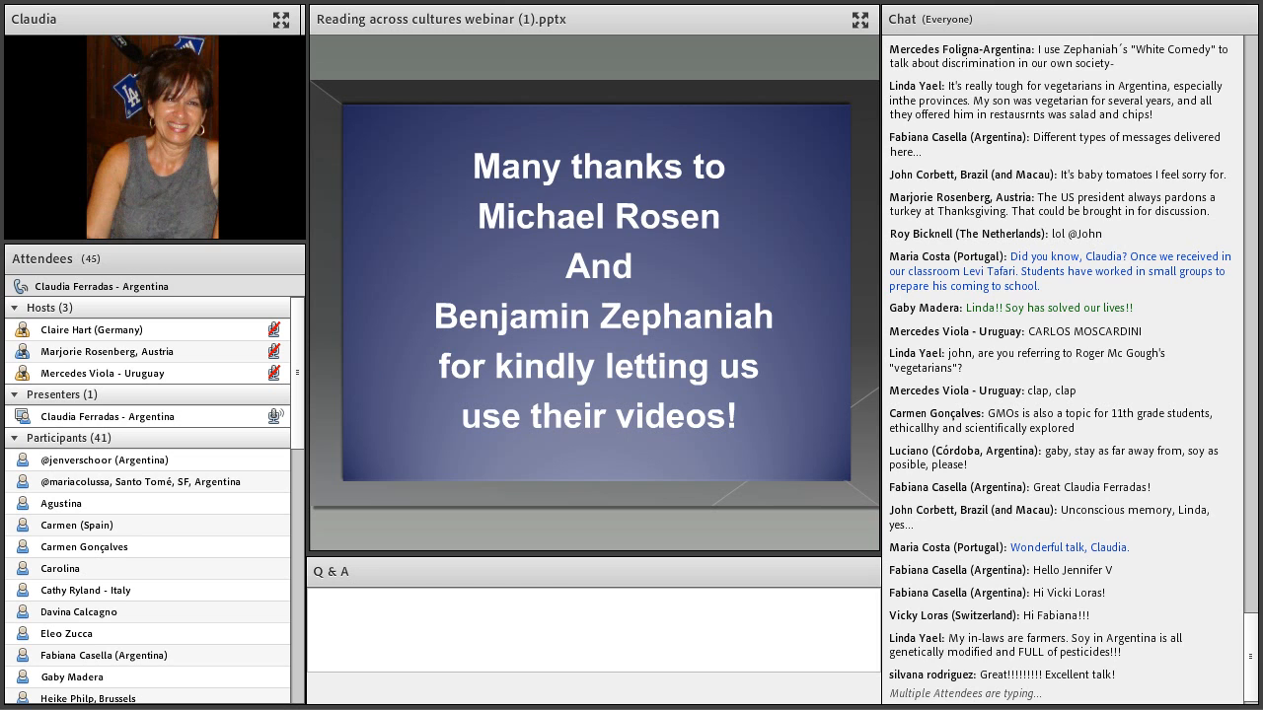
pyautogui.scroll(-3)
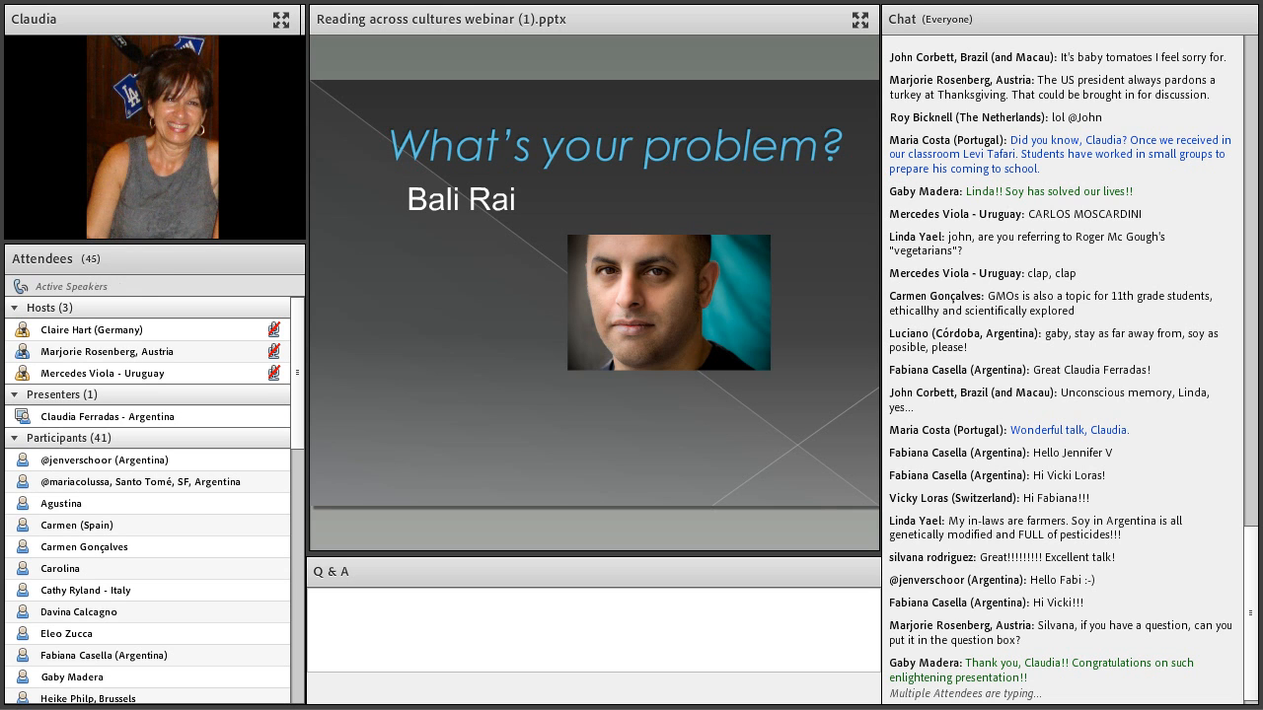
pyautogui.scroll(-3)
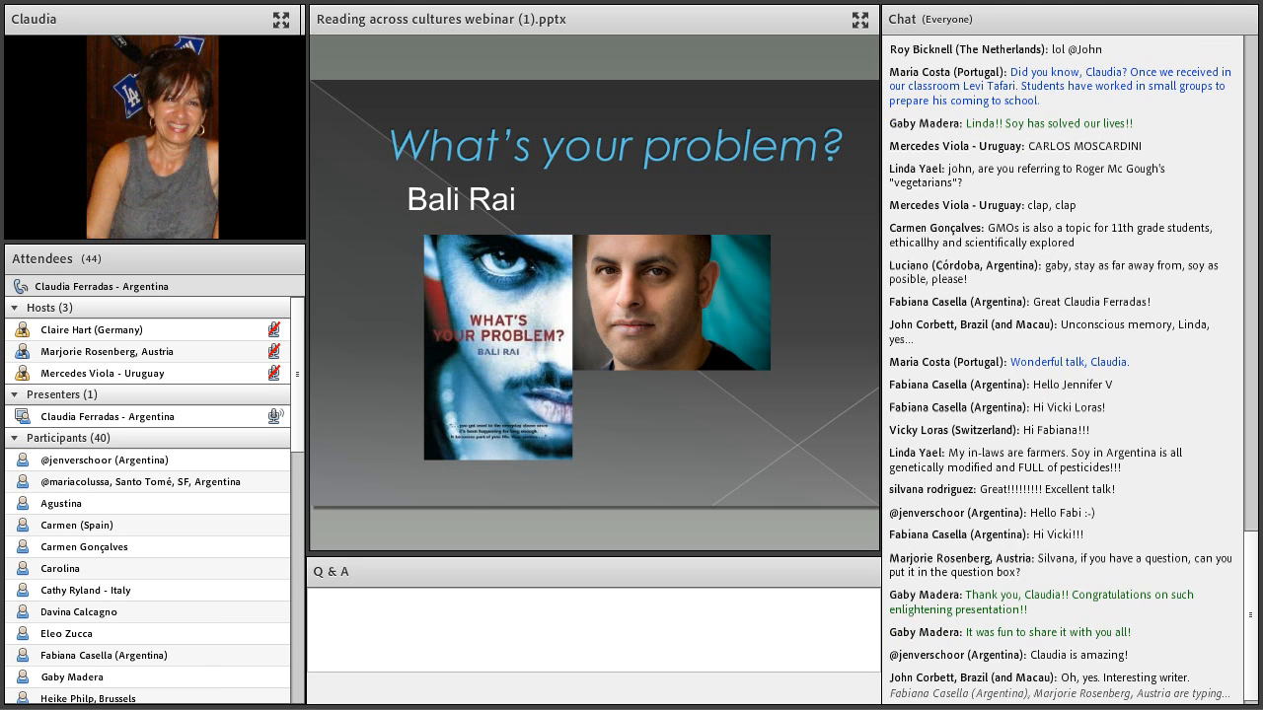
pyautogui.scroll(-3)
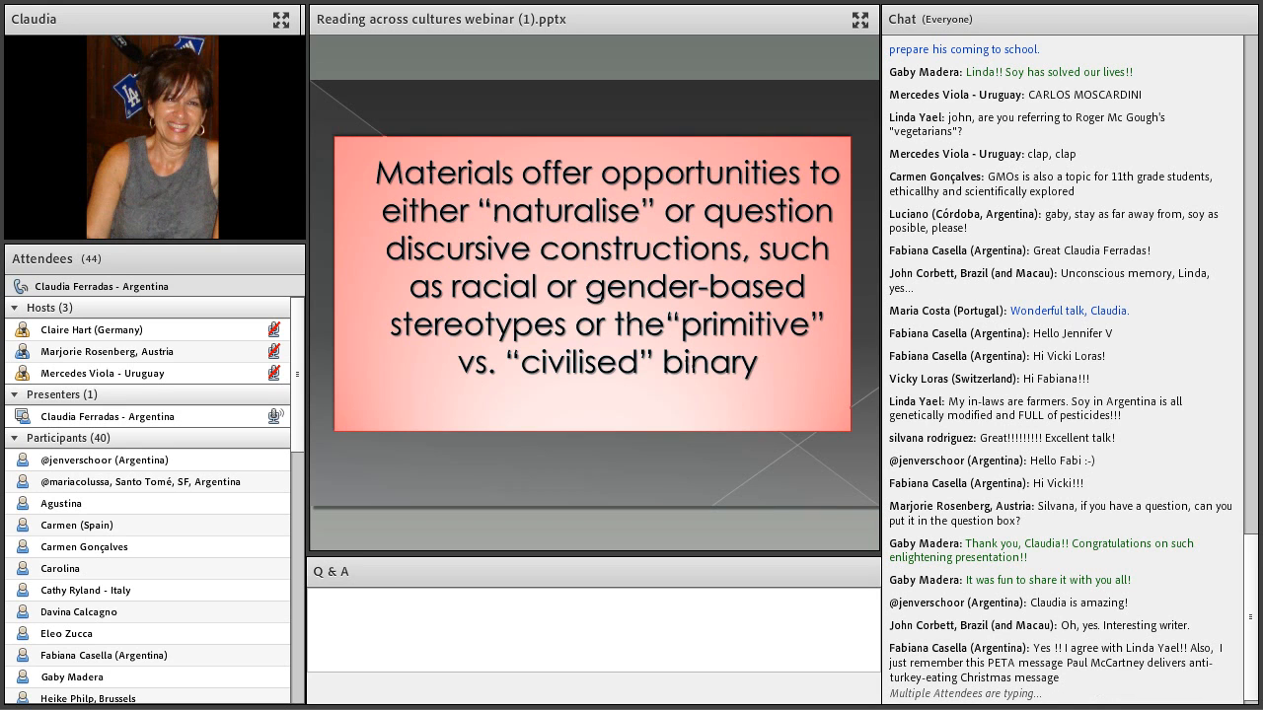
pyautogui.scroll(-3)
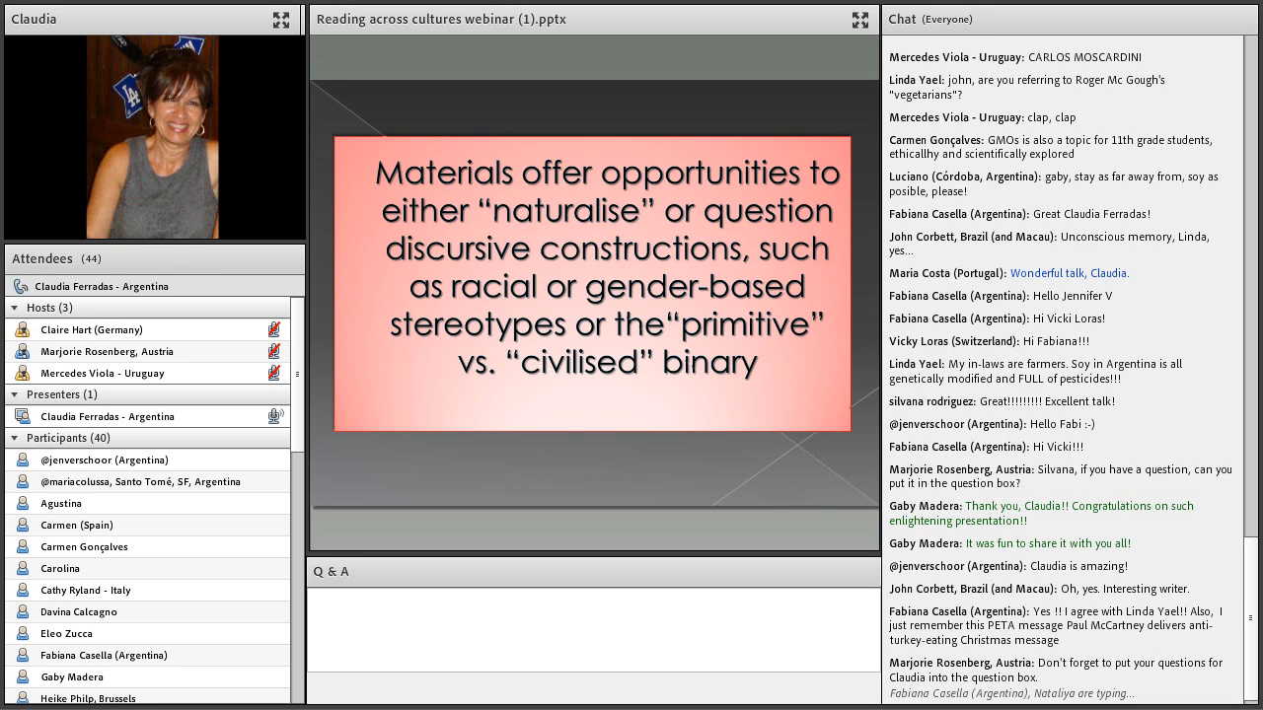
pyautogui.scroll(-3)
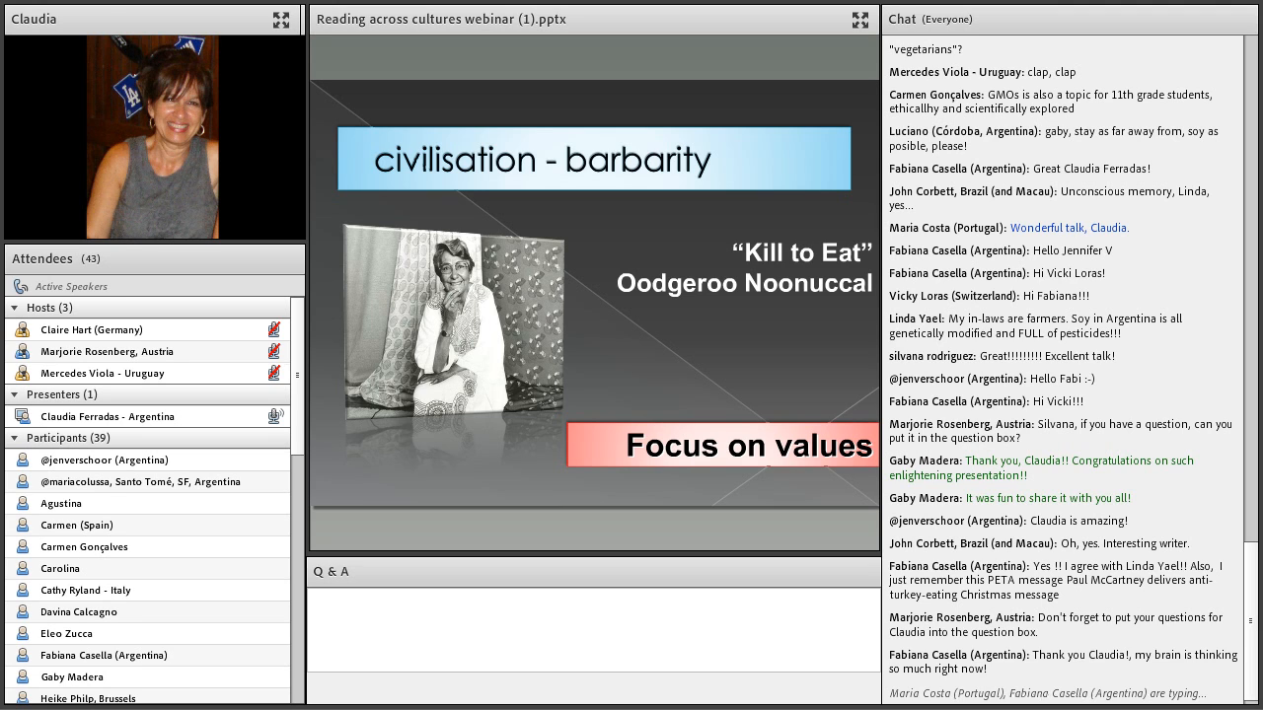
pyautogui.scroll(-3)
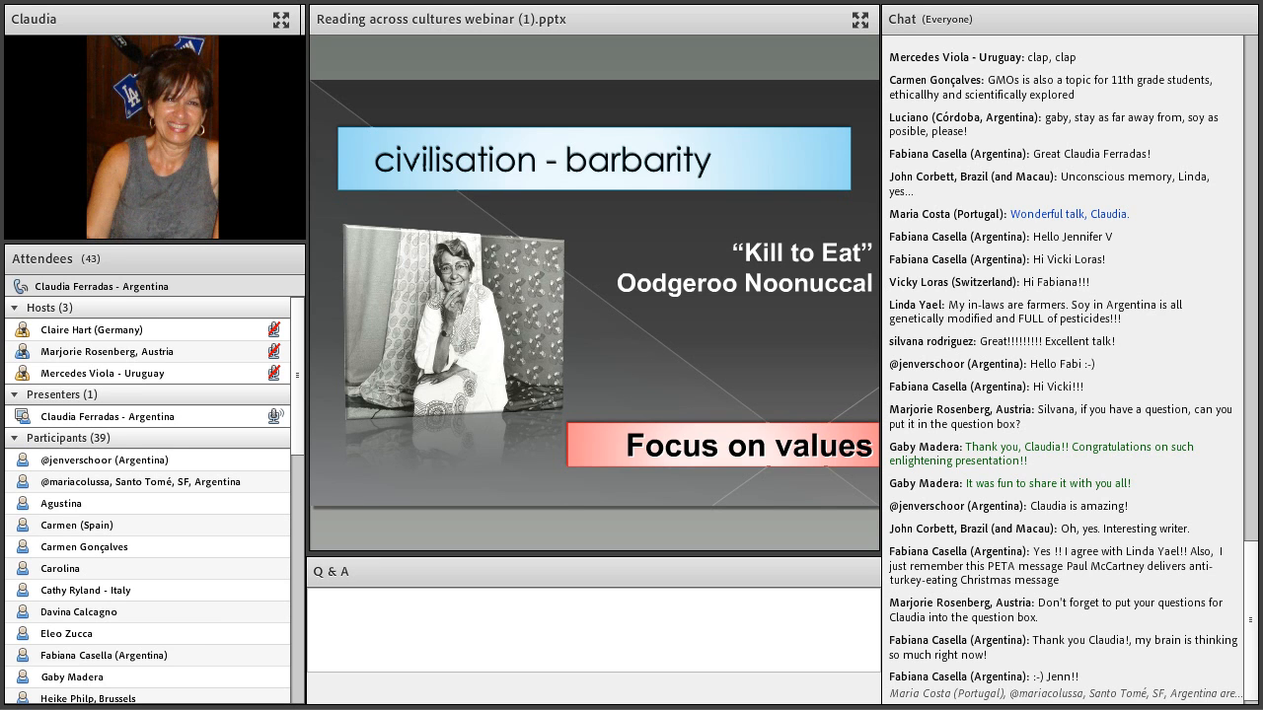
pyautogui.scroll(-3)
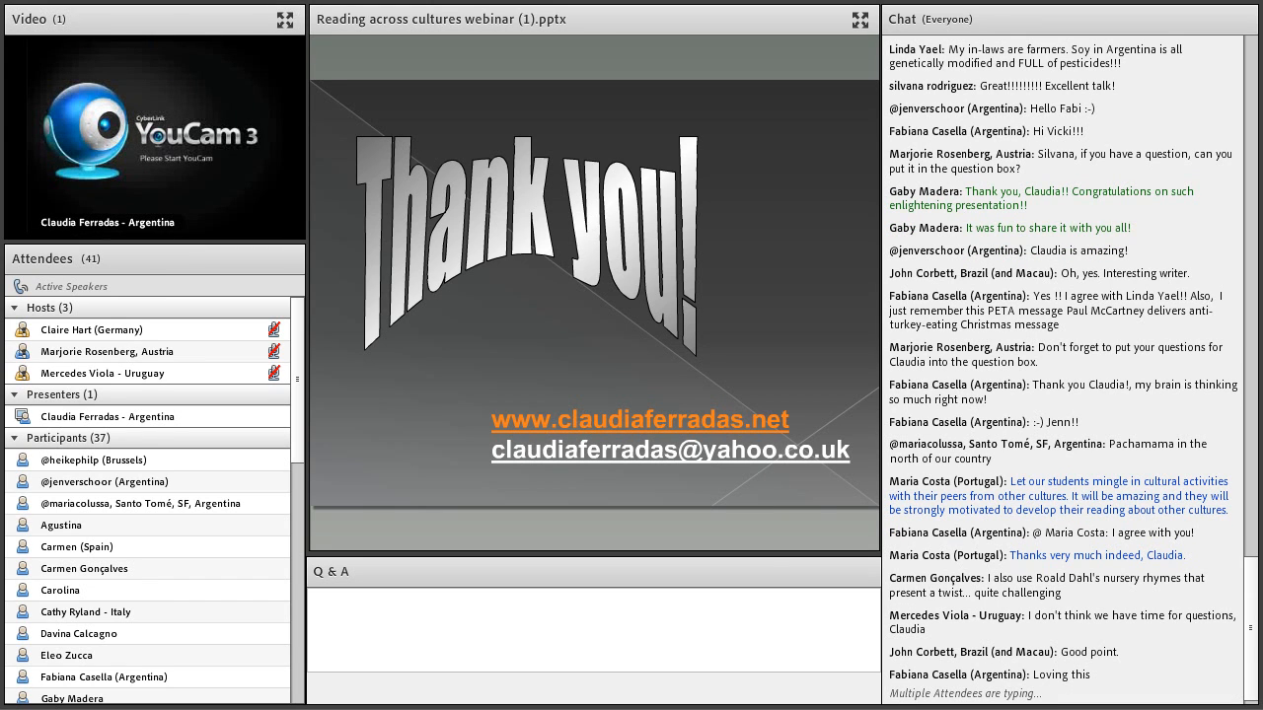
pyautogui.scroll(-3)
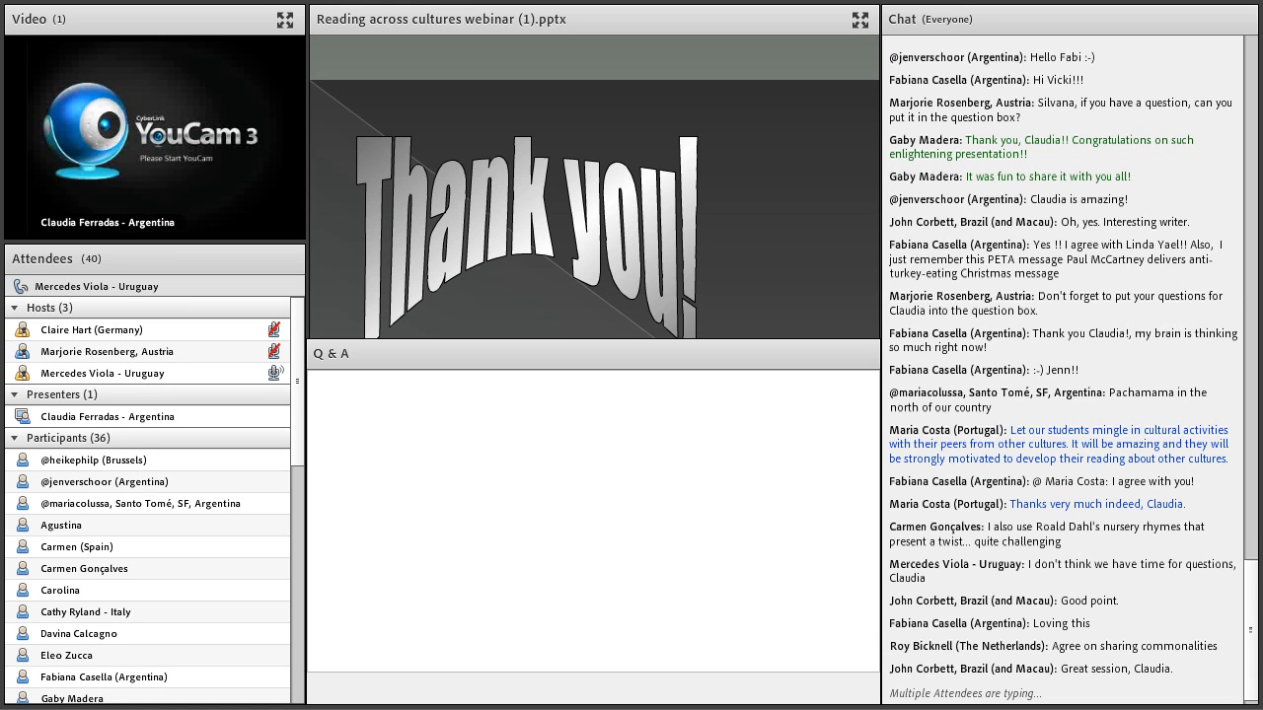
pyautogui.scroll(-3)
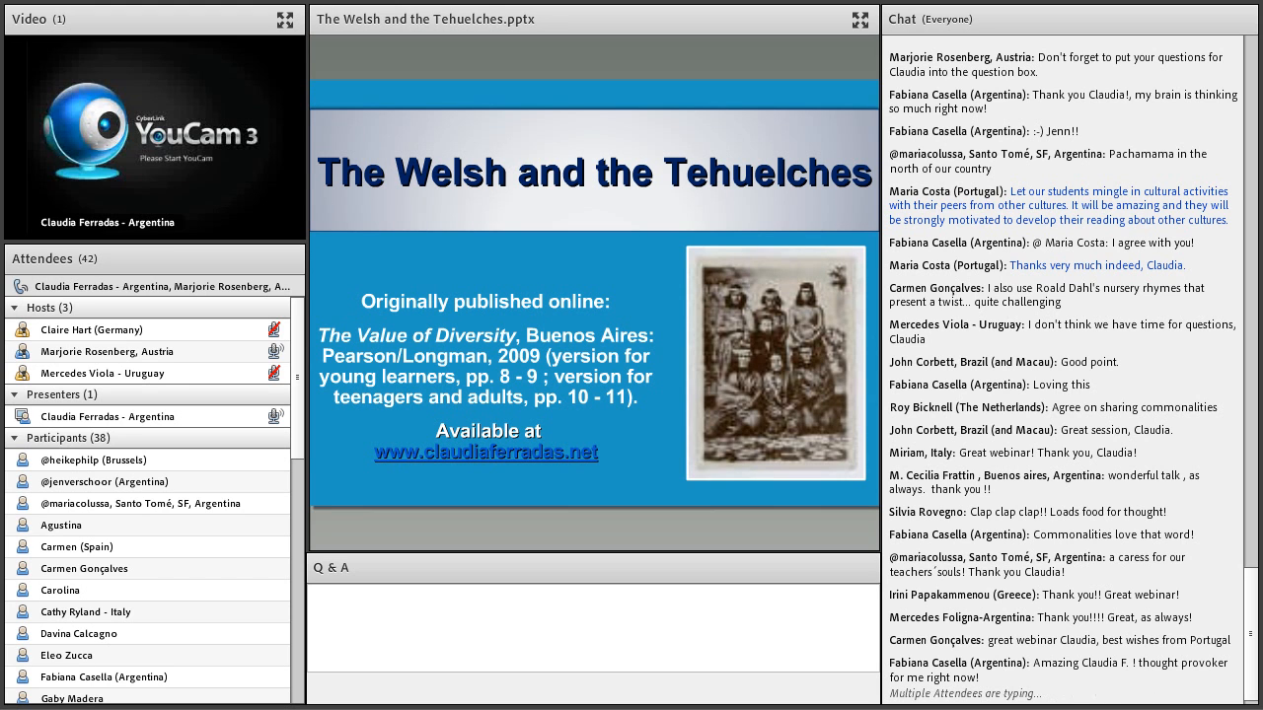
pyautogui.scroll(-3)
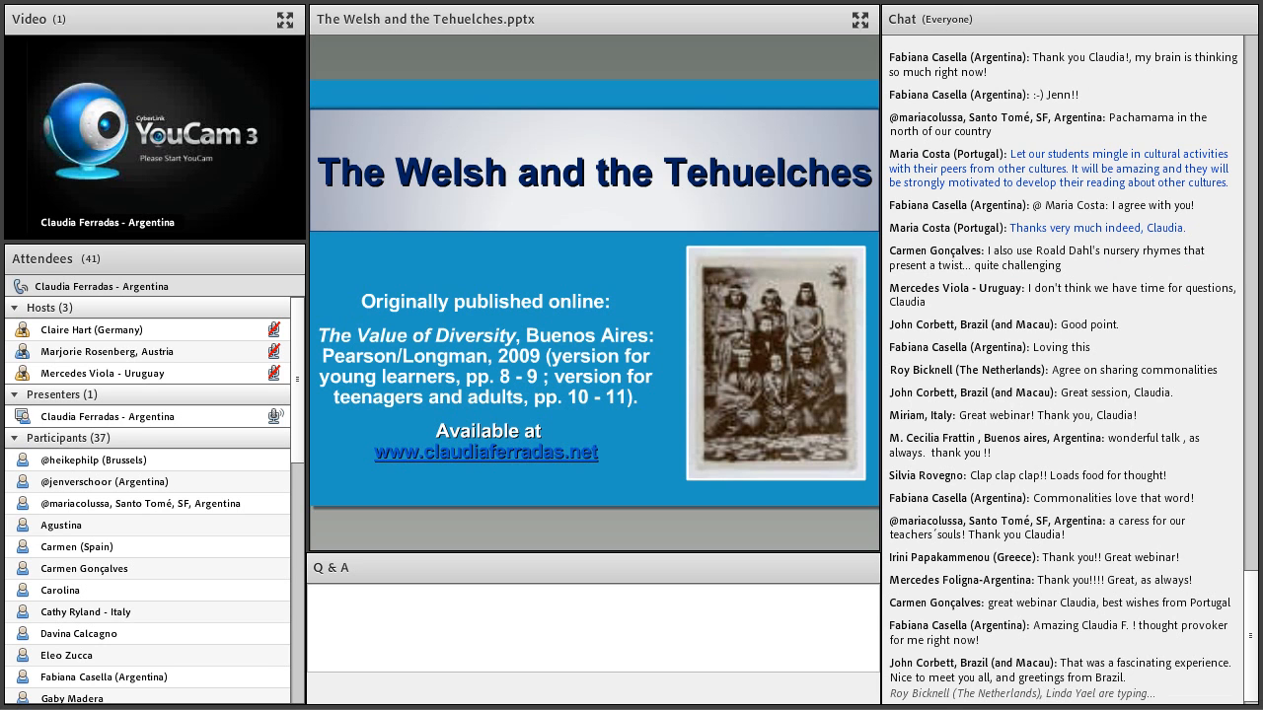
pyautogui.scroll(-3)
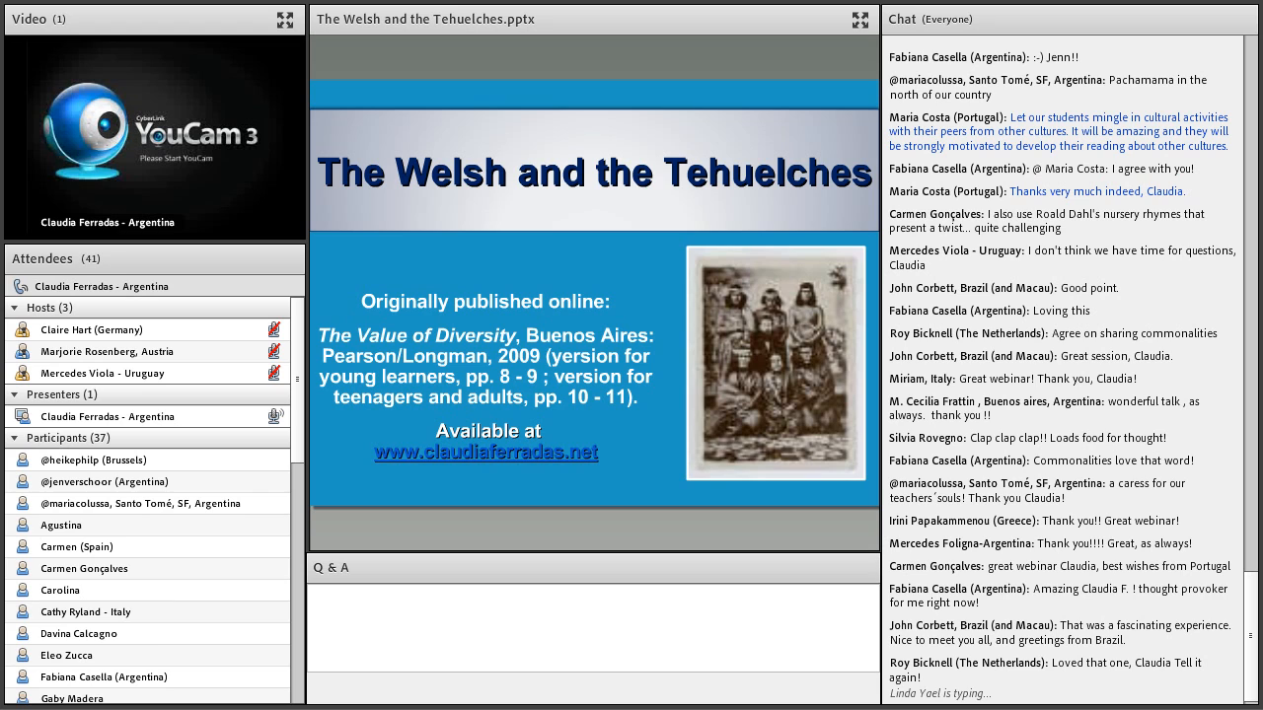
pyautogui.scroll(-3)
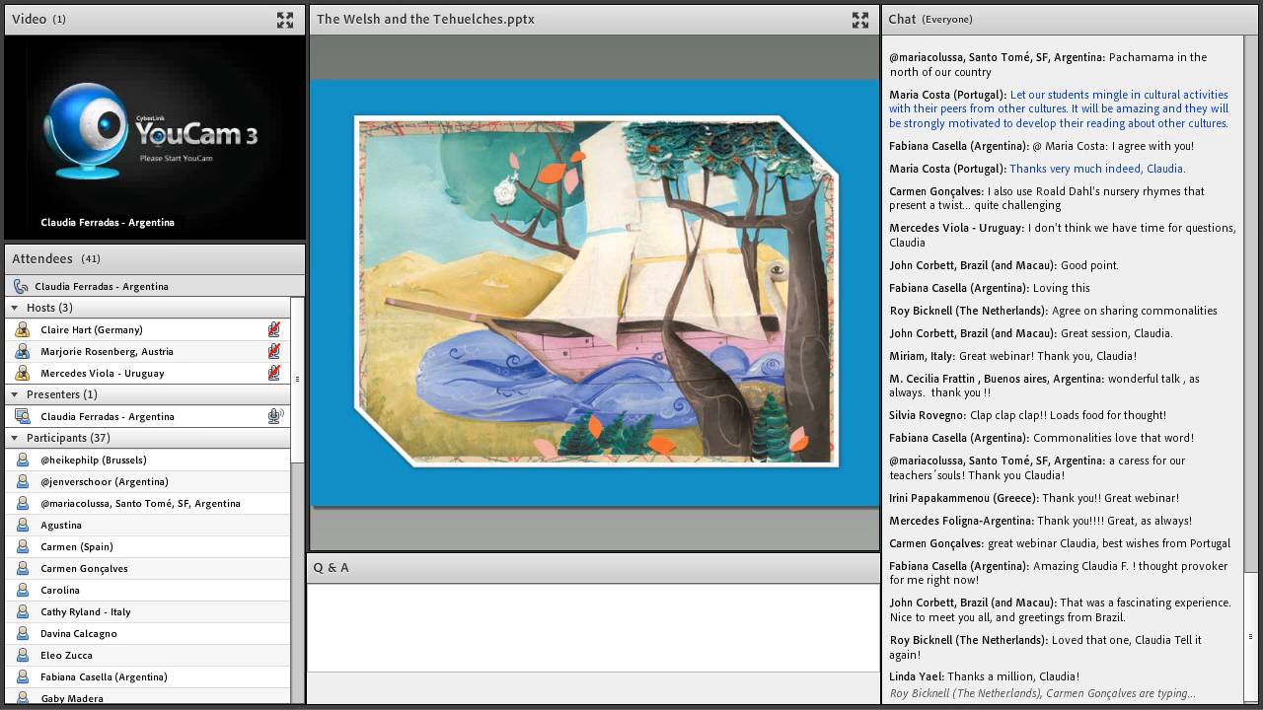
pyautogui.scroll(-3)
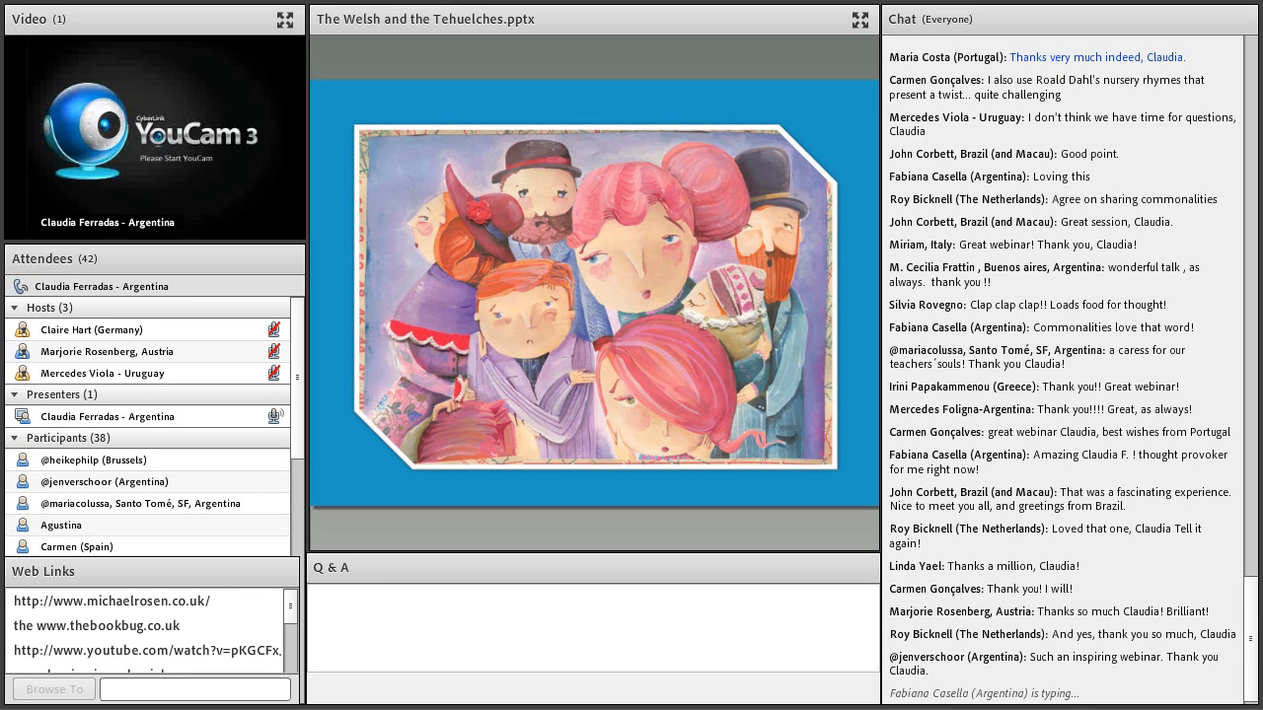
pyautogui.scroll(-3)
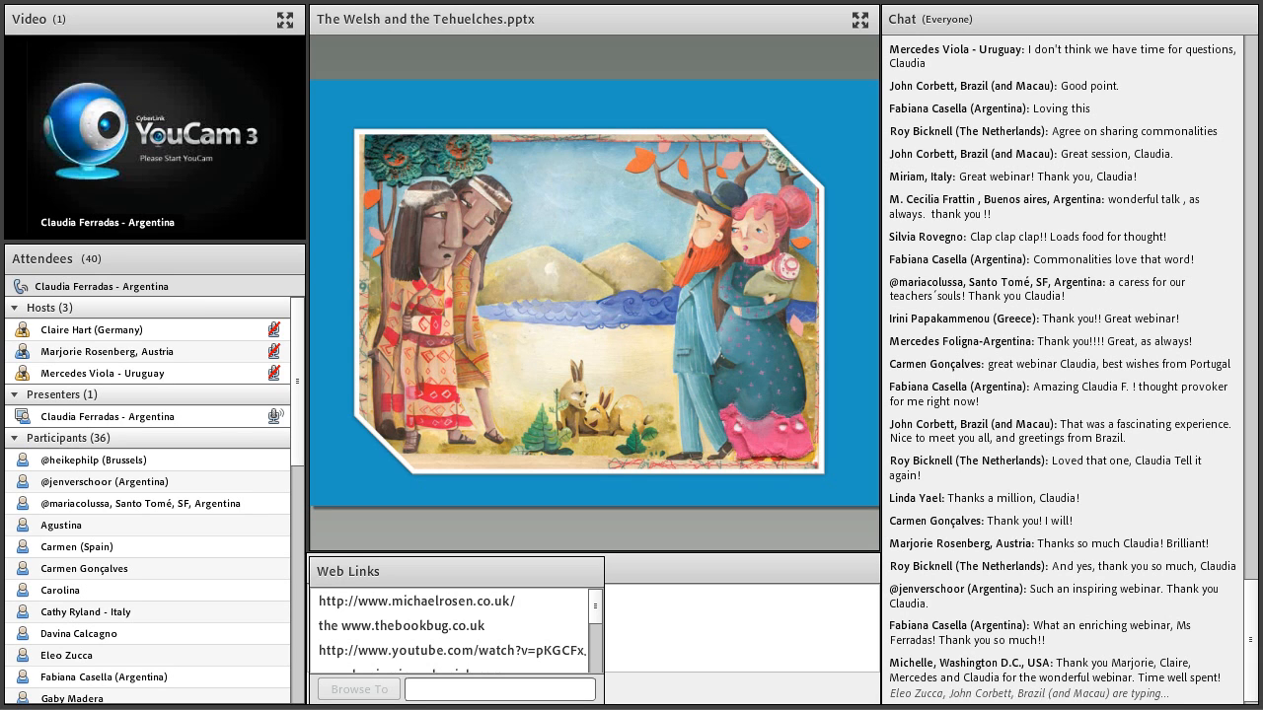
pyautogui.scroll(-3)
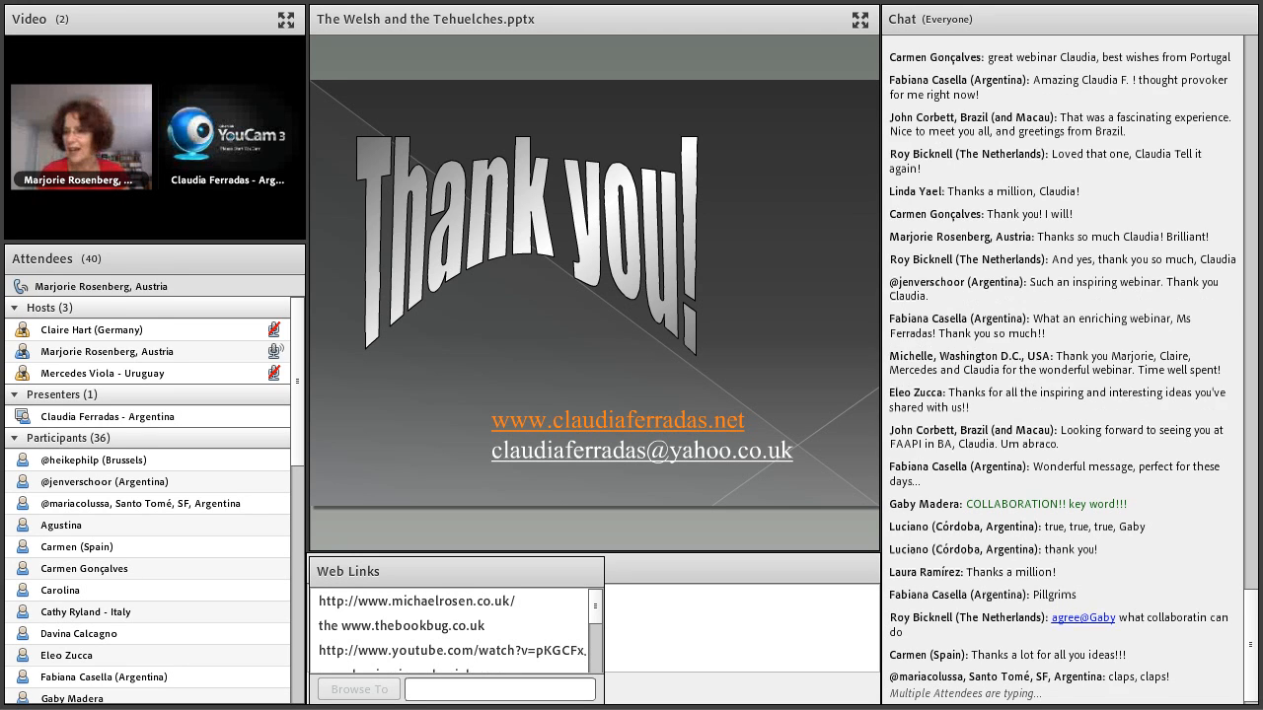
pyautogui.scroll(-3)
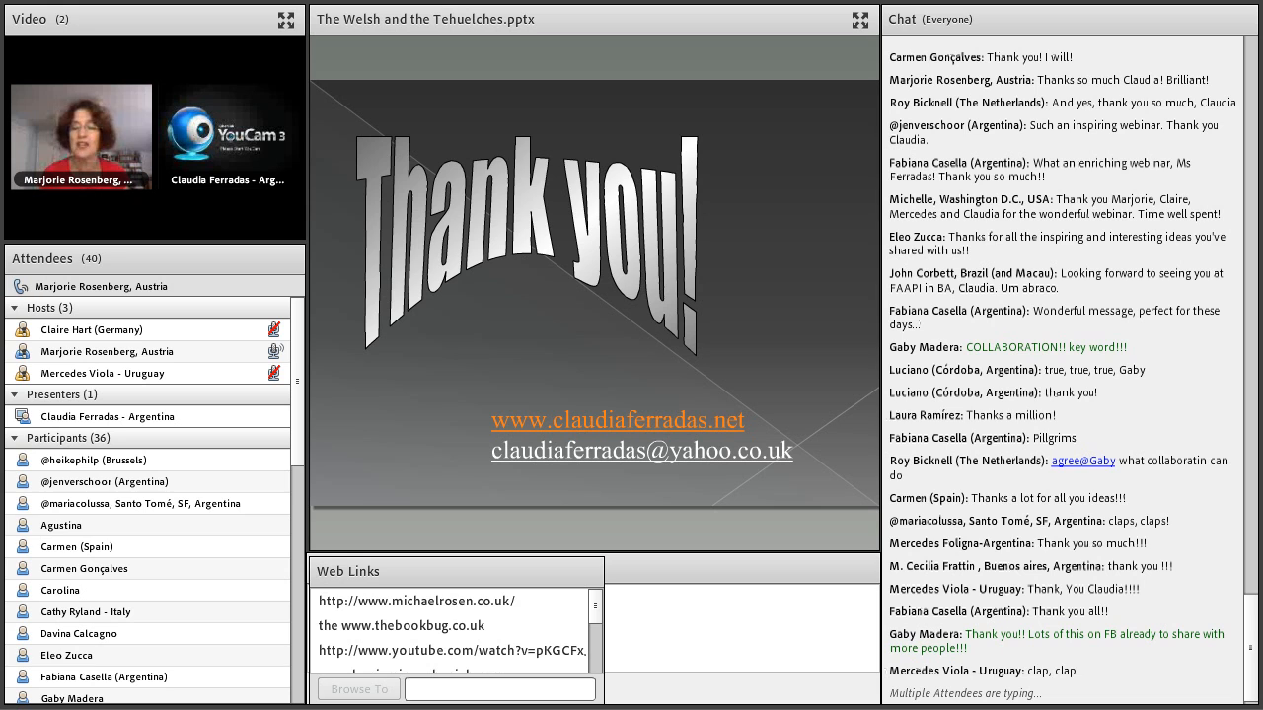
pyautogui.scroll(-3)
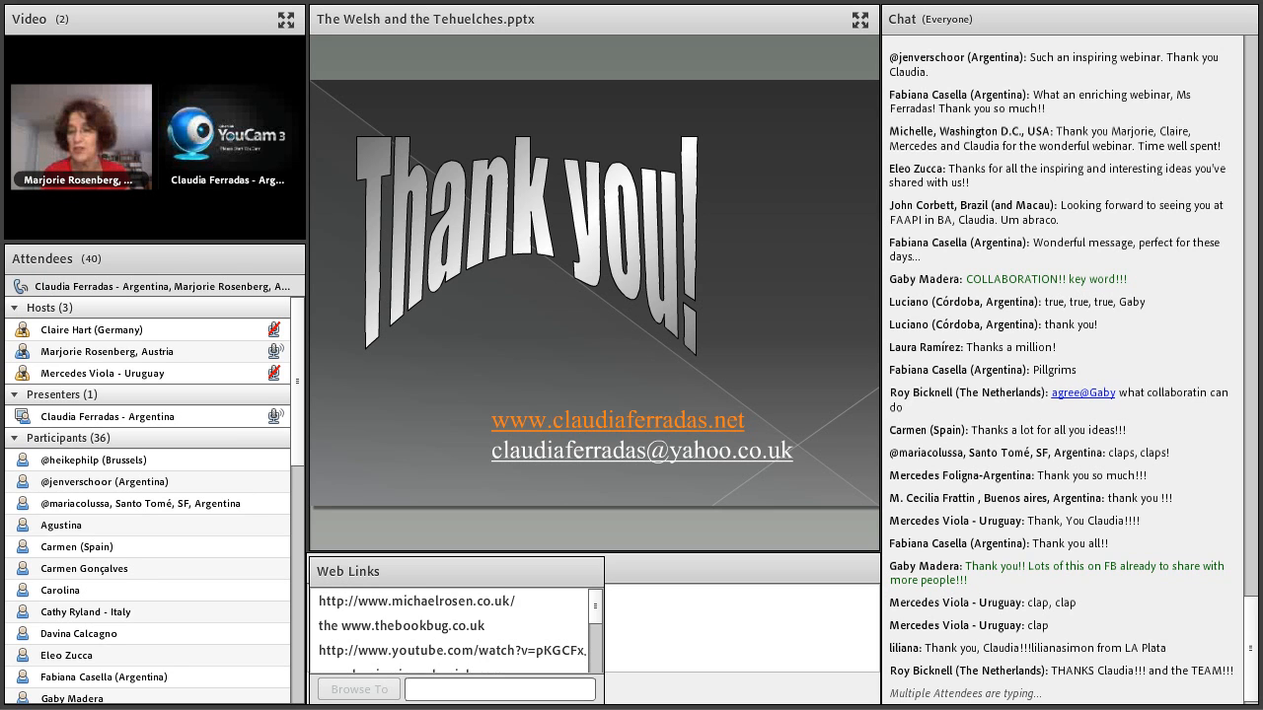
pyautogui.scroll(-3)
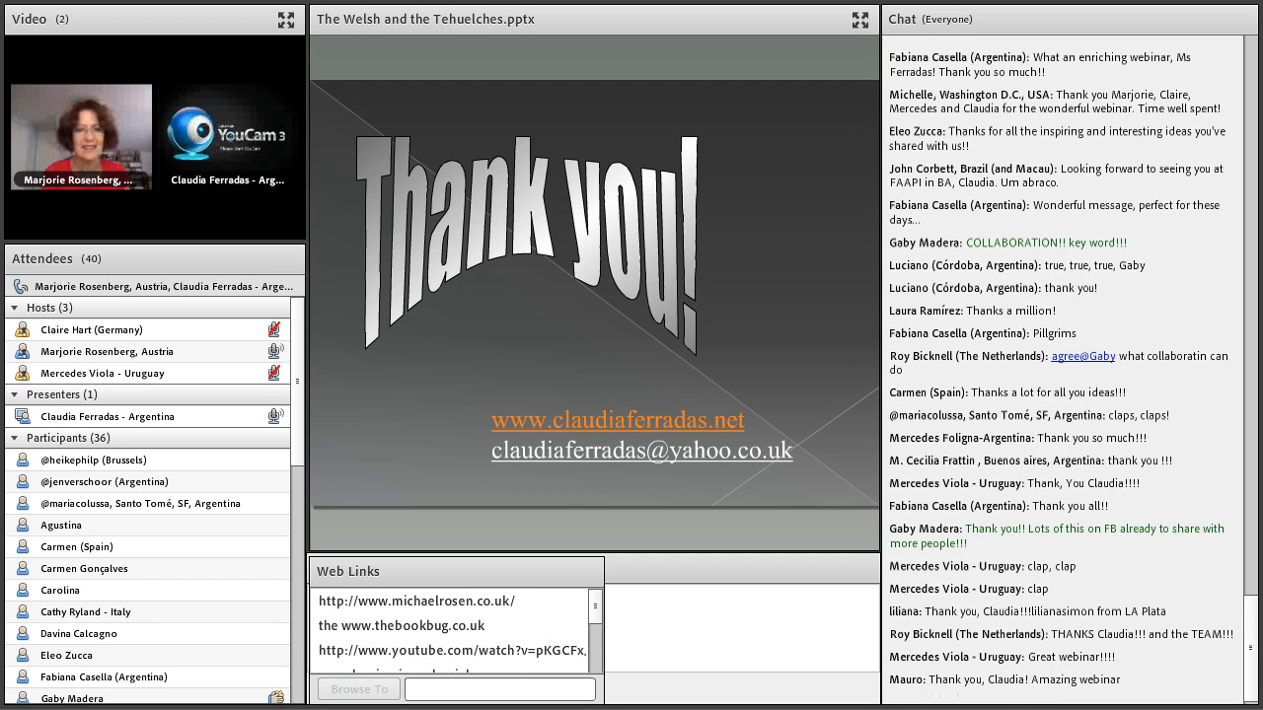
pyautogui.scroll(-3)
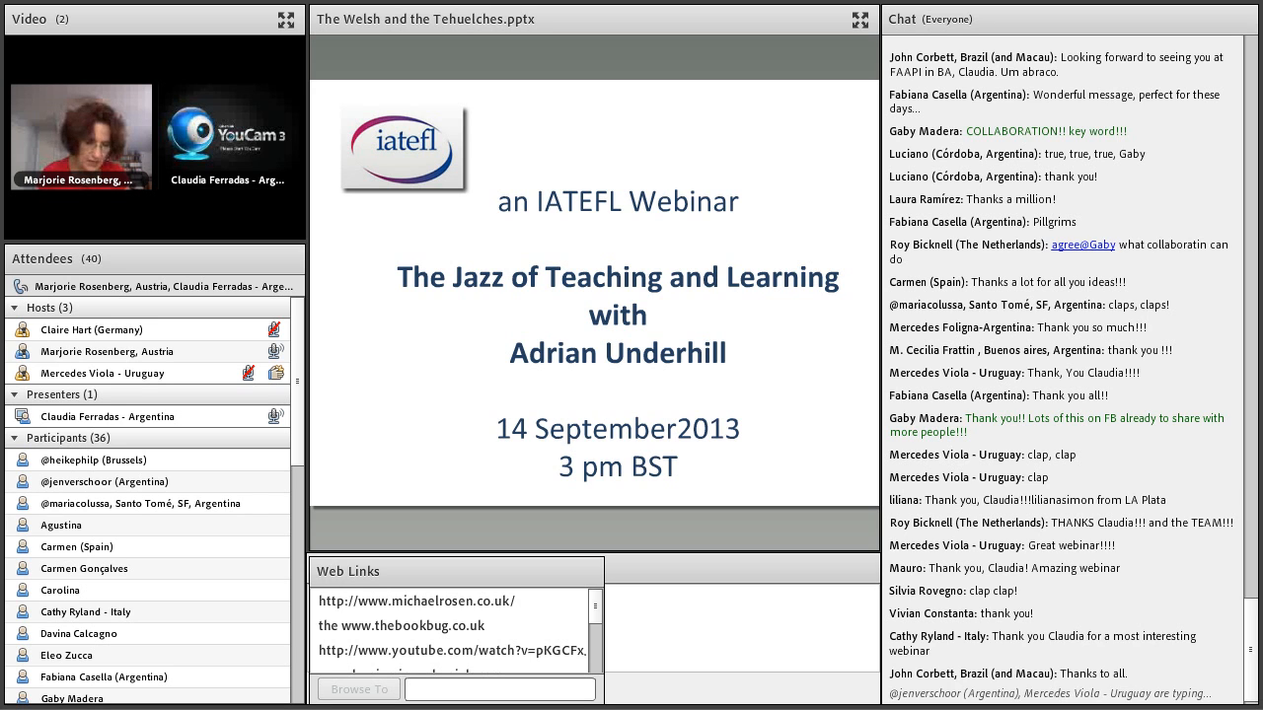
pyautogui.scroll(-3)
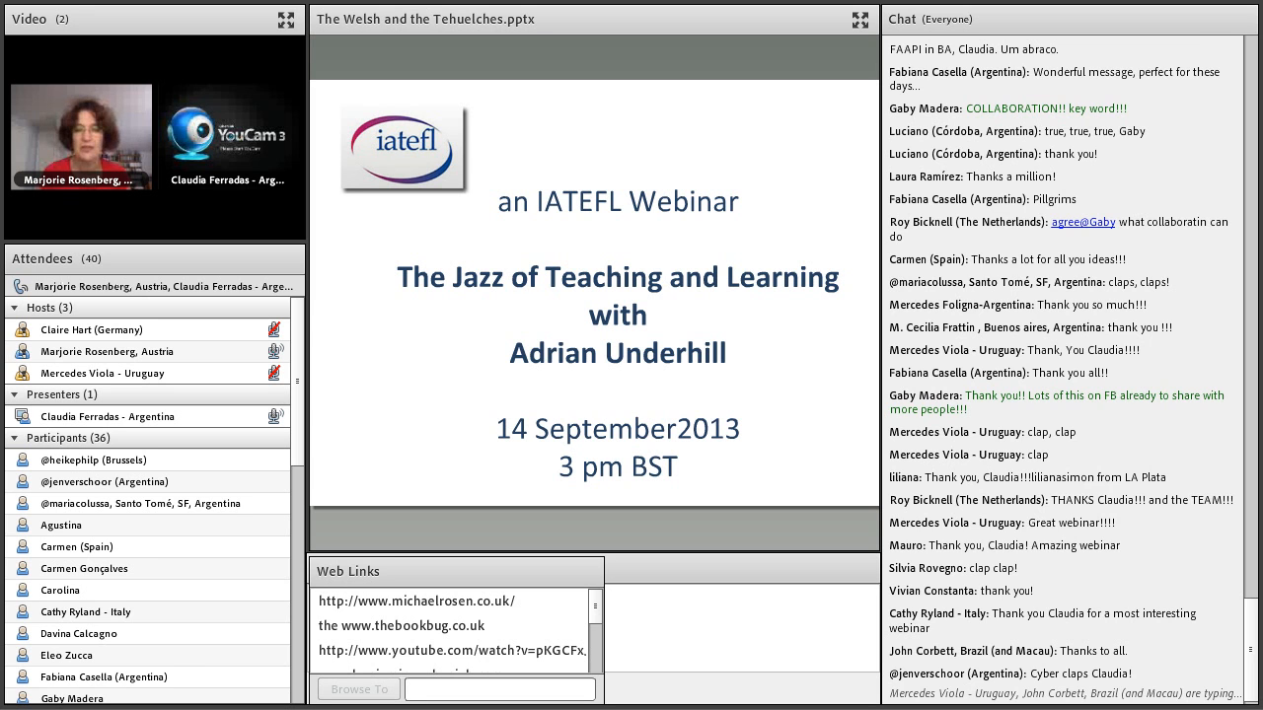
pyautogui.scroll(-3)
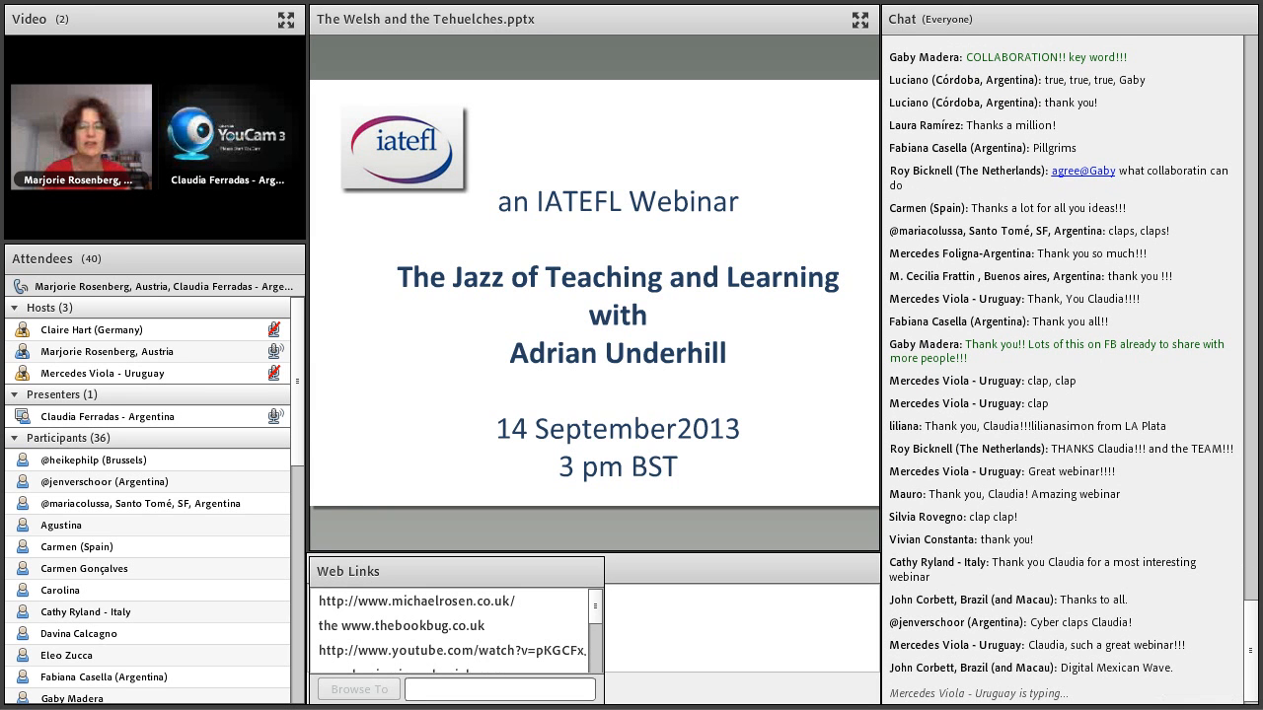